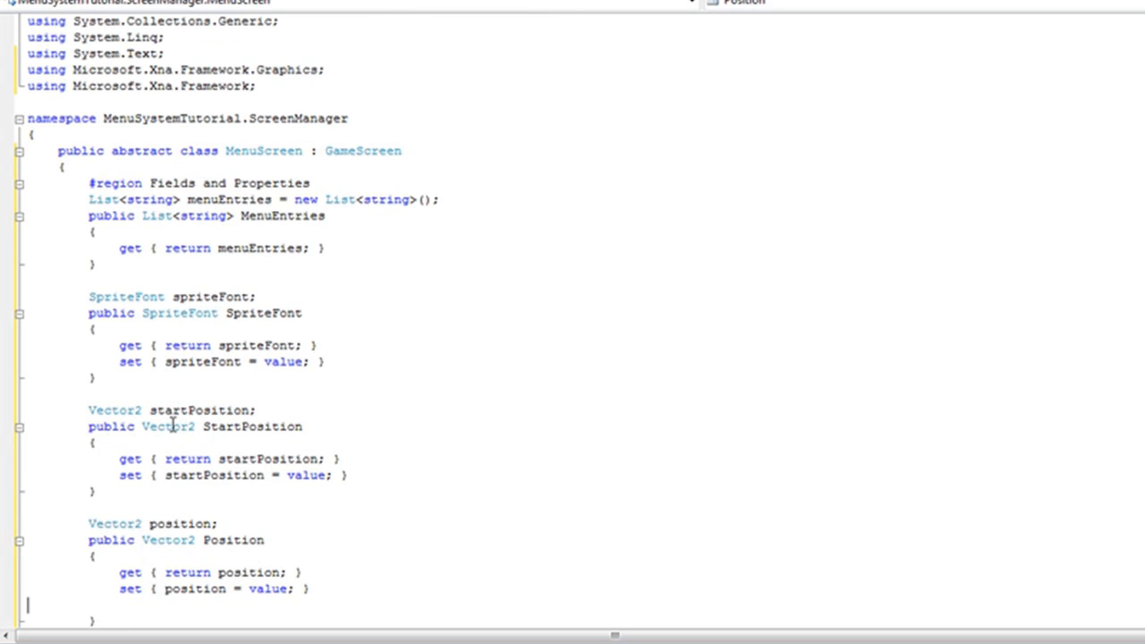
Review the existing menuEntries, startPosition and position fields and their properties
scroll("down", 3)
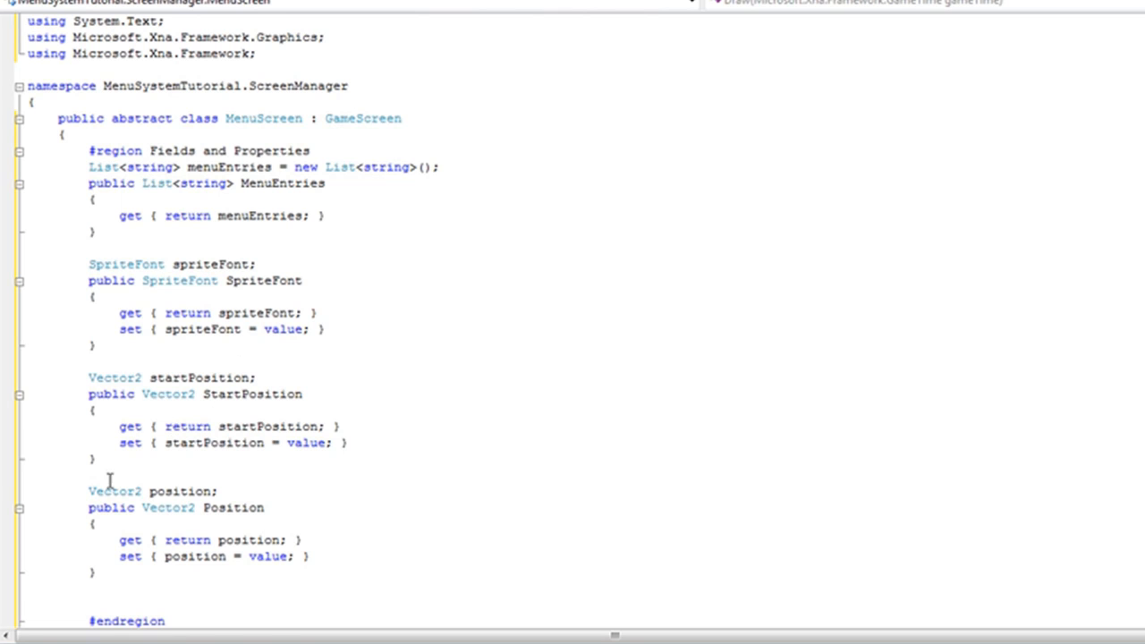
left_click_drag(89, 375, 97, 458)
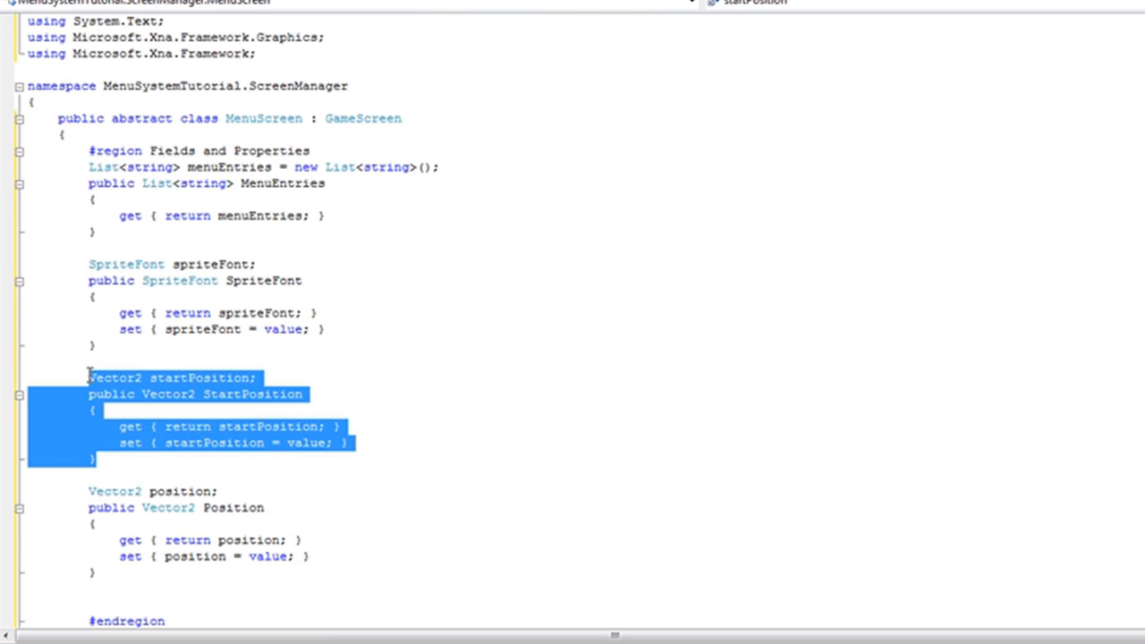
mouse_move(257, 358)
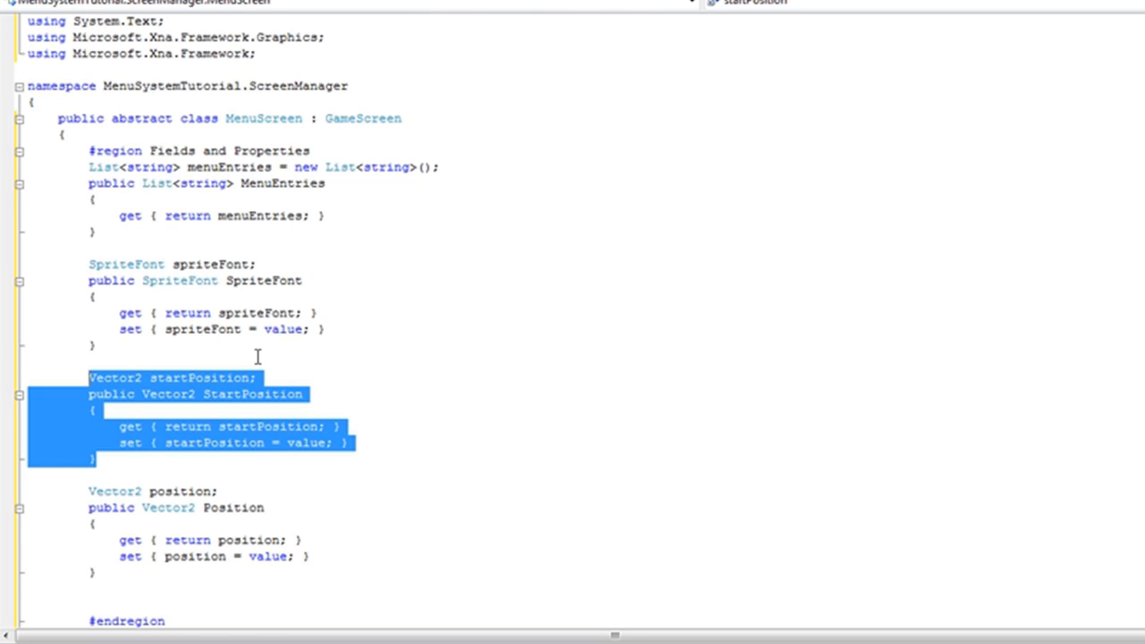
mouse_move(161, 540)
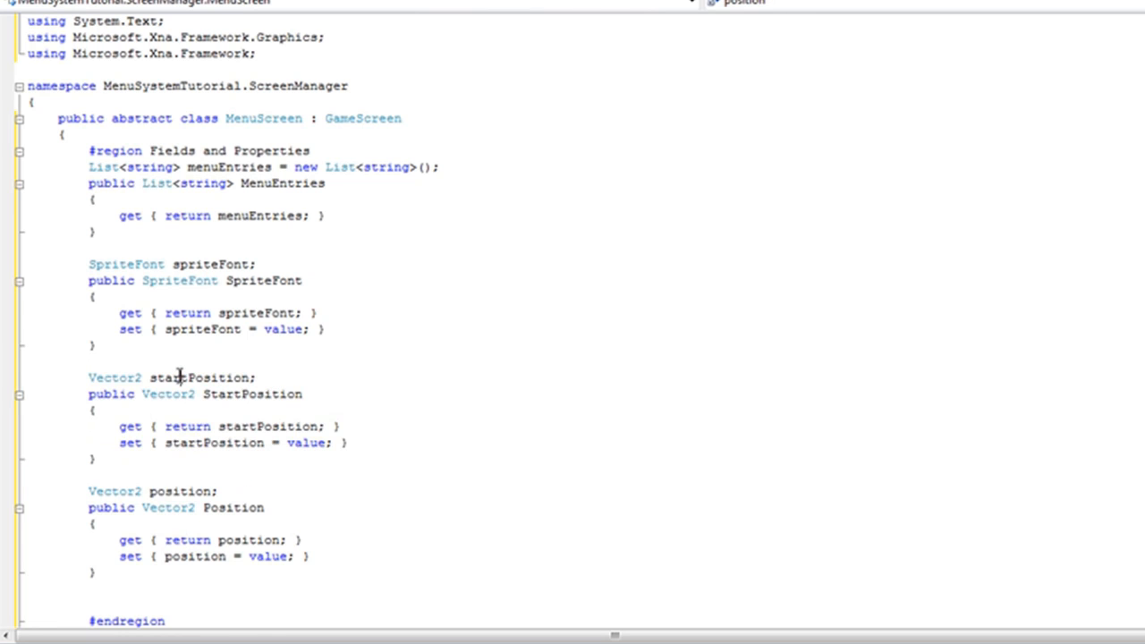
double_click(200, 375)
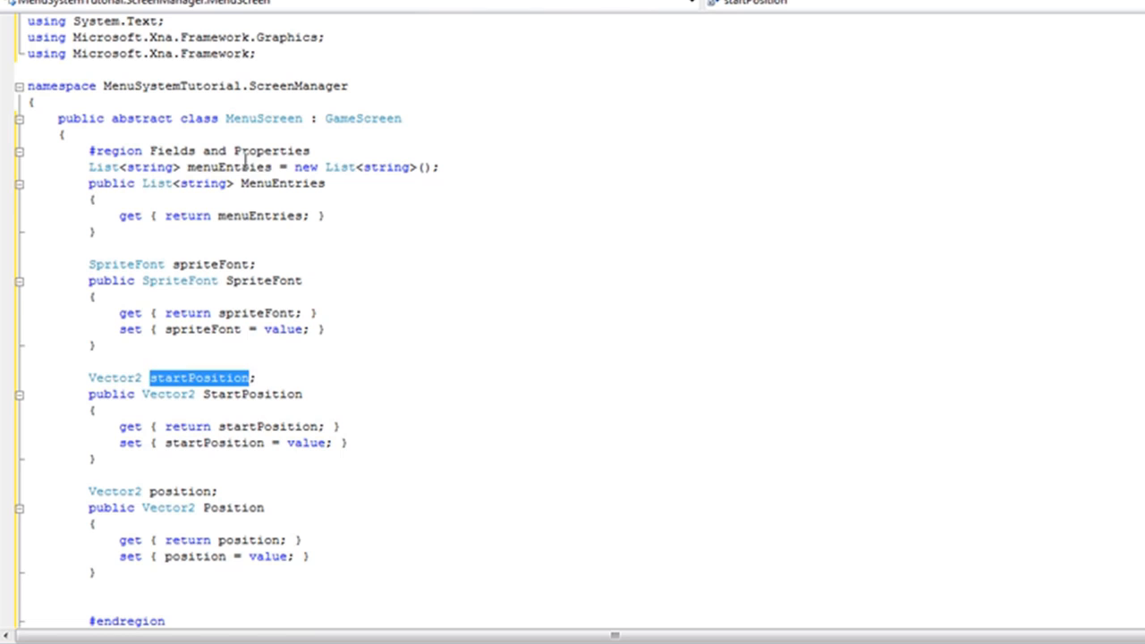
double_click(229, 166)
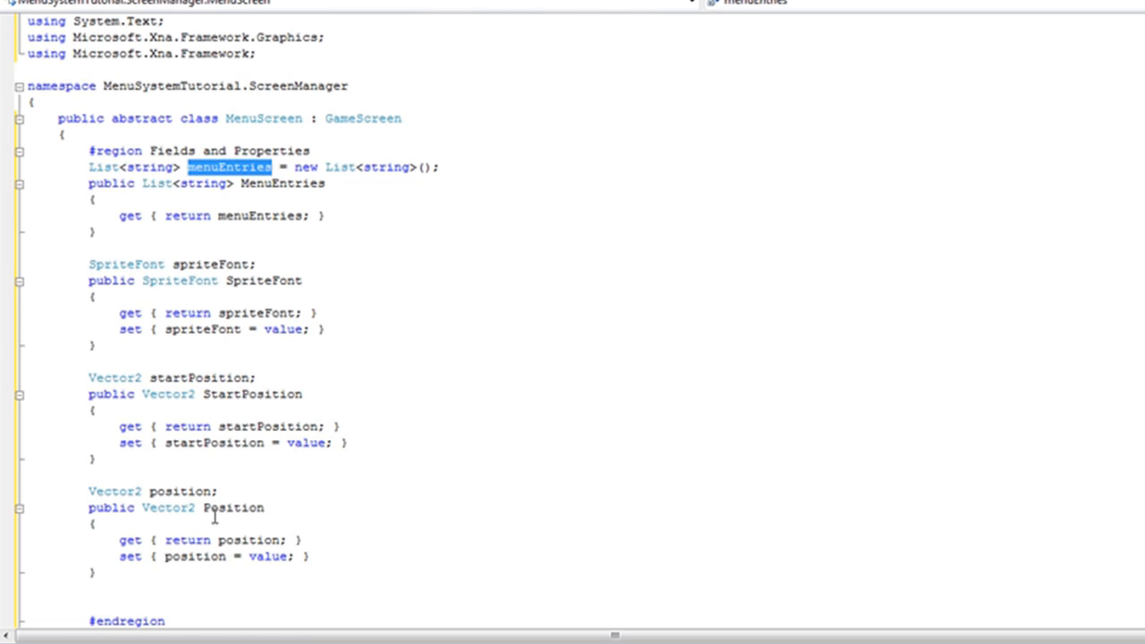
double_click(179, 491)
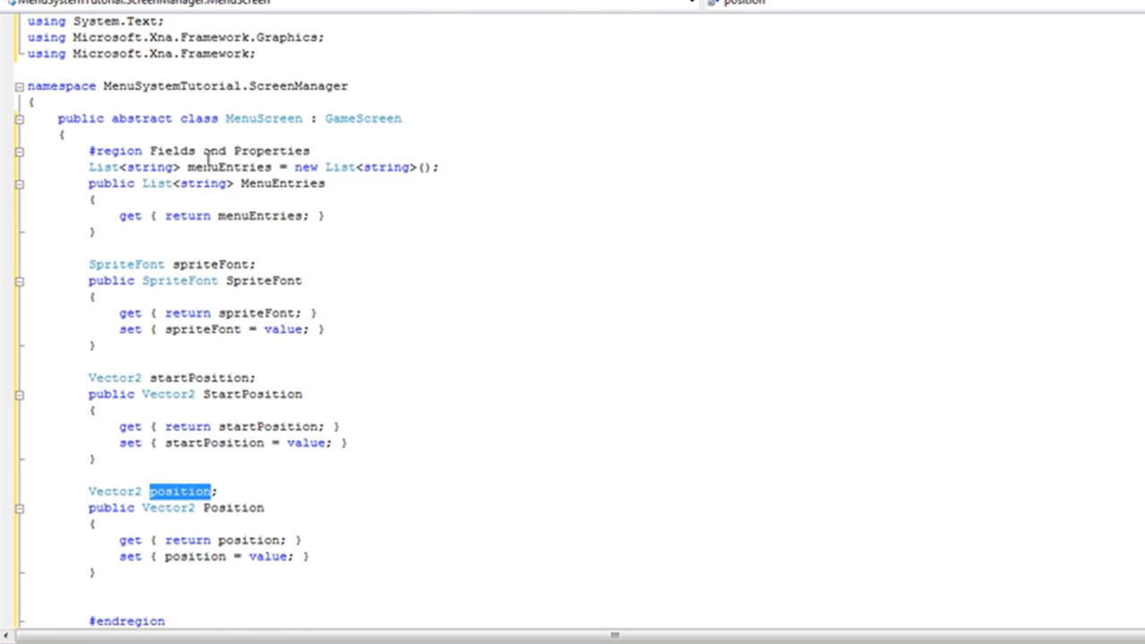
double_click(229, 166)
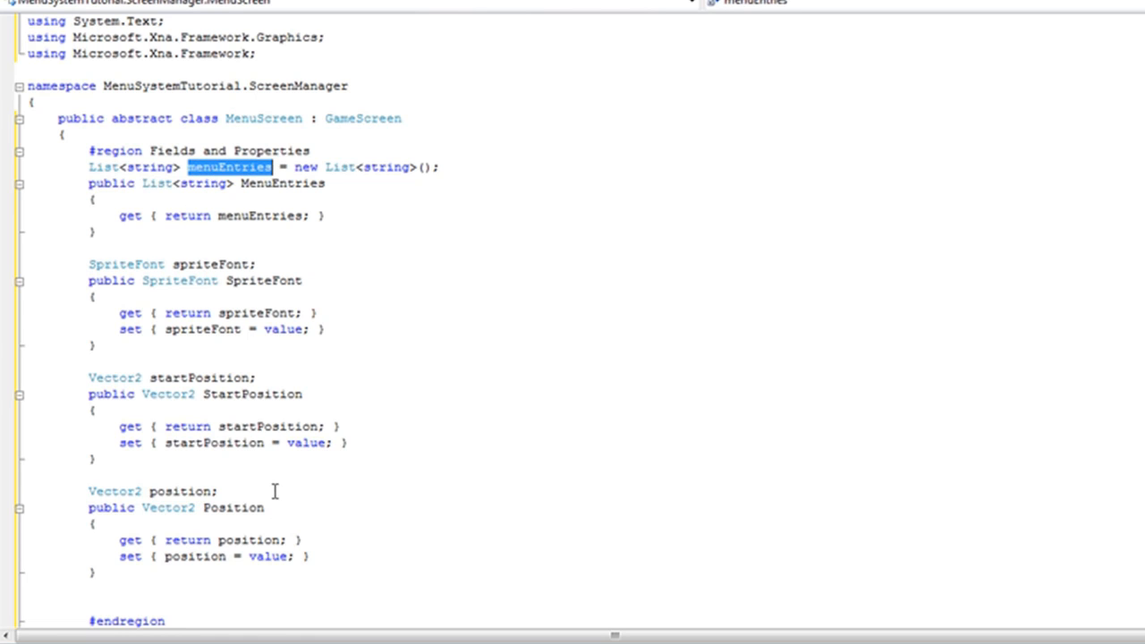
scroll("down", 3)
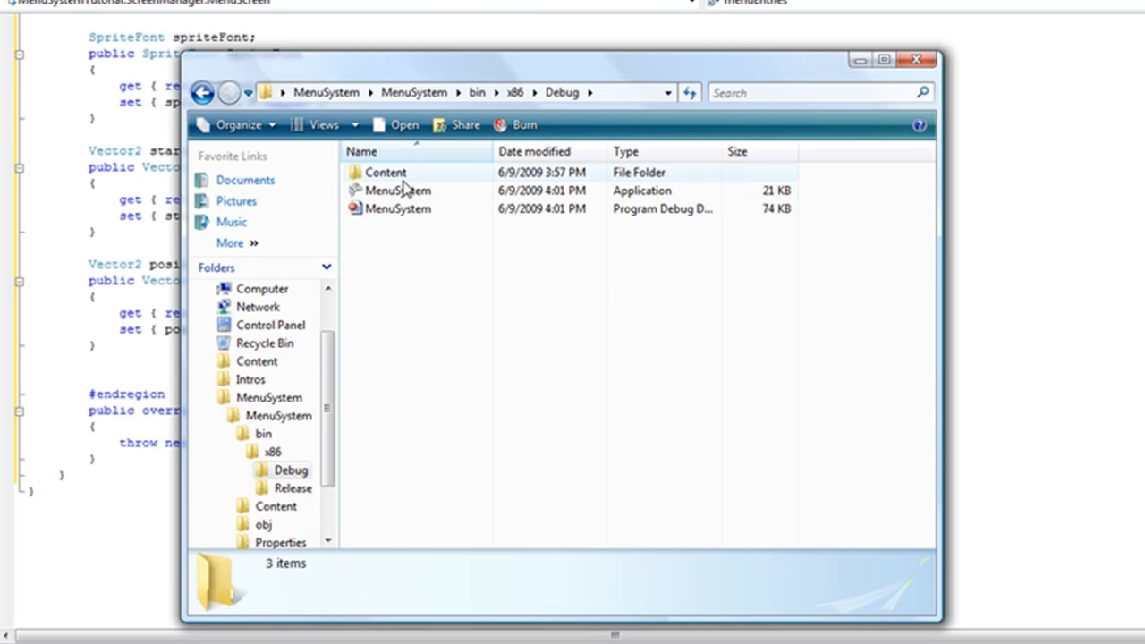
After previewing the built MenuSystem game, declare a private Color selected field
double_click(397, 190)
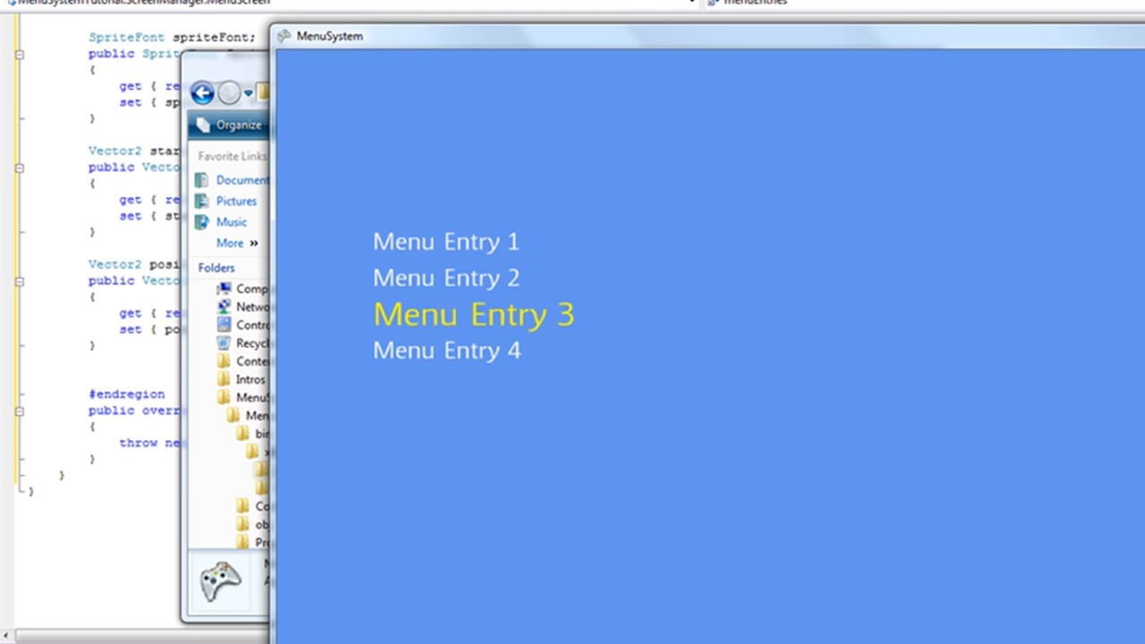
key("Up")
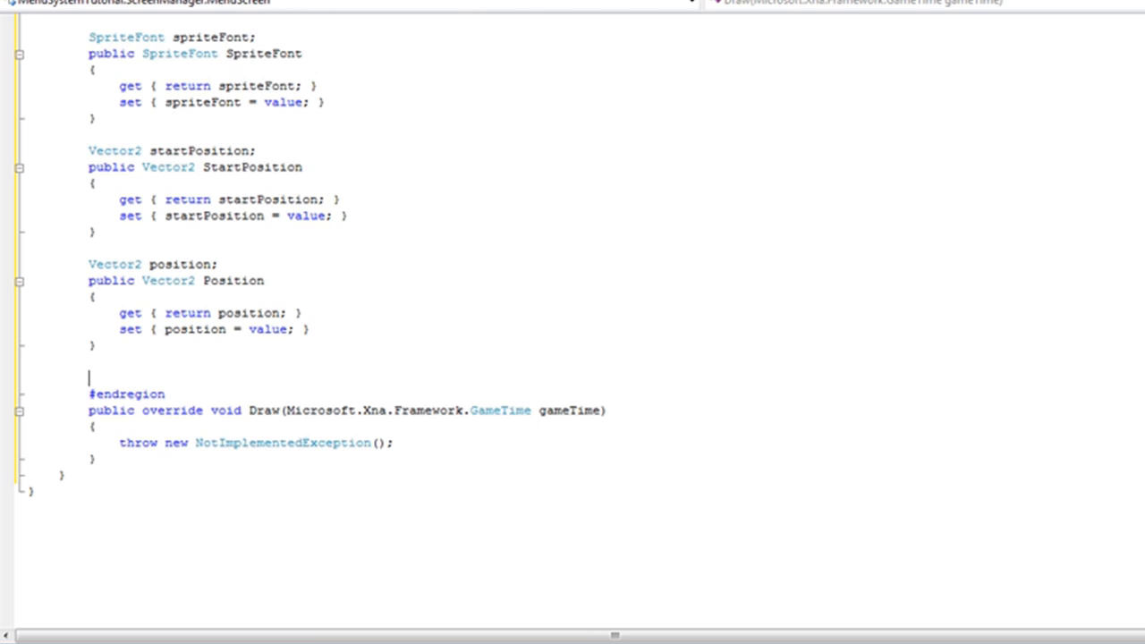
type("Color")
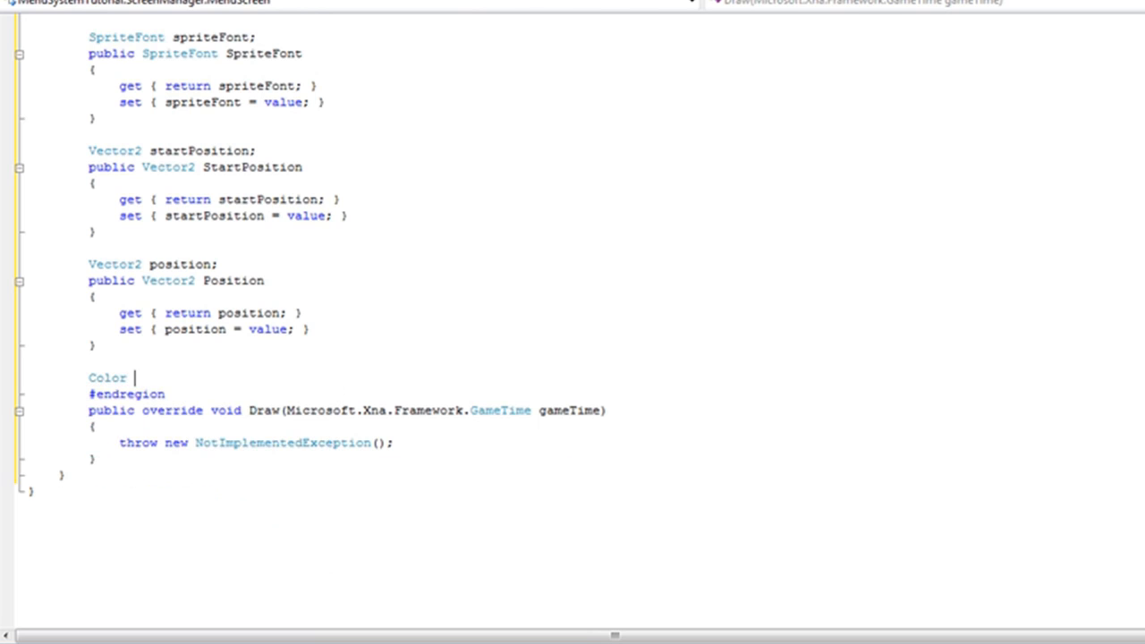
type("selected")
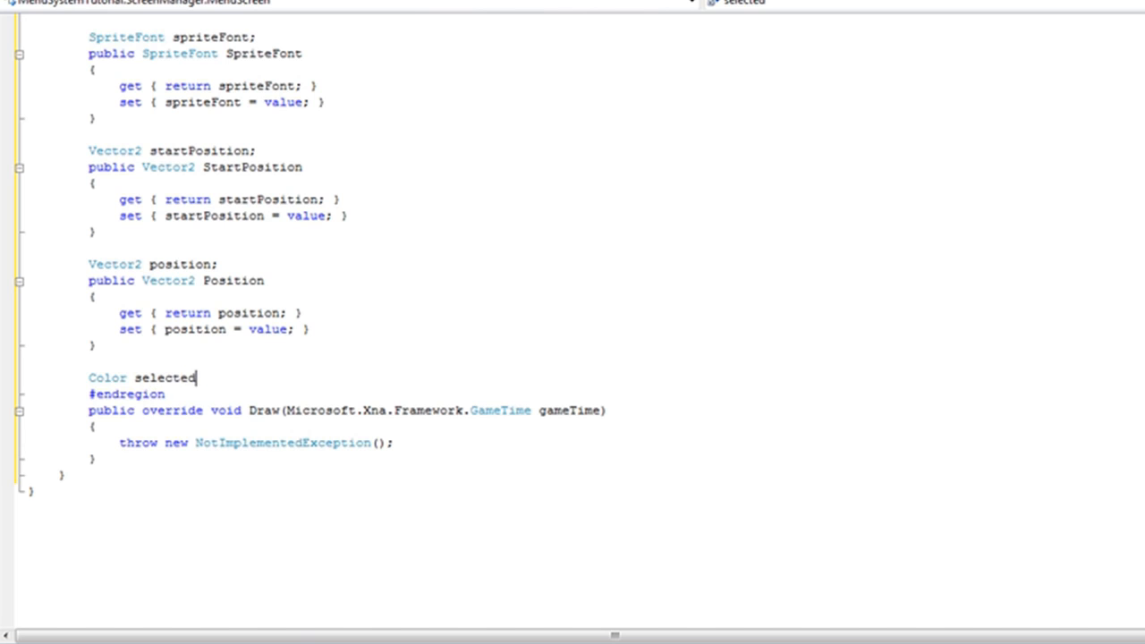
type(";")
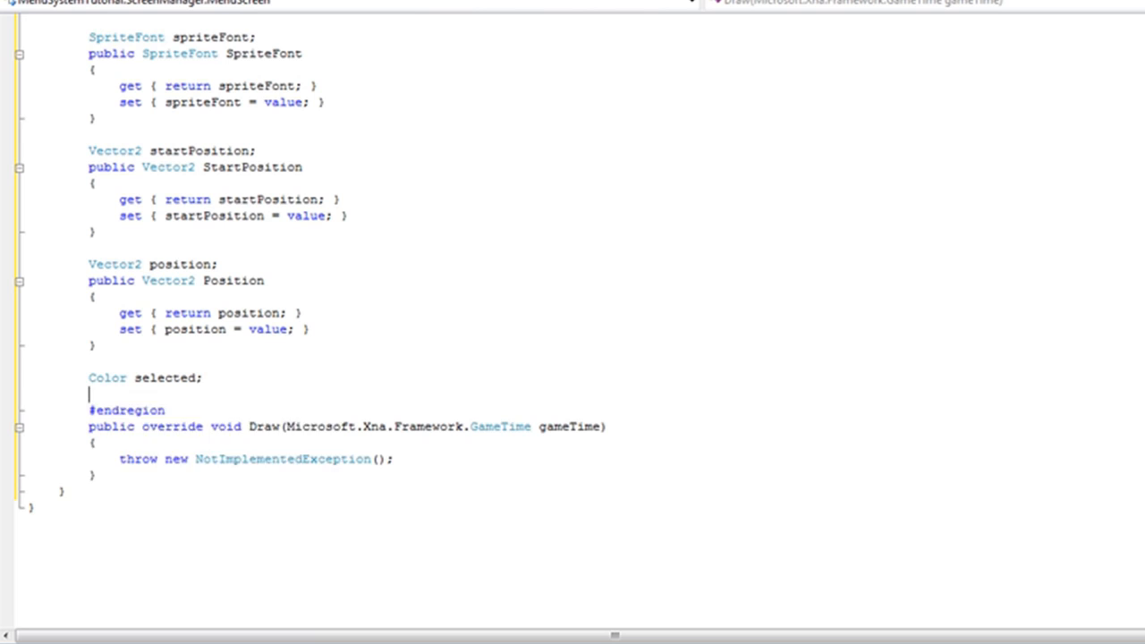
Add a public Color Selected property whose get returns selected and set assigns value
type("public")
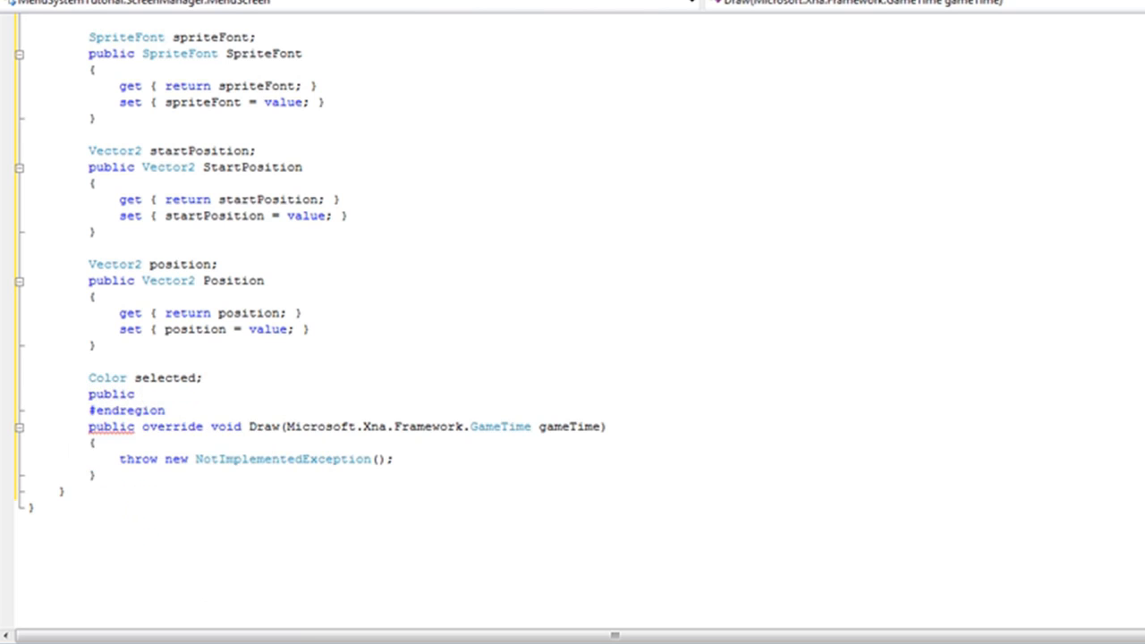
left_click(141, 396)
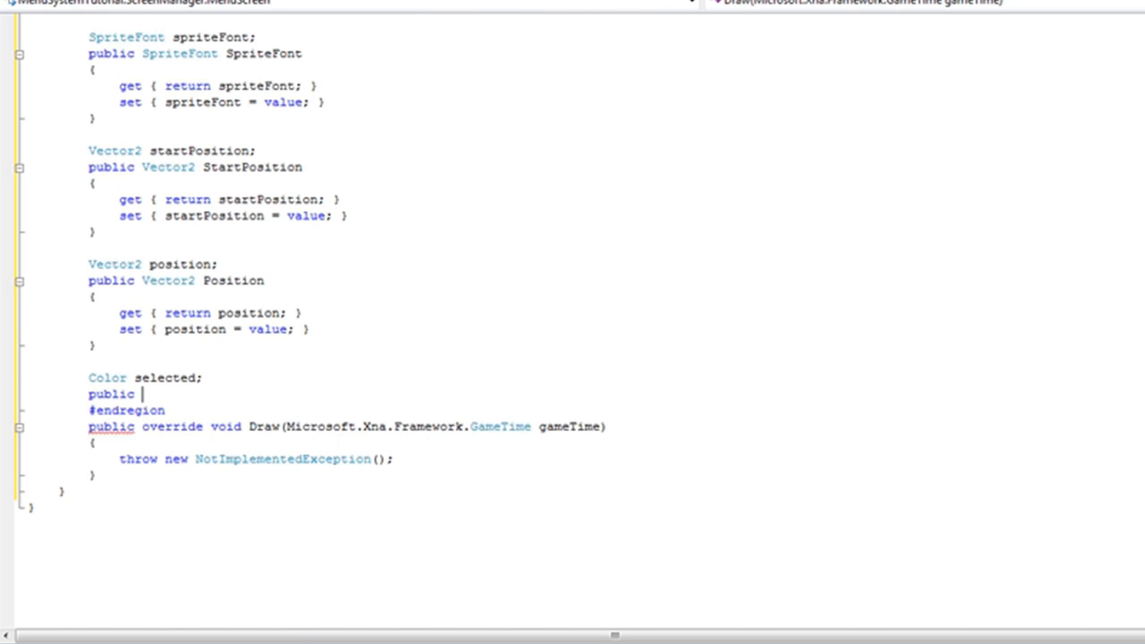
type("Color")
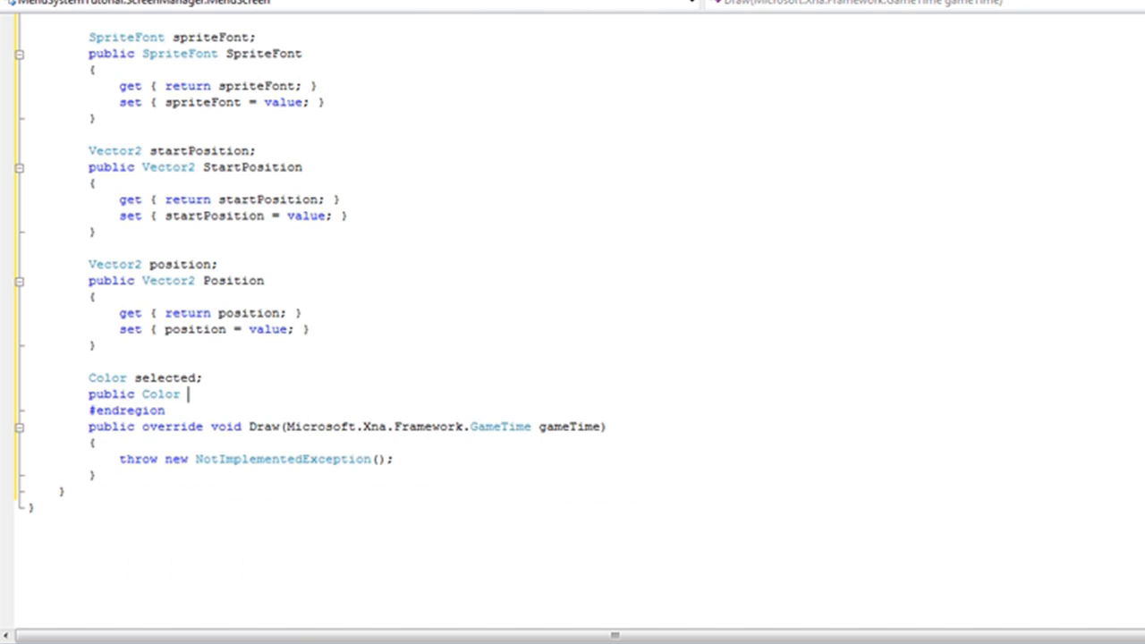
type("Selected")
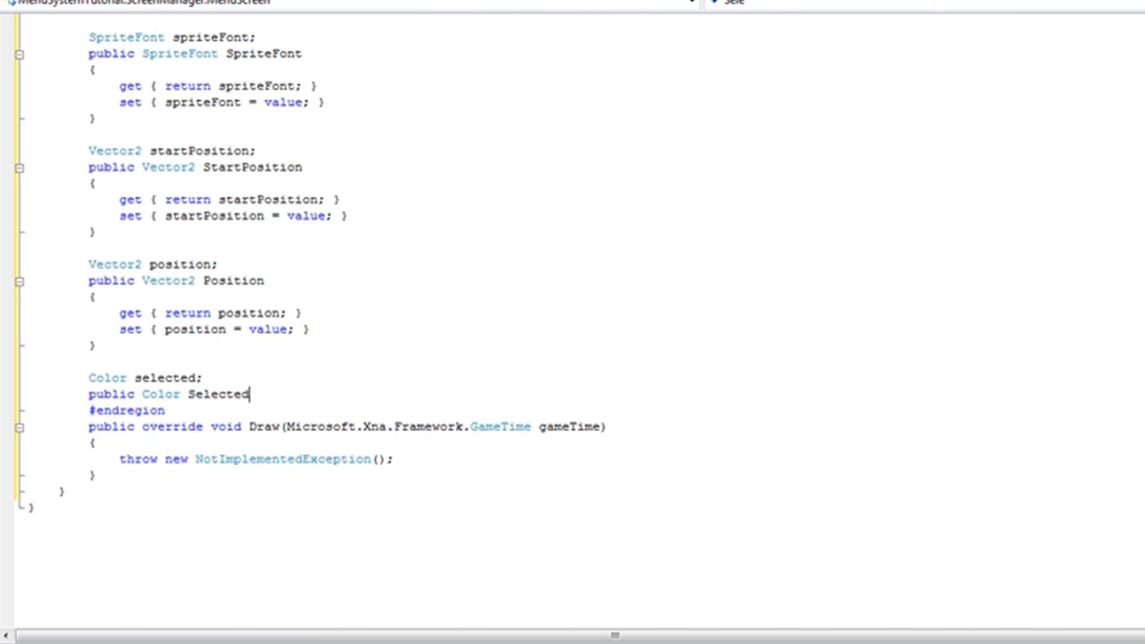
type("{")
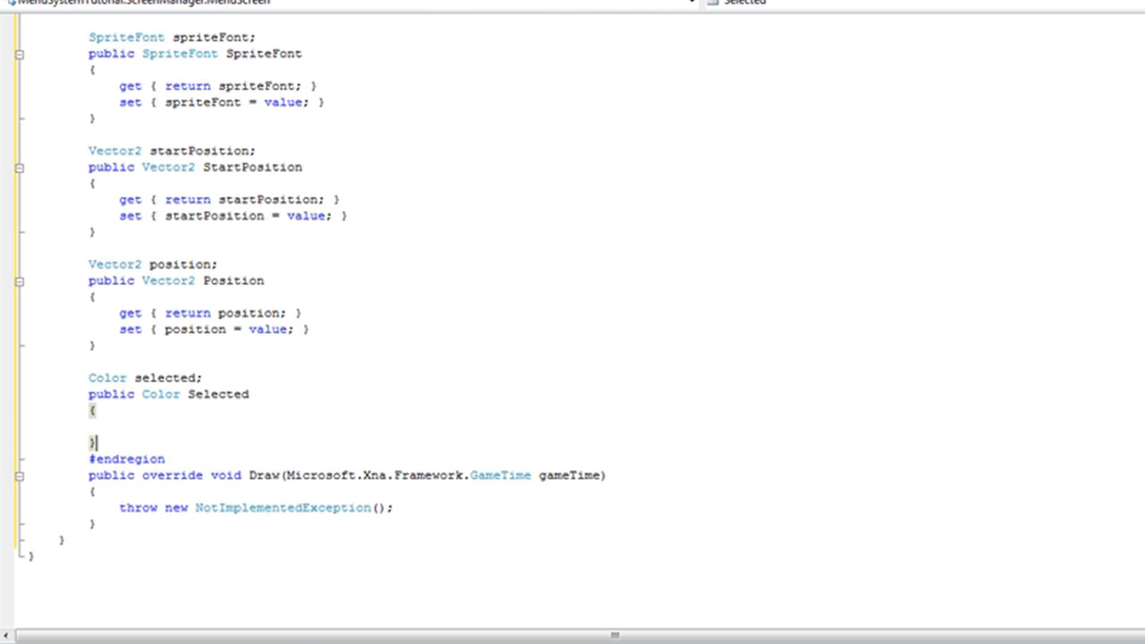
type("get{")
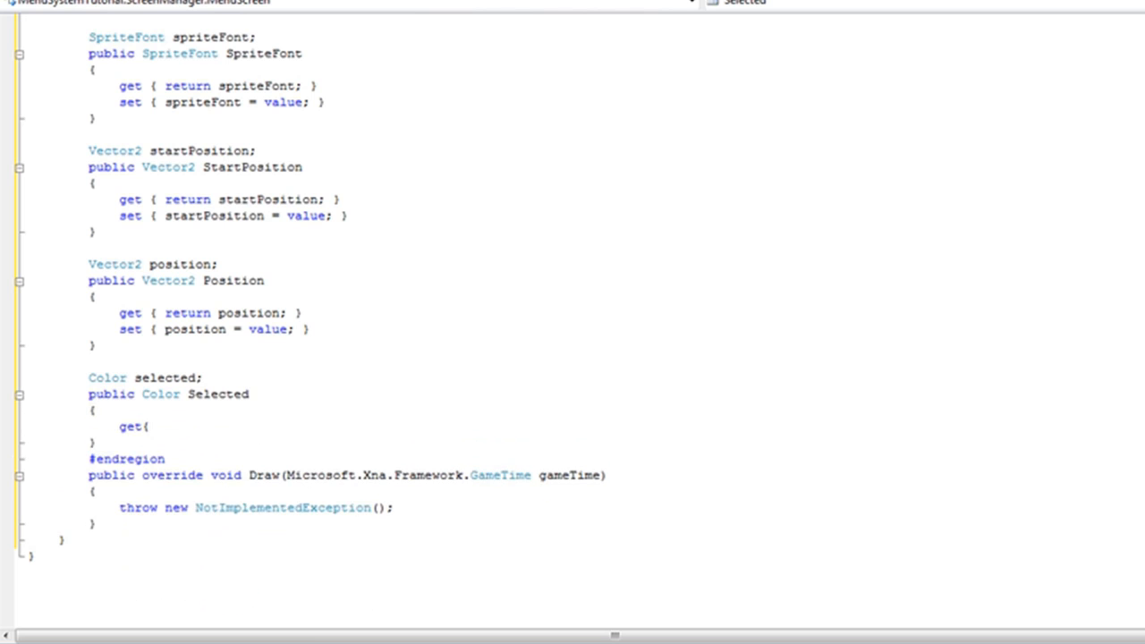
type("return selected;")
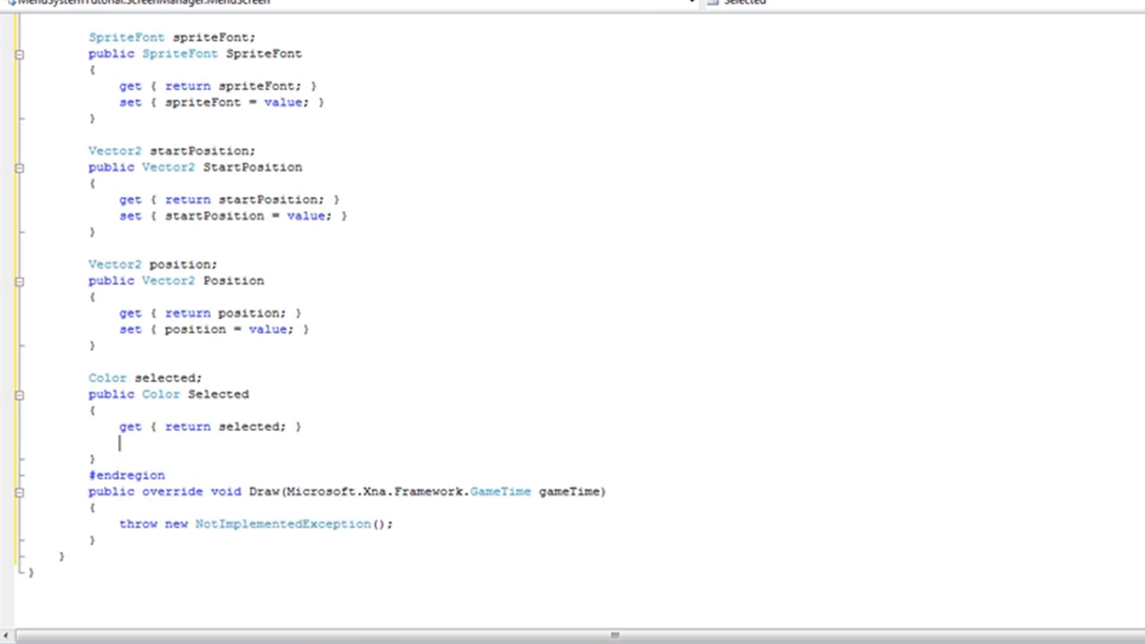
type("set{selected")
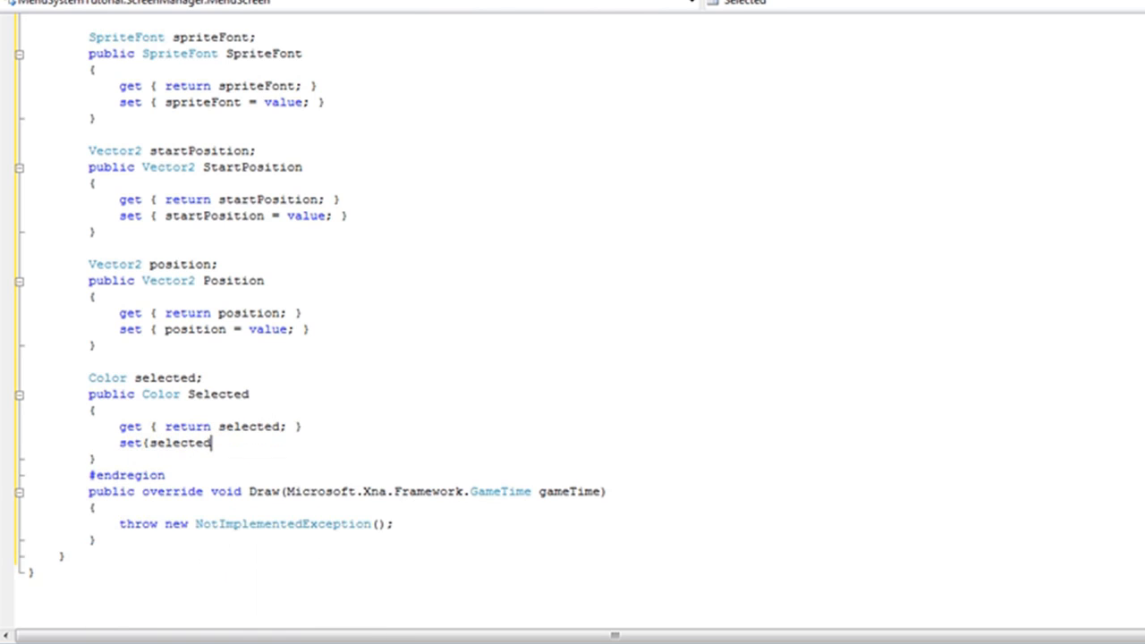
type("= value;")
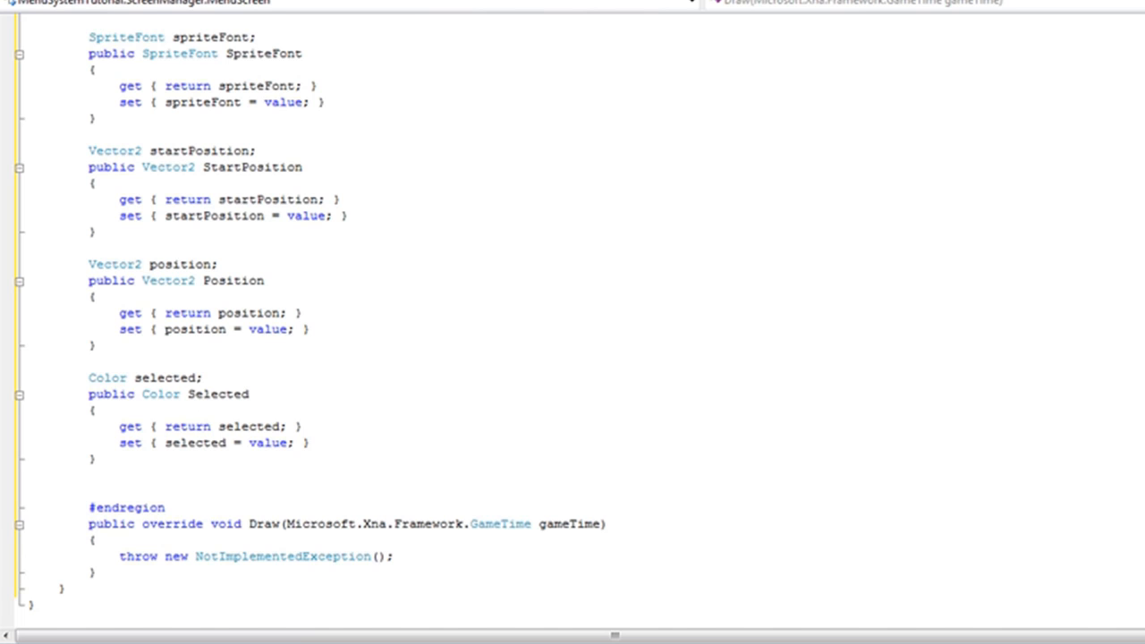
Declare a Color nonselected field and a public NonSelected property returning and assigning it
left_click(90, 491)
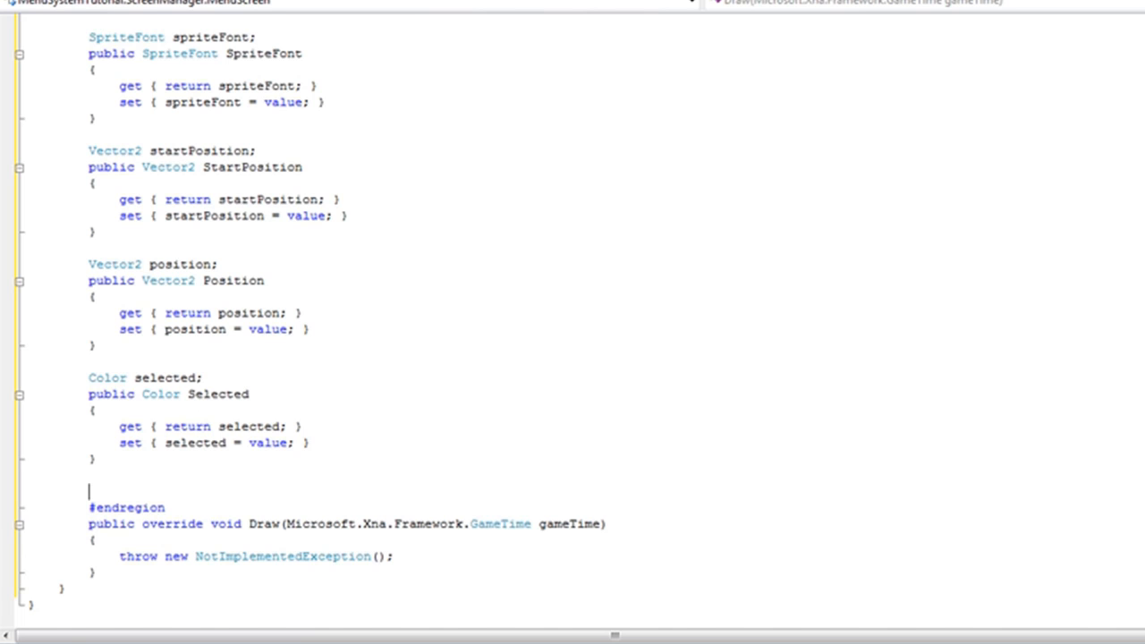
type("Color nonselected;")
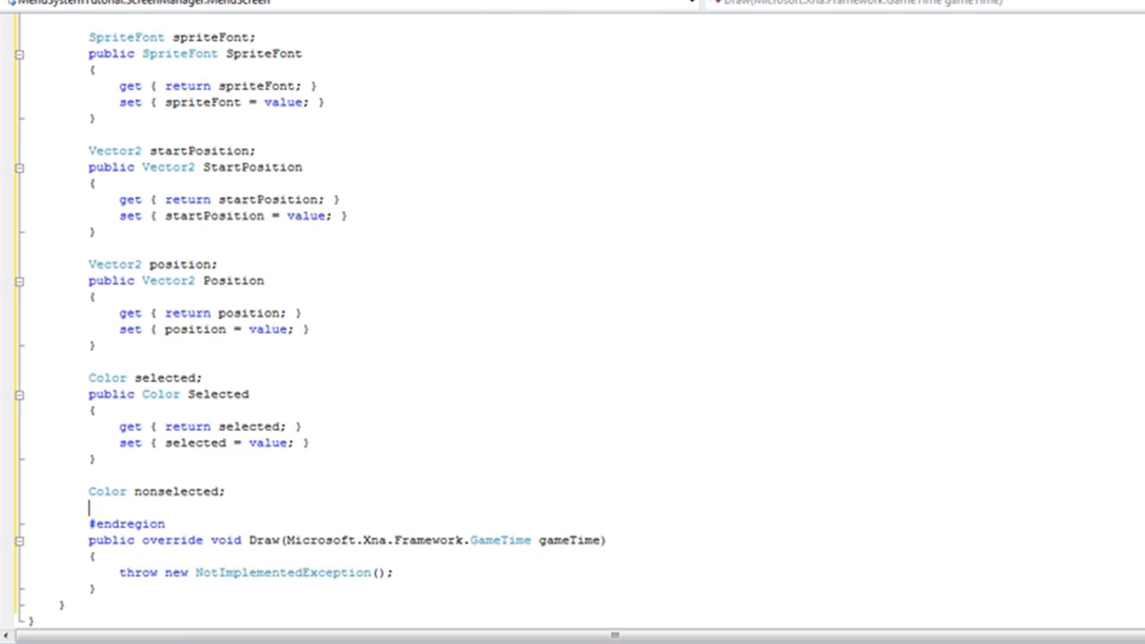
type("public Color NonSelected")
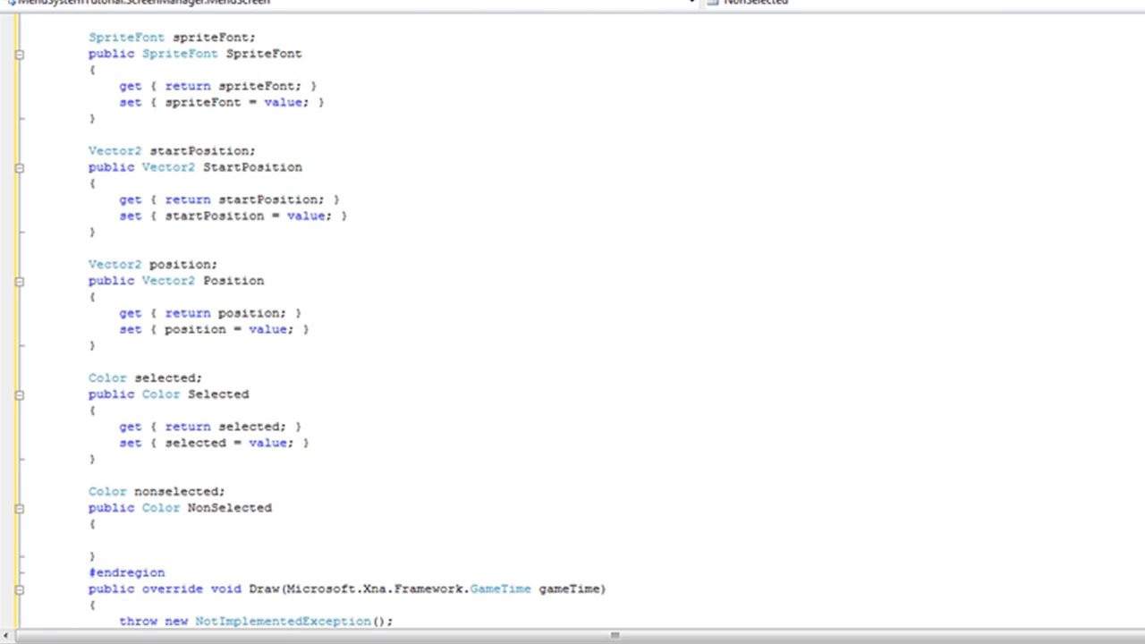
type("get")
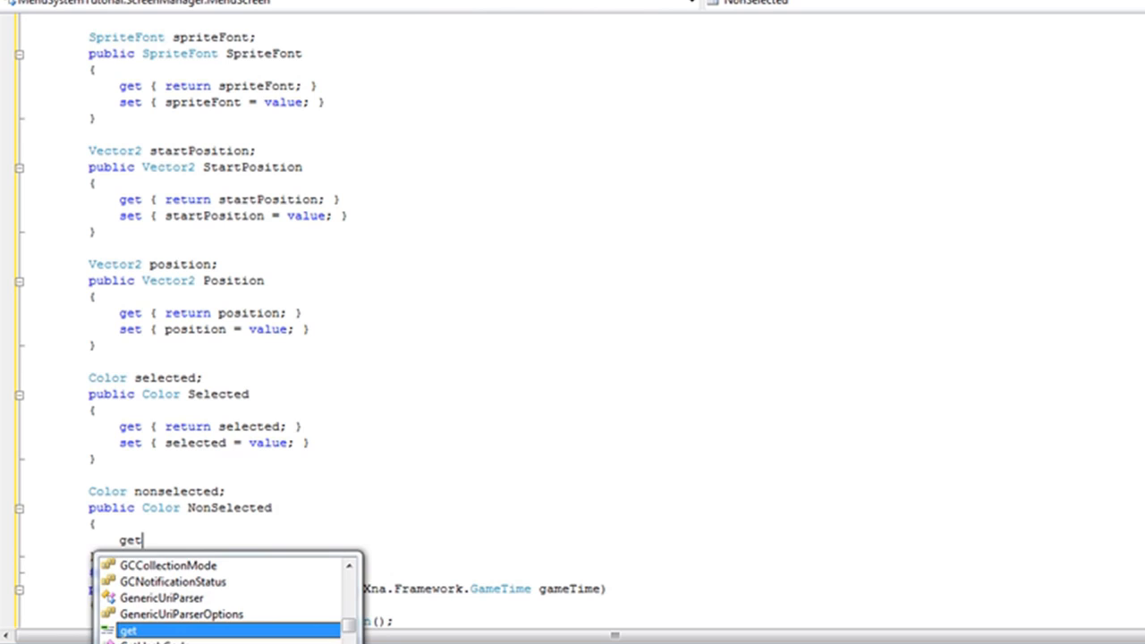
type("{retur")
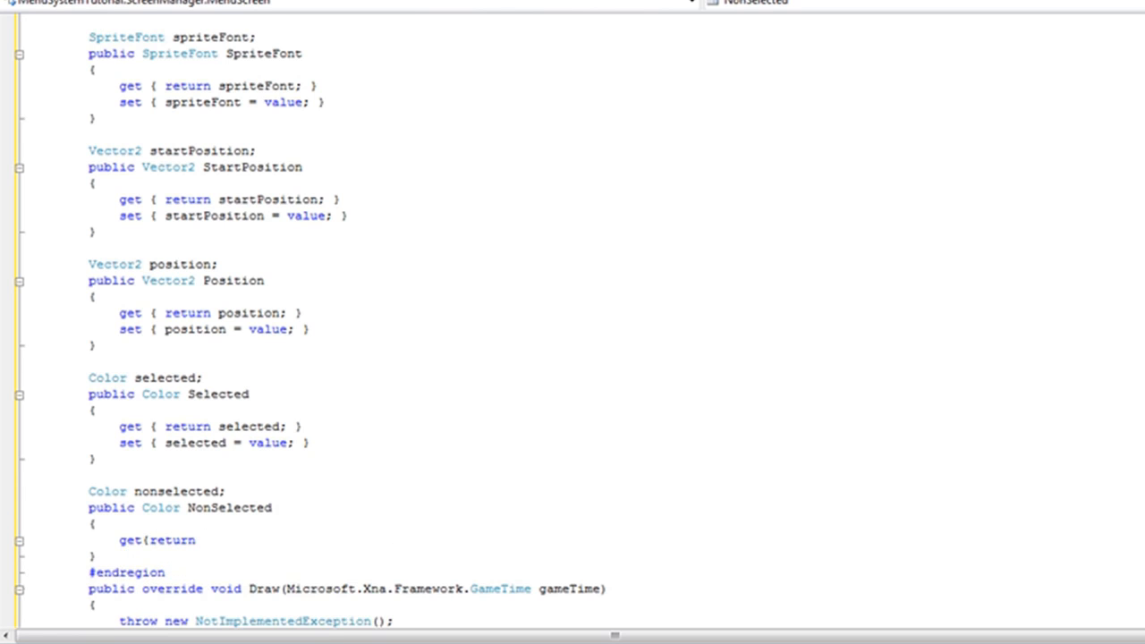
type("nonselected;")
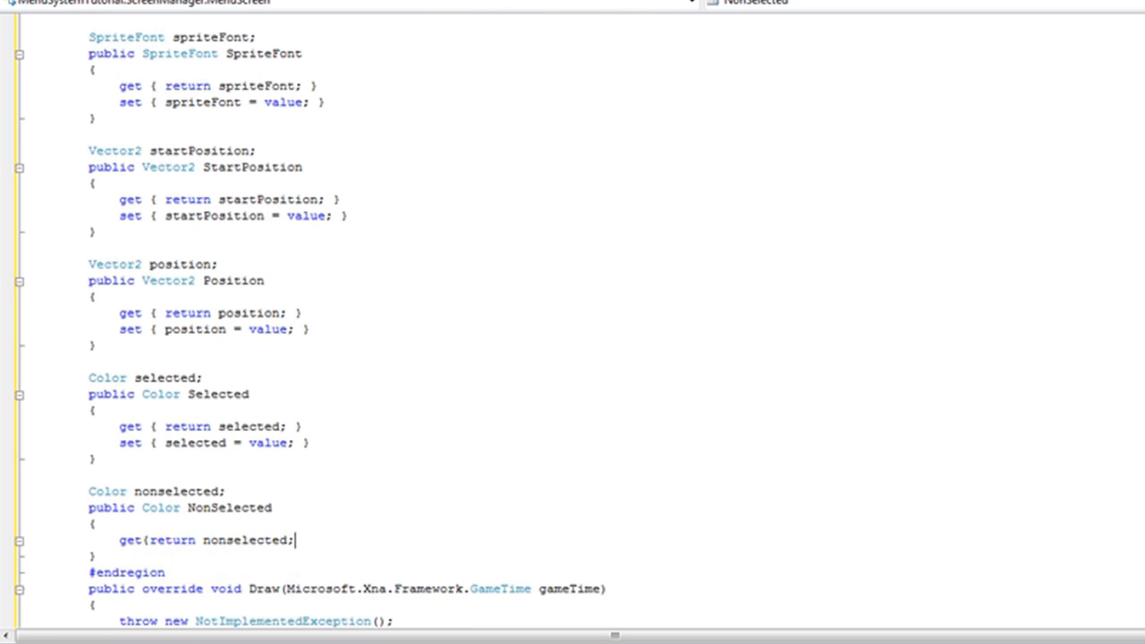
type("set{nonselected")
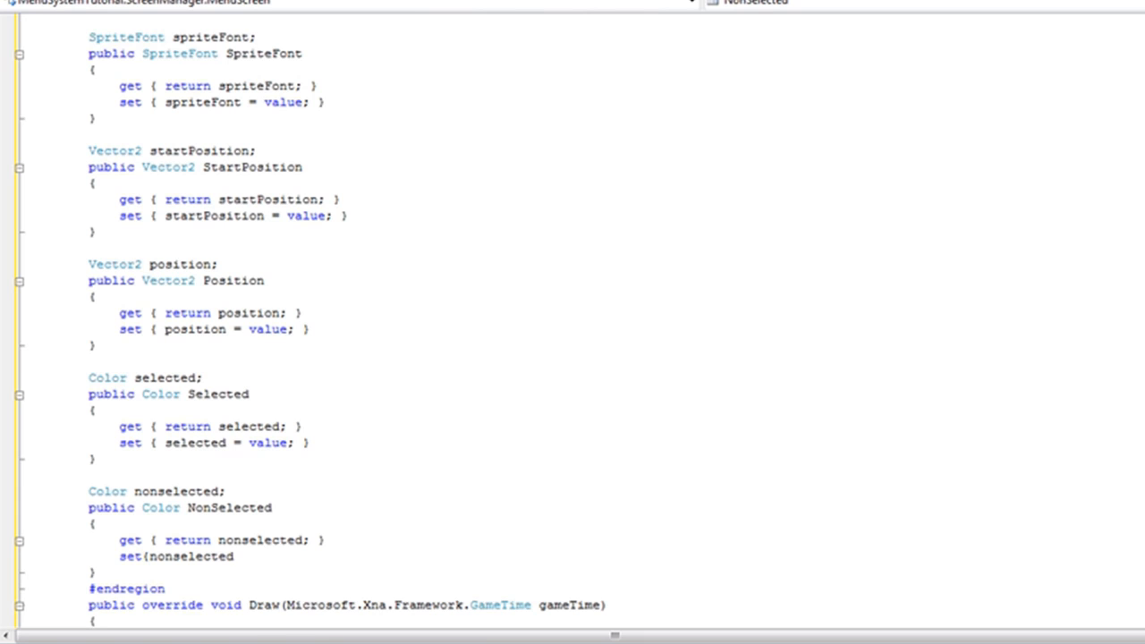
type("= value;")
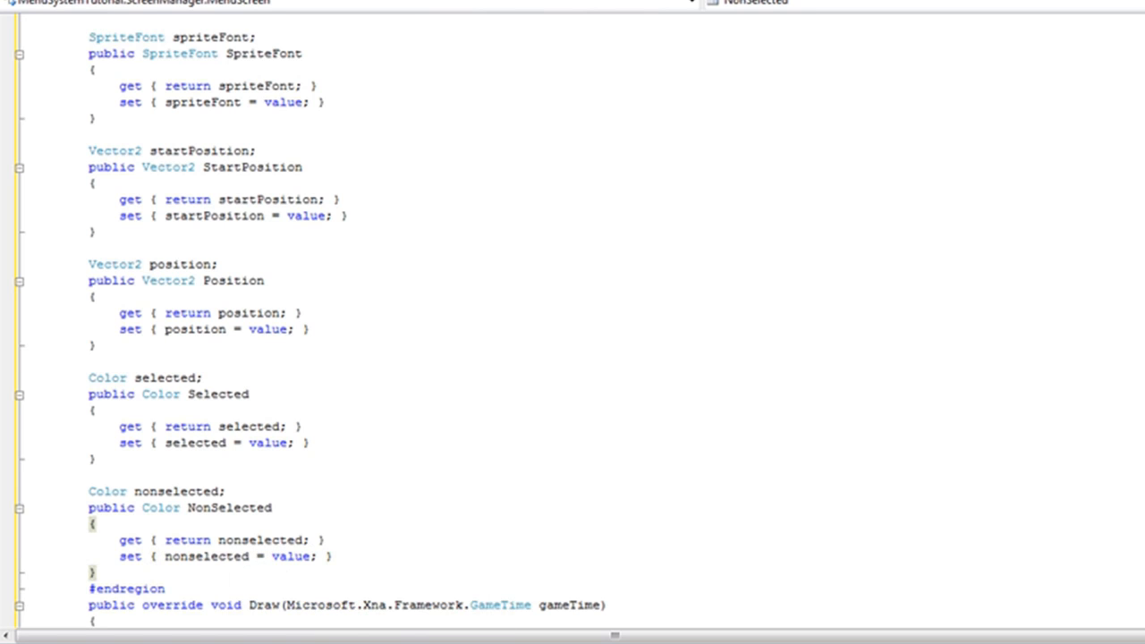
left_click(96, 572)
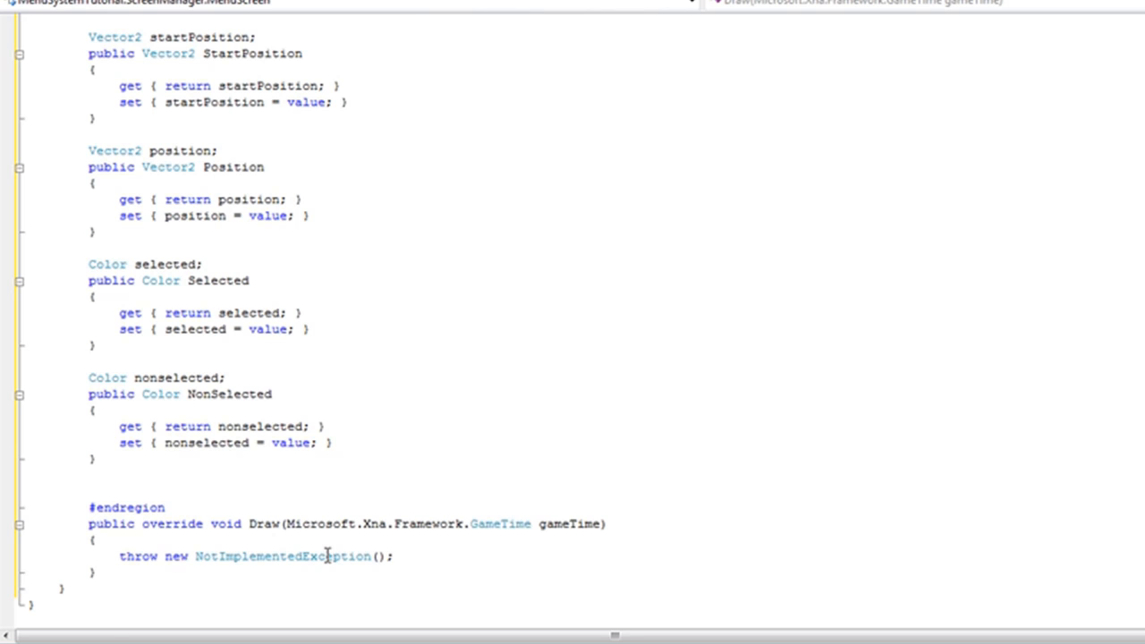
Declare int selectedEntry = 0 on the line below the NonSelected property
left_click(88, 490)
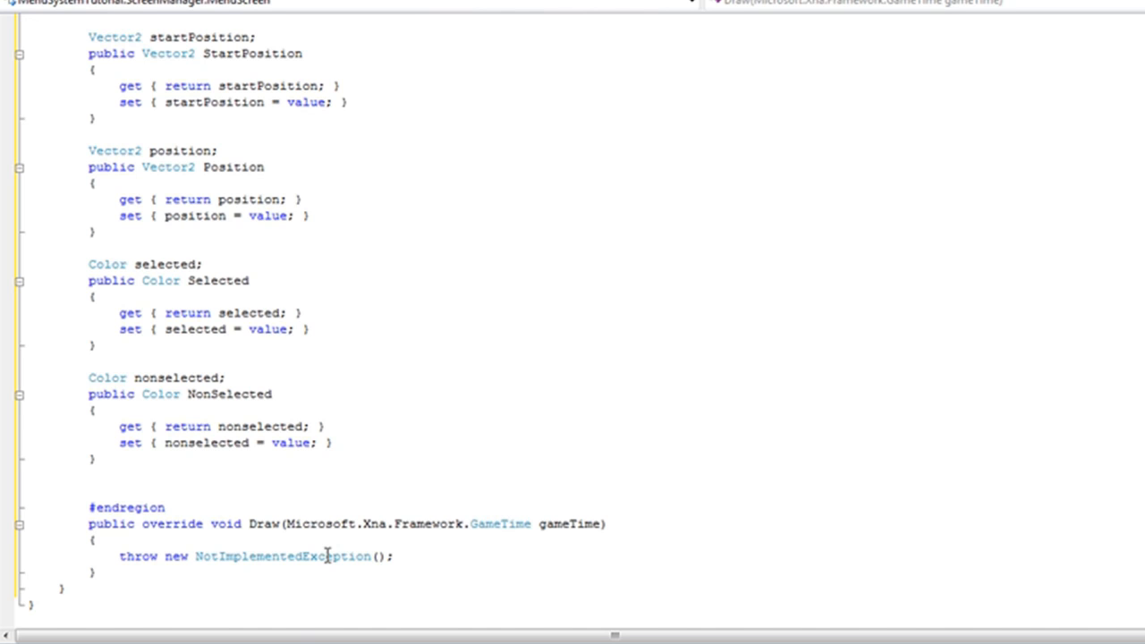
type("int slee")
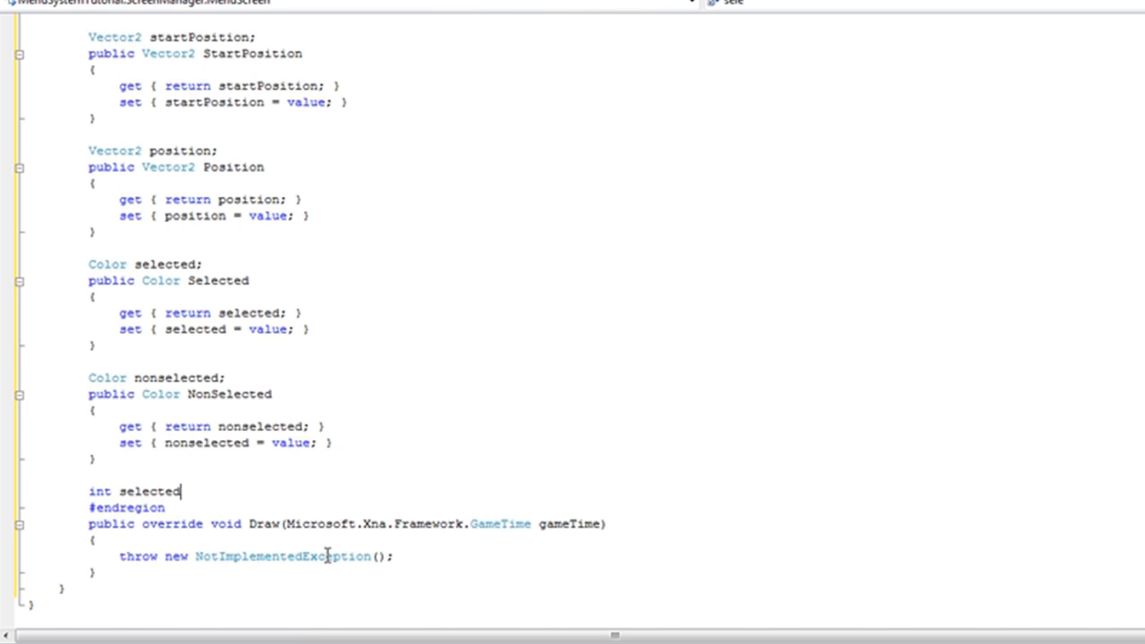
type("Entry =")
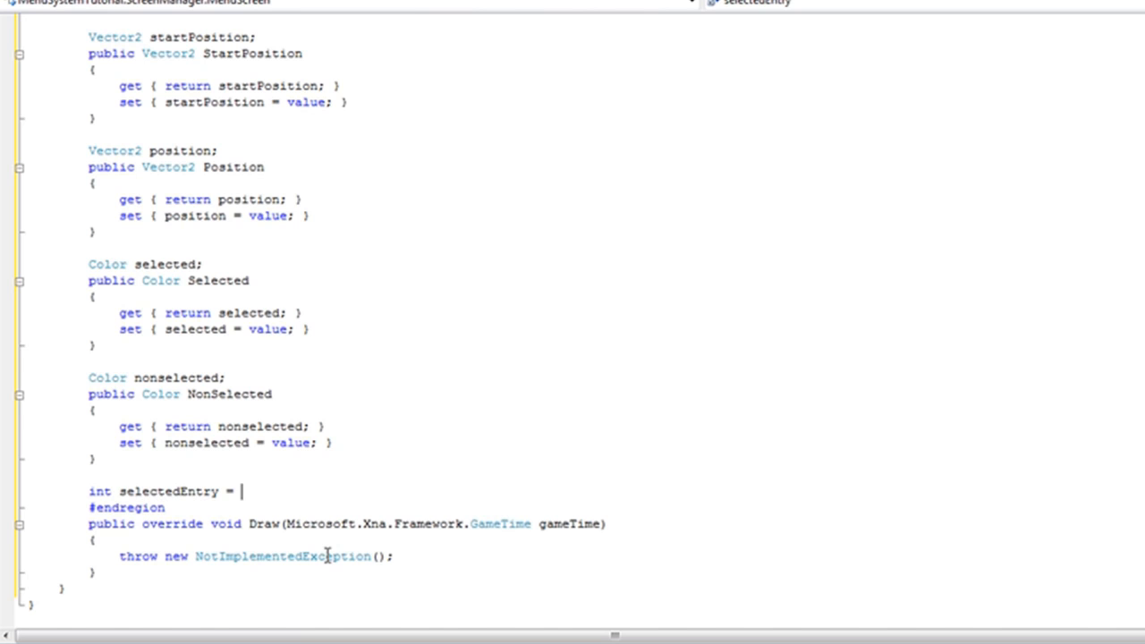
type("0;")
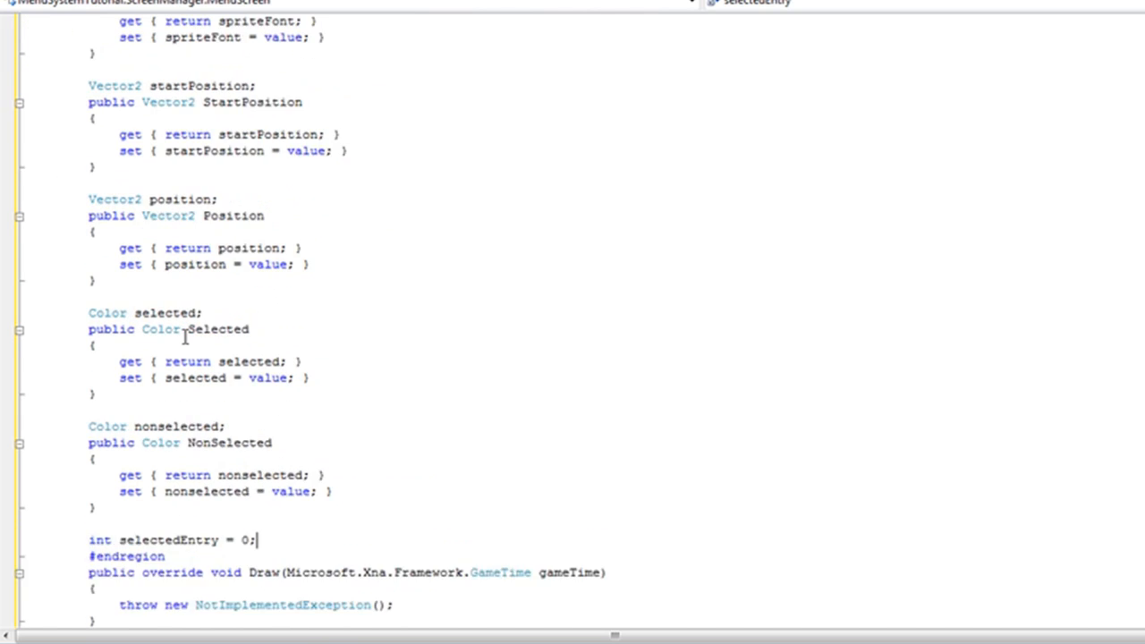
Collapse the Fields and Properties region and start a new #region line below it
scroll("up", 3)
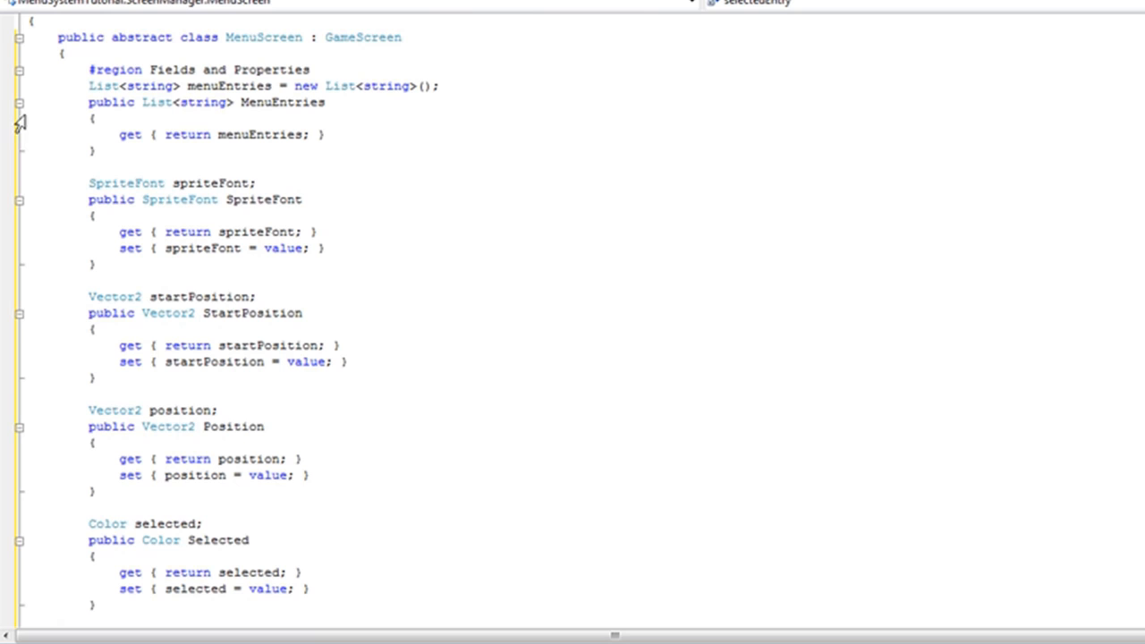
left_click(20, 70)
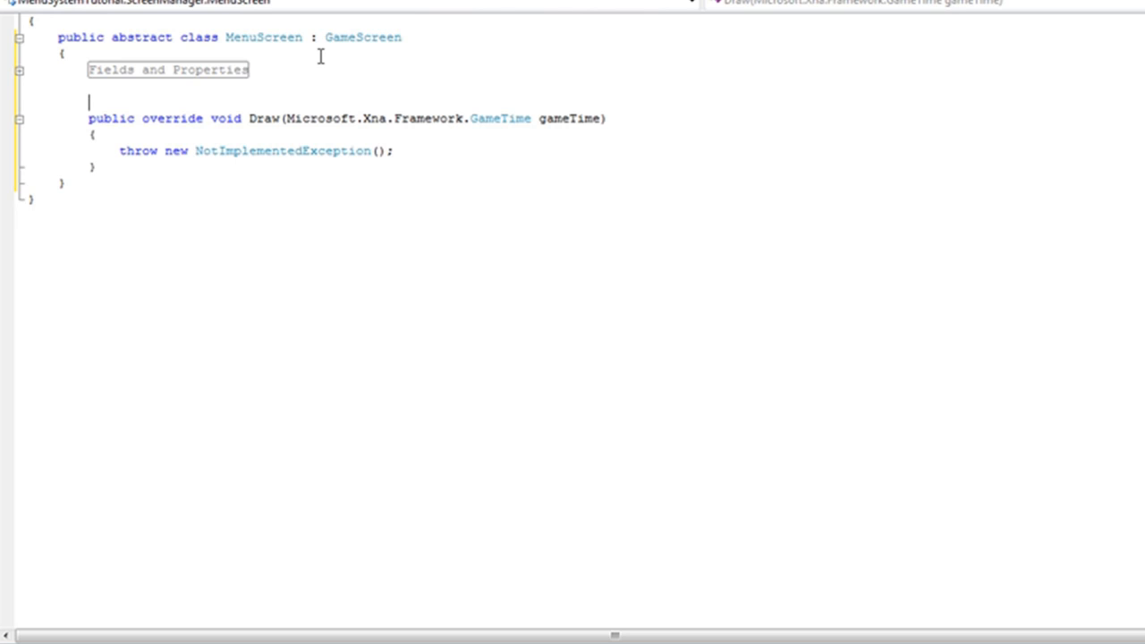
type("#region")
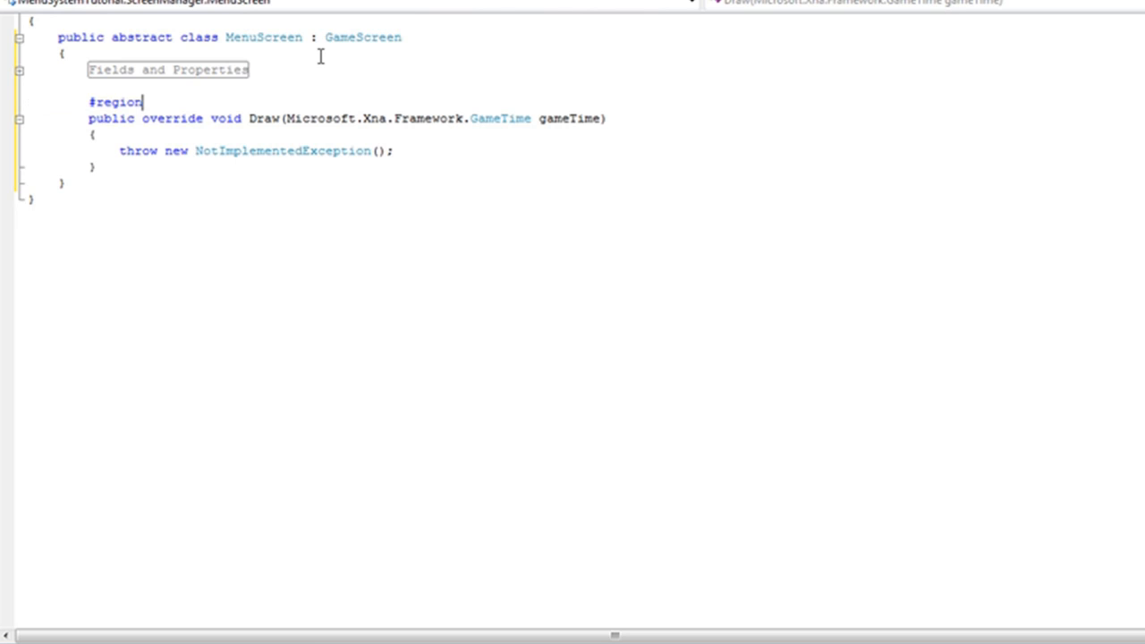
Name the region Menu Ops with a matching #endregion, then run the built MenuSystem.exe
type("Menu")
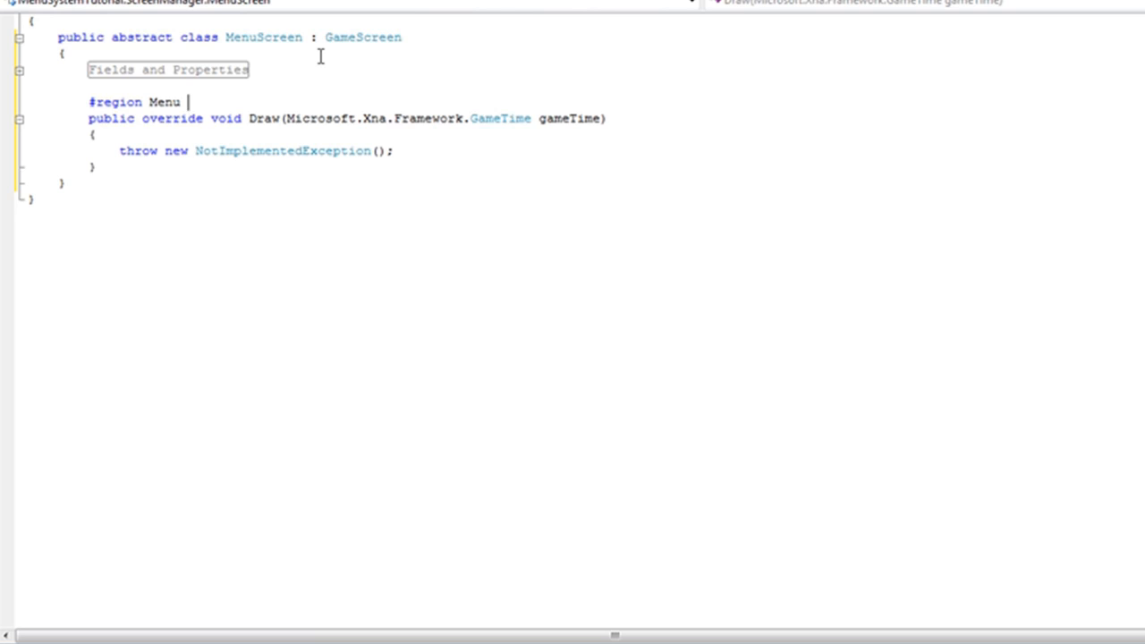
type("Ops")
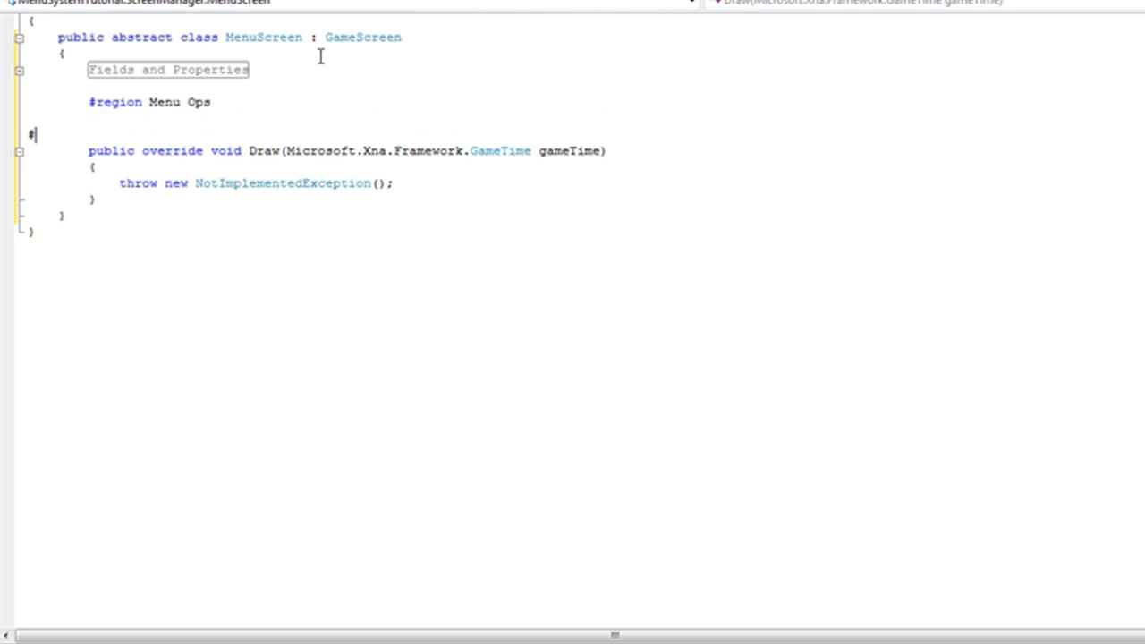
type("endregion")
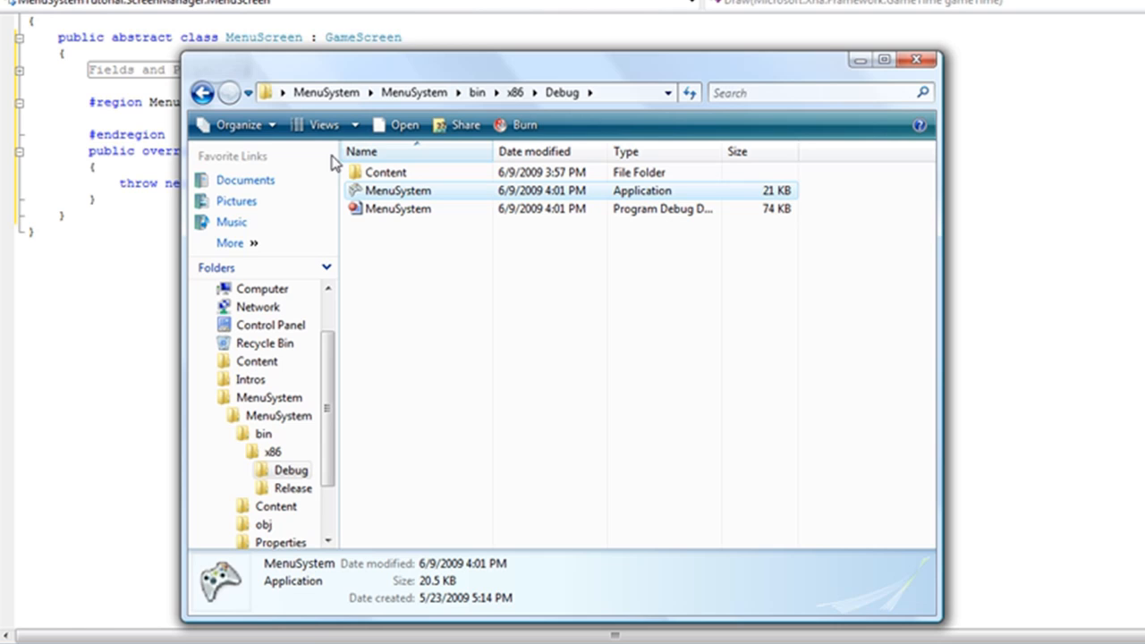
double_click(398, 189)
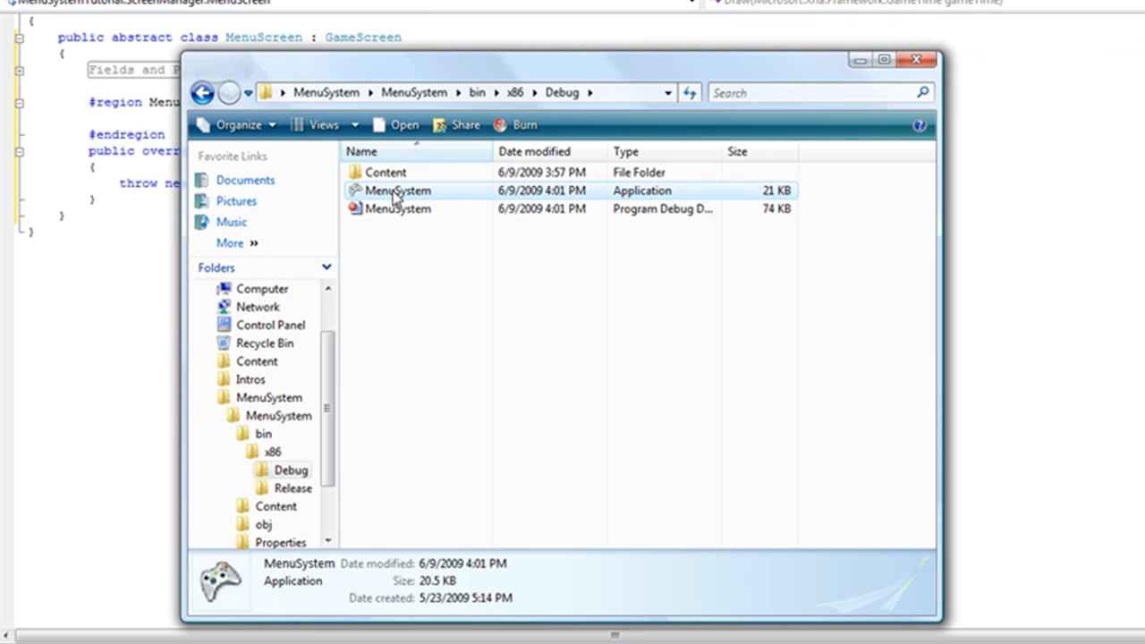
double_click(397, 190)
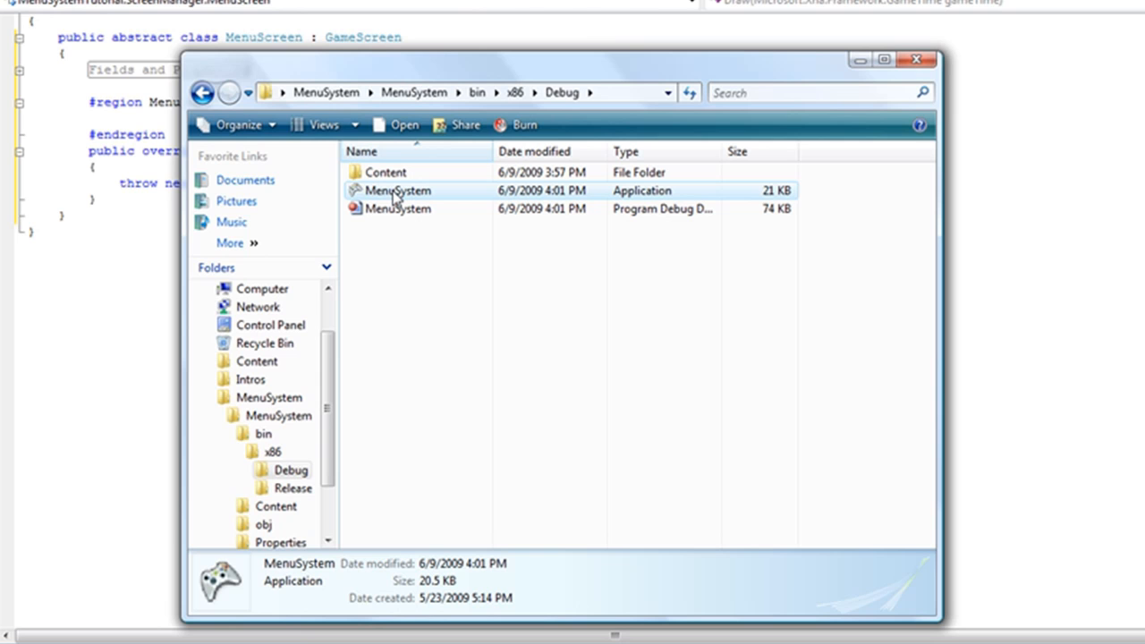
mouse_move(812, 45)
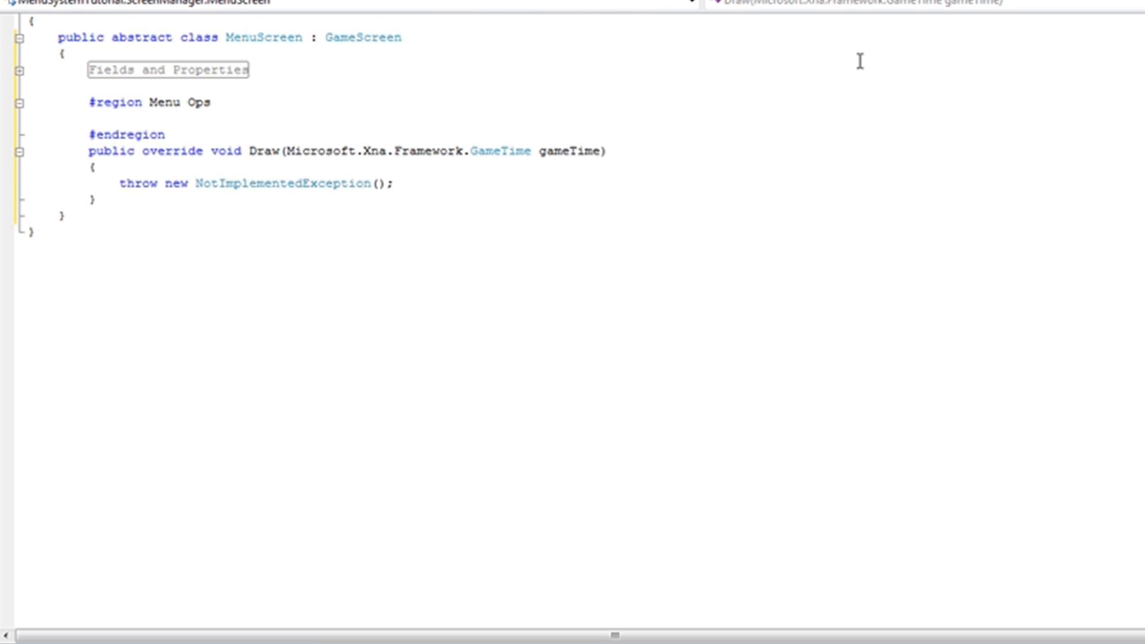
Declare public abstract void MenuSelect(int selected); in the Menu Ops region
type("public")
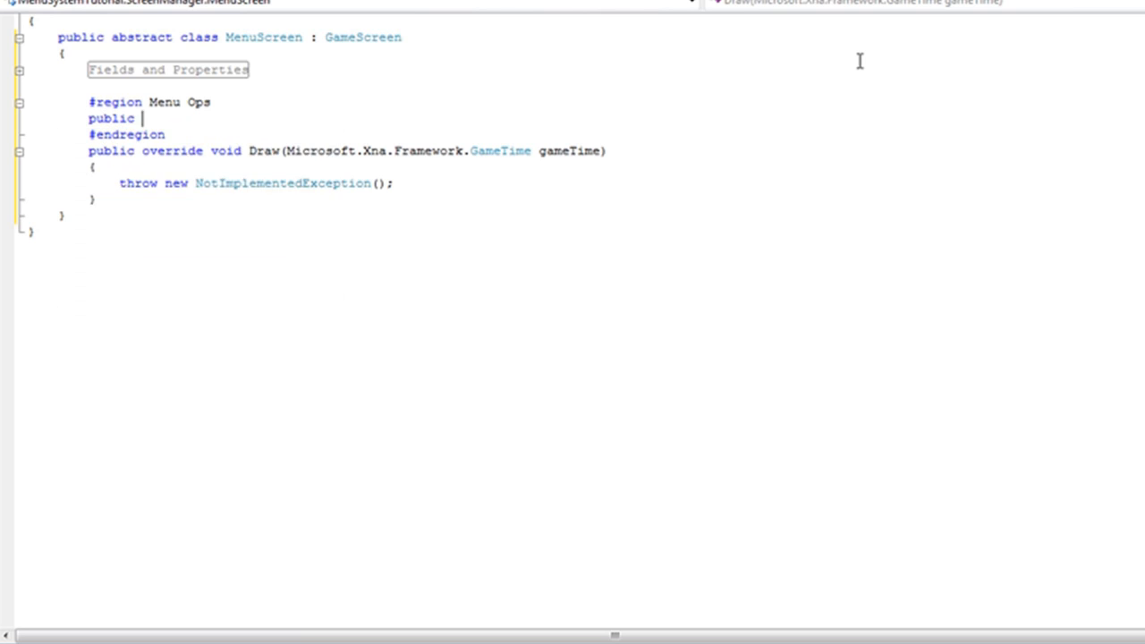
type("abstract")
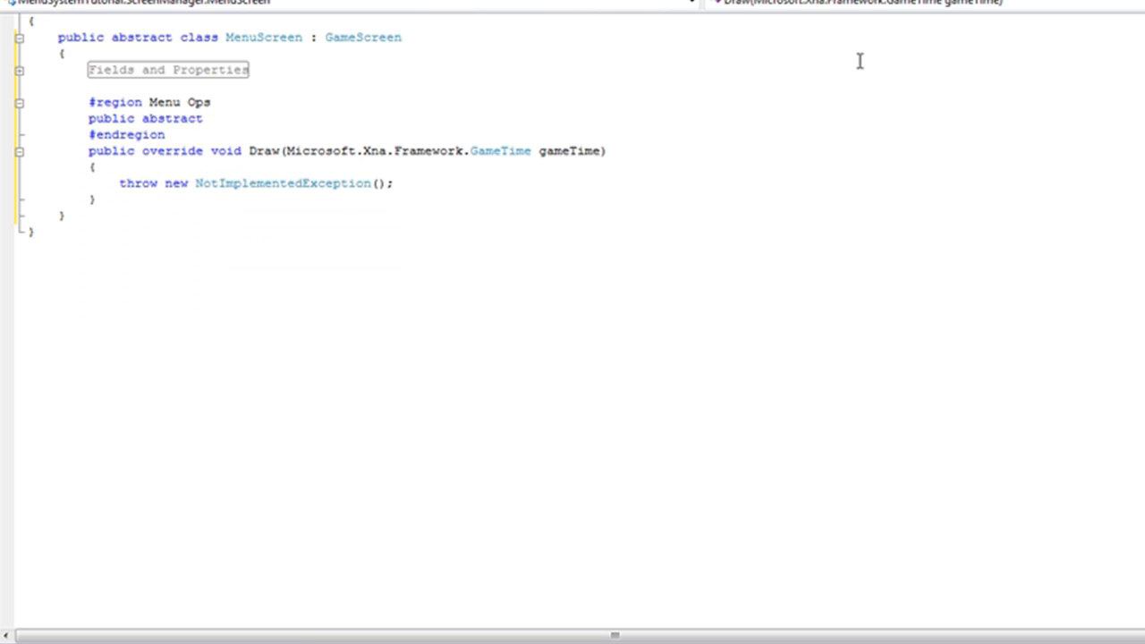
type("void Menu")
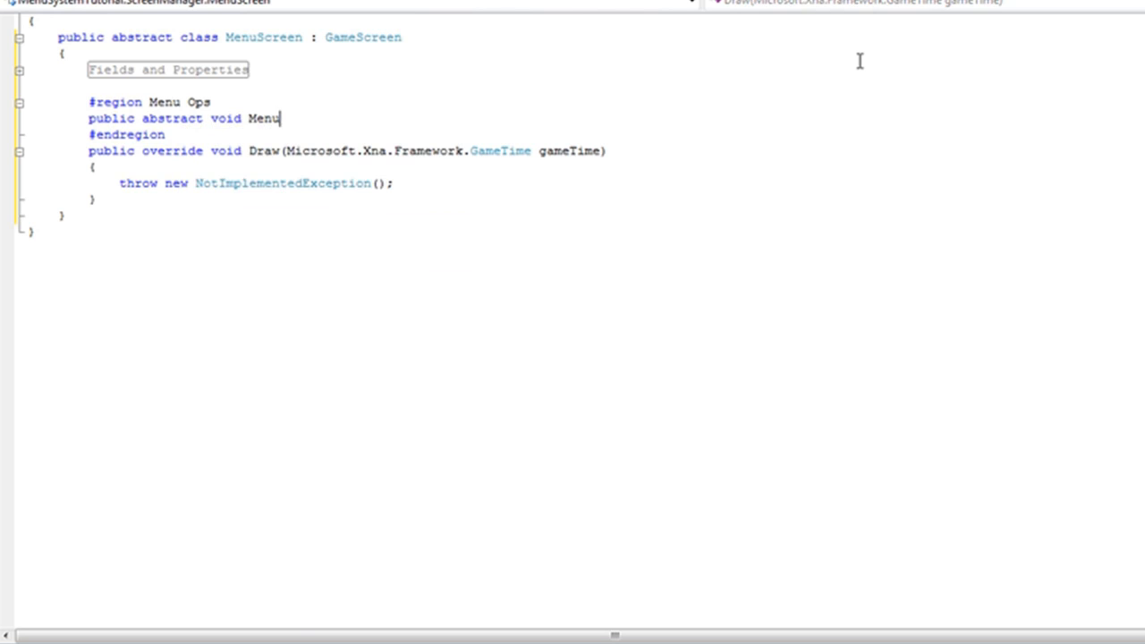
type("Select")
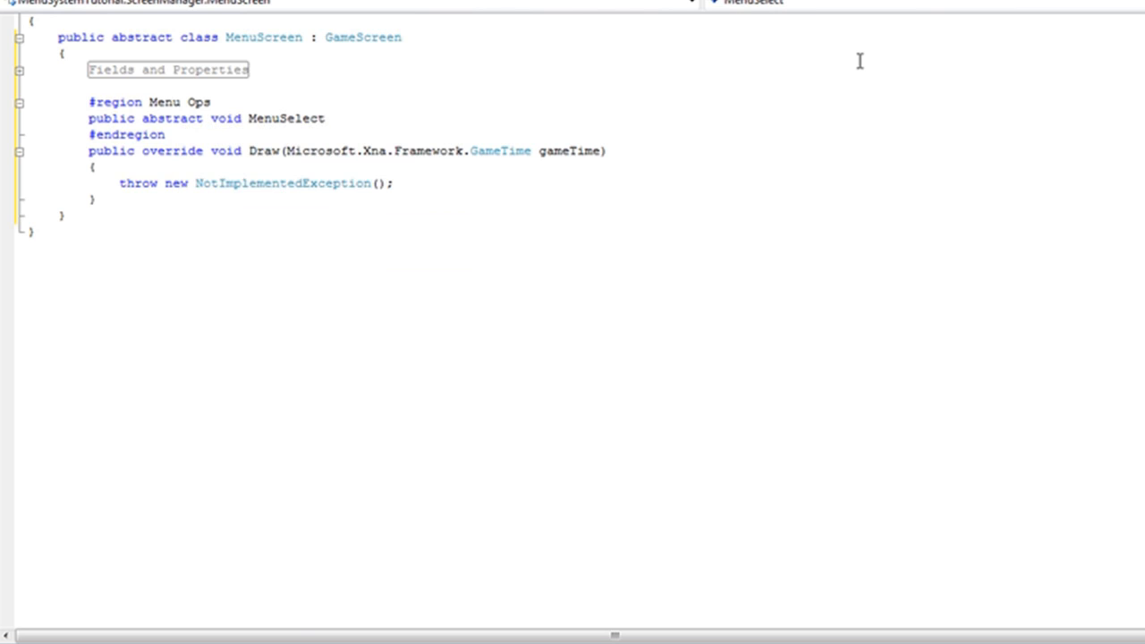
type("(")
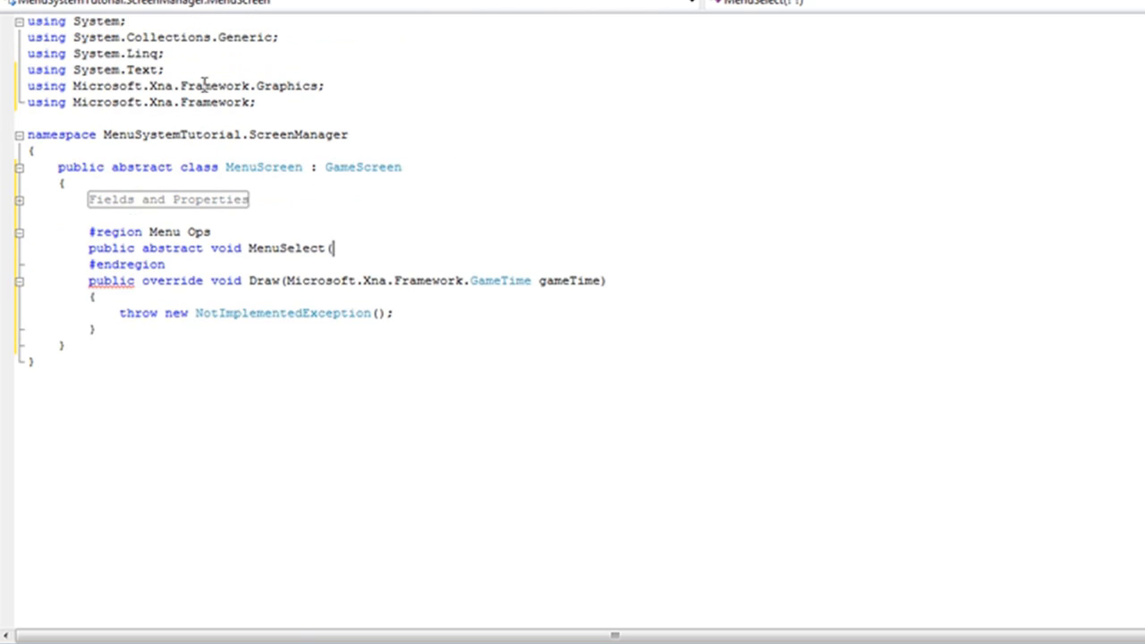
mouse_move(780, 336)
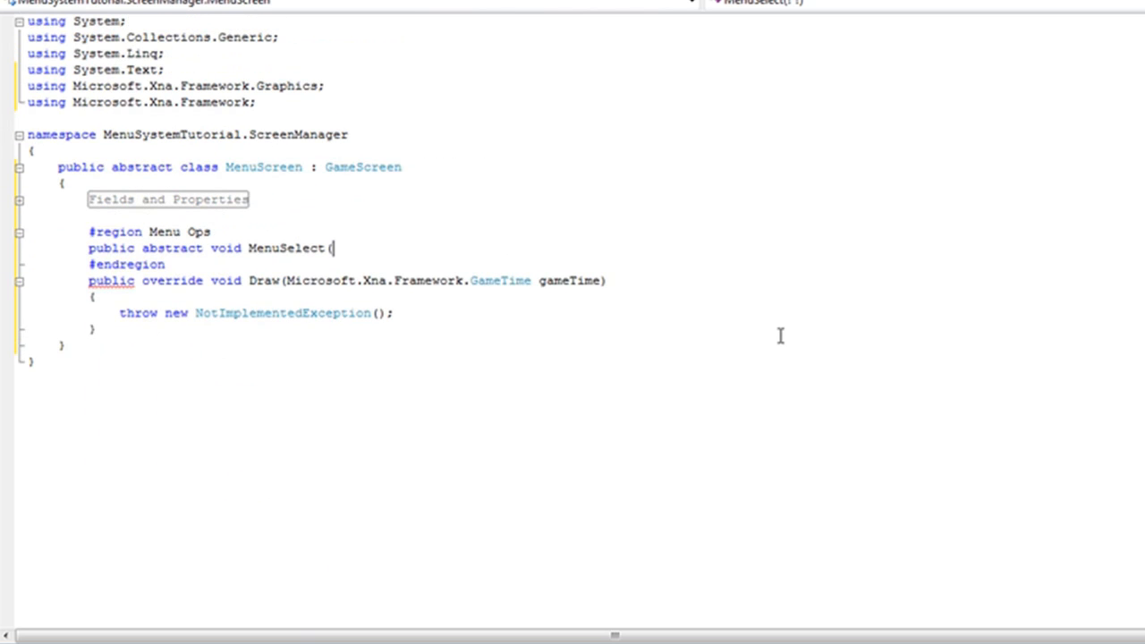
type("int a")
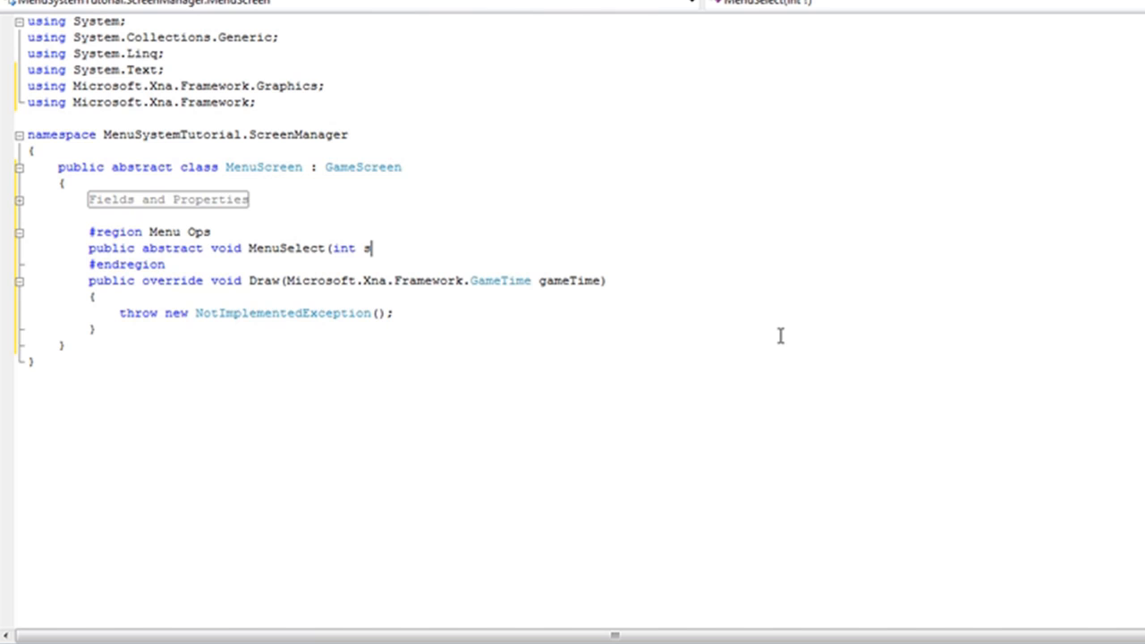
type("elected")
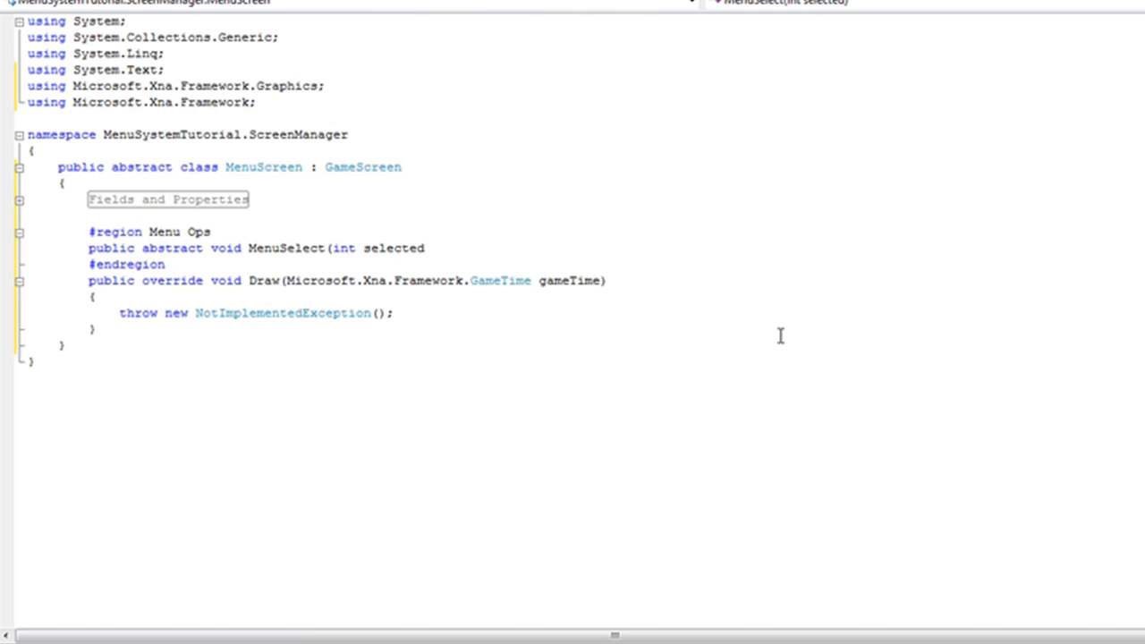
type(");")
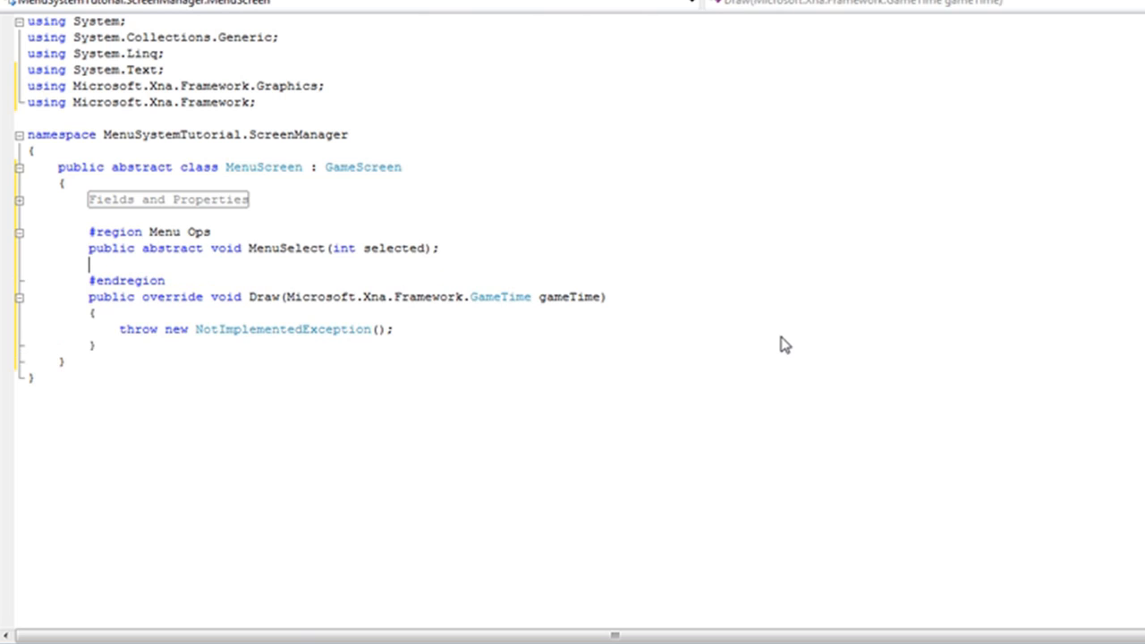
Declare public abstract void MenuCancel(); beneath MenuSelect
type("public abstract v")
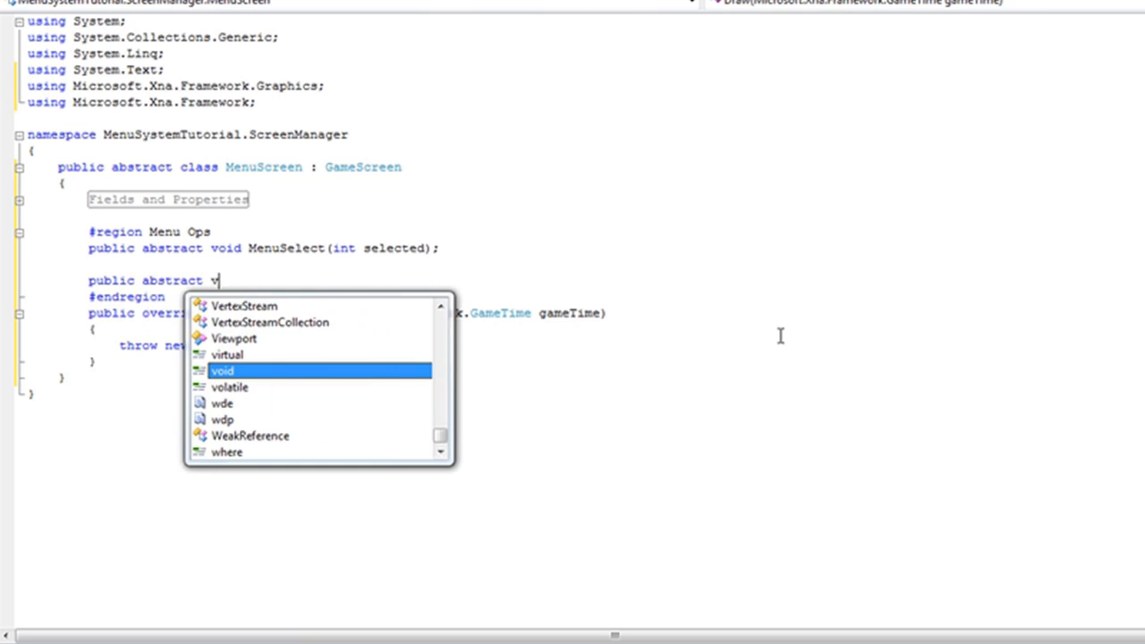
type("oid MenuCanc")
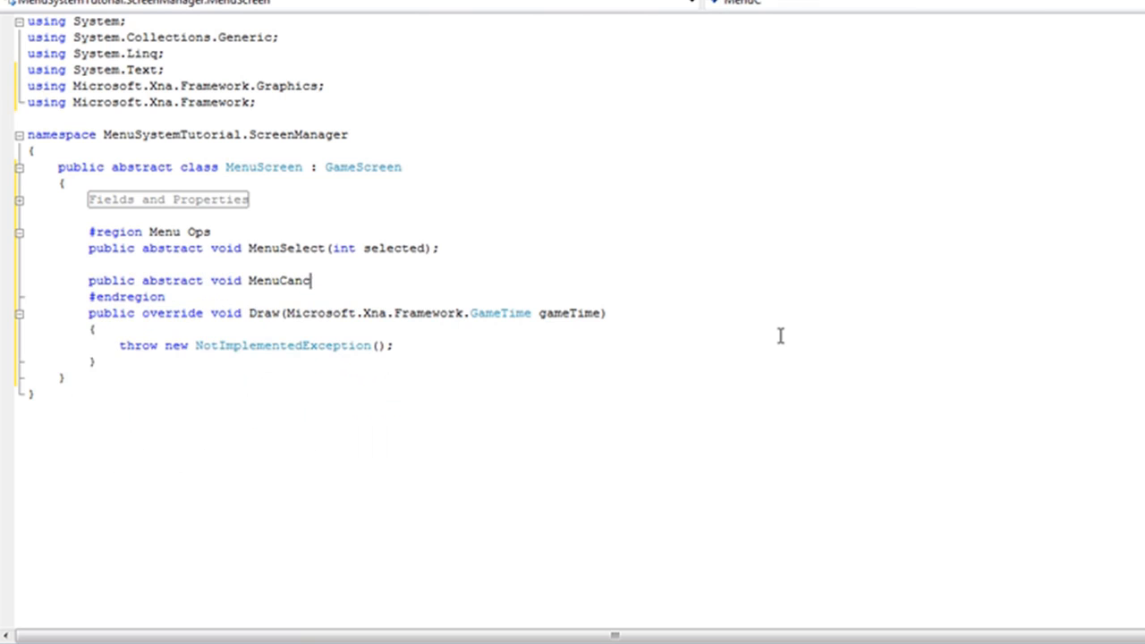
type("el();")
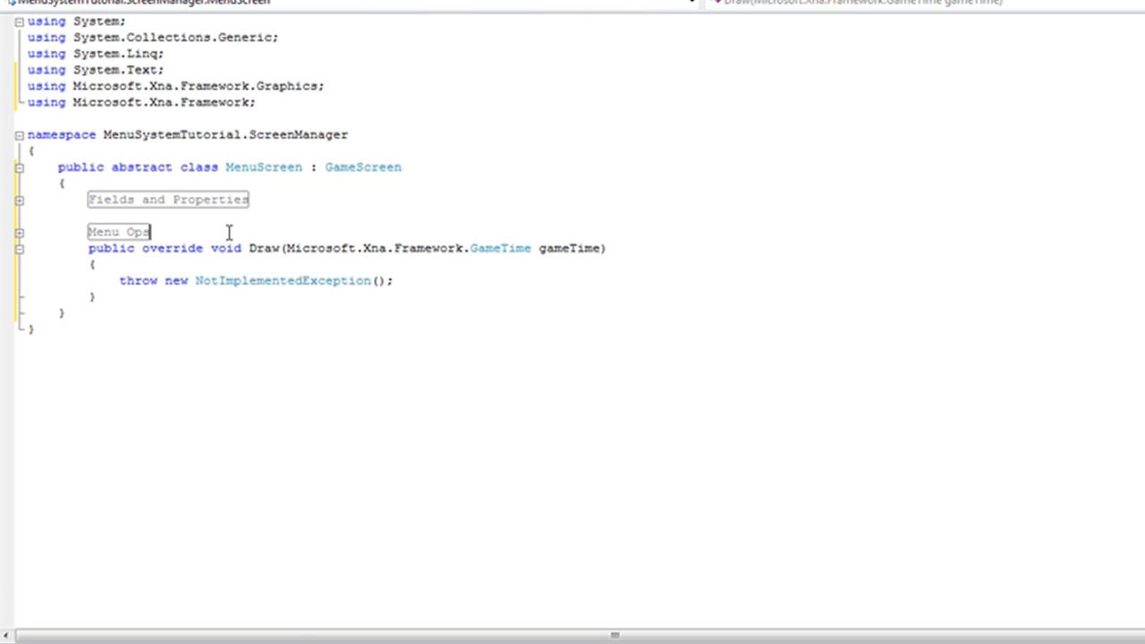
Write a MenuScreen constructor setting TransitionOnTime = TransitionOffTime = TimeSpan.FromSeconds(1.5)
type("public MenuScreen()")
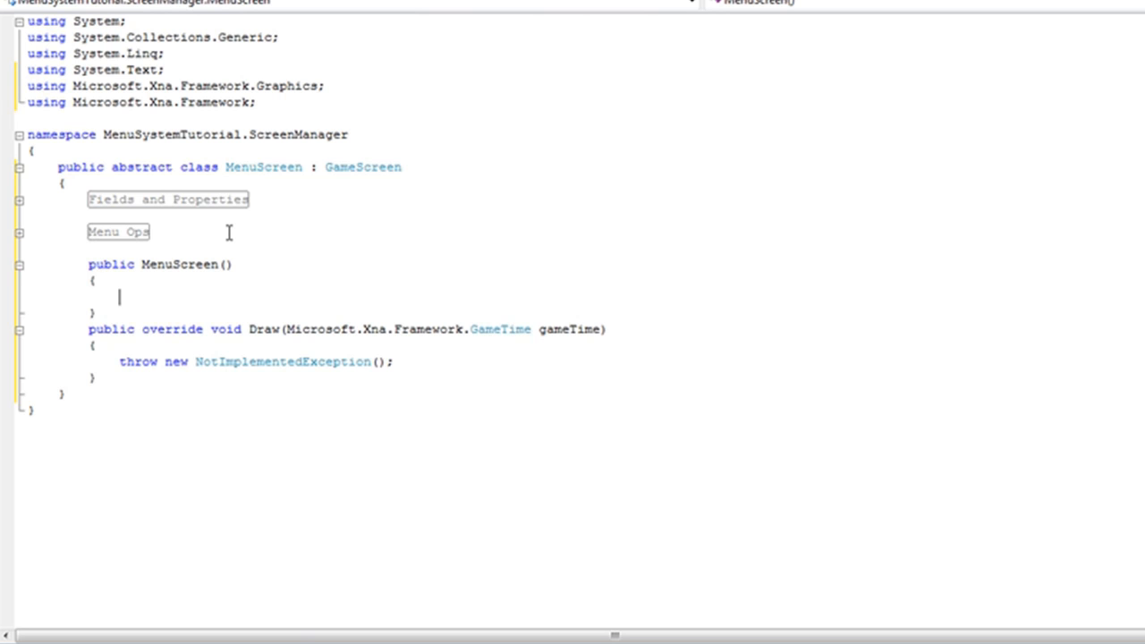
type("TransitionOnTime = TransitionOffTime =")
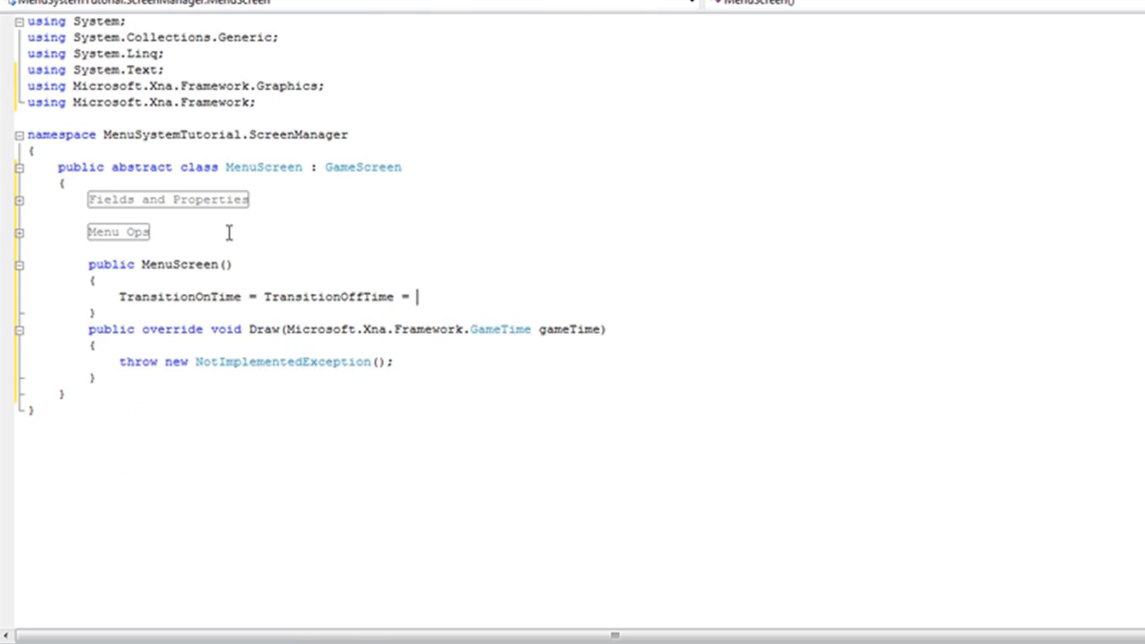
type("TimeSpan.FromSeconds")
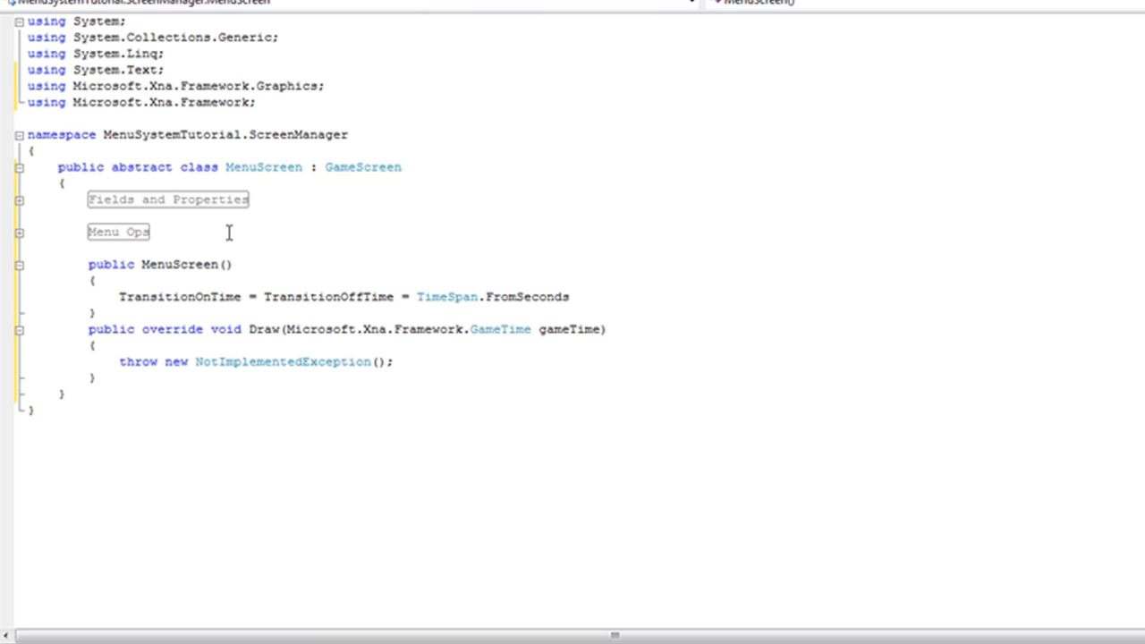
type("(")
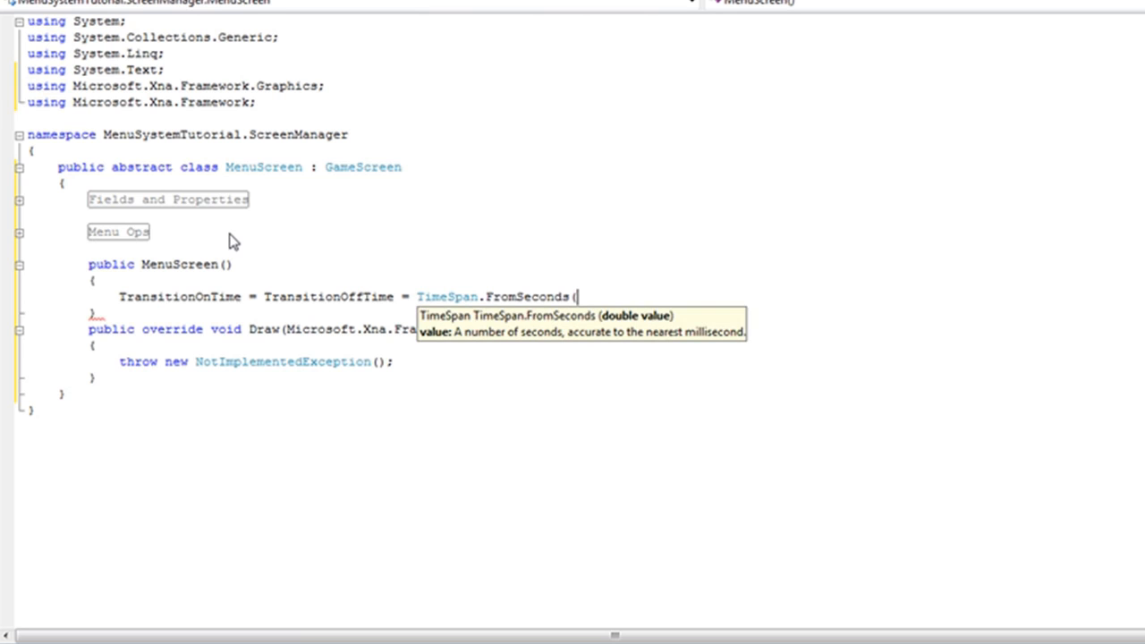
type("1.5);")
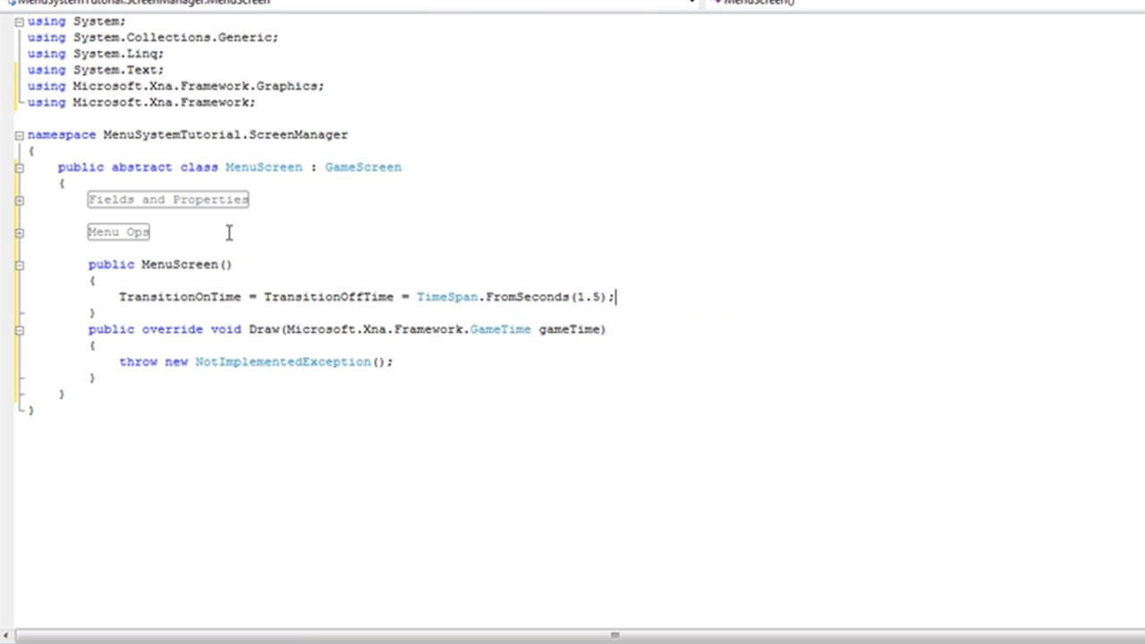
mouse_move(626, 286)
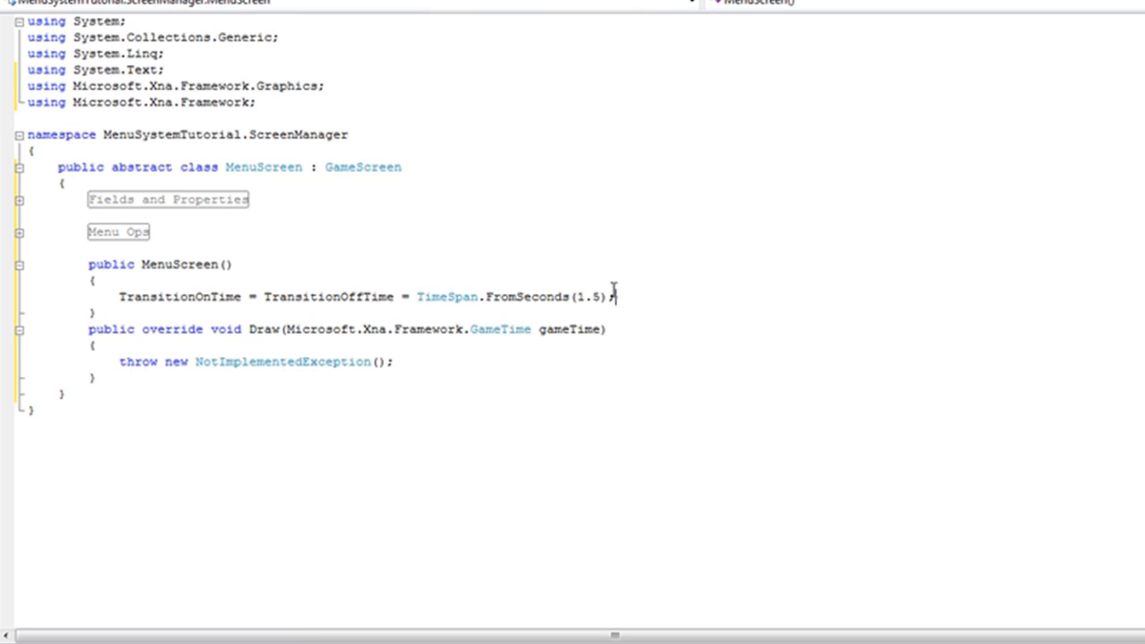
mouse_move(284, 290)
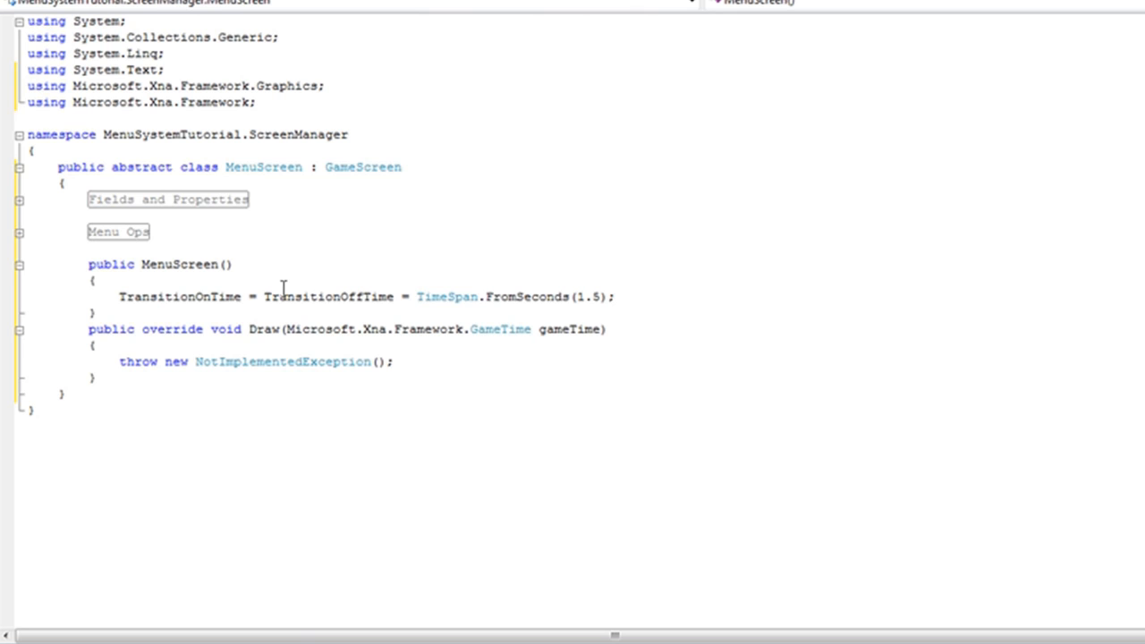
mouse_move(508, 367)
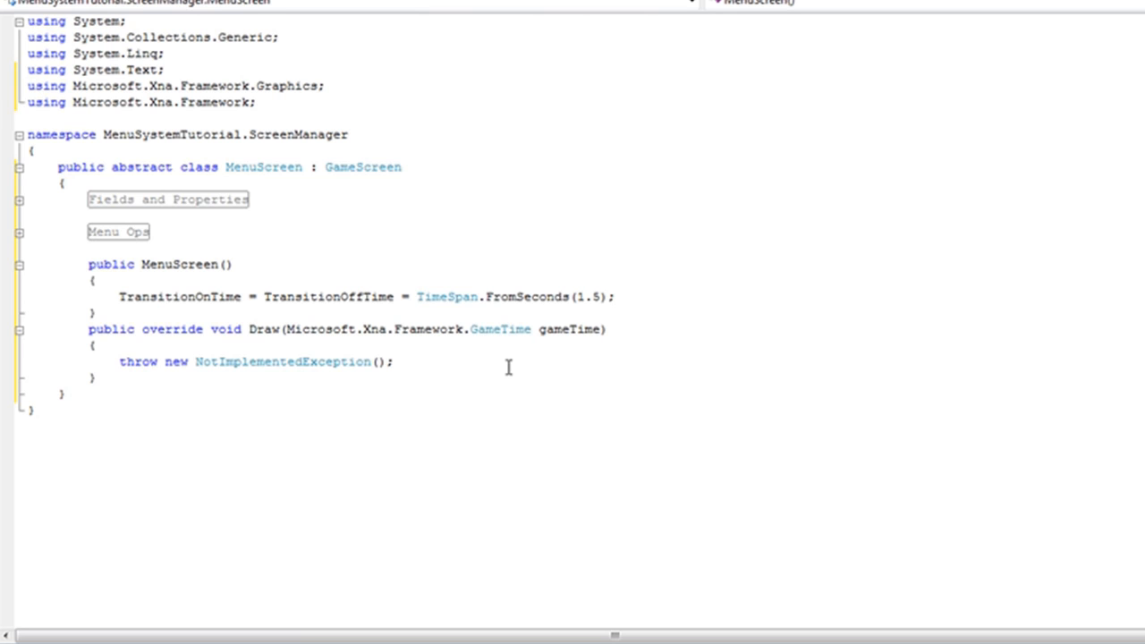
left_click_drag(365, 297, 615, 297)
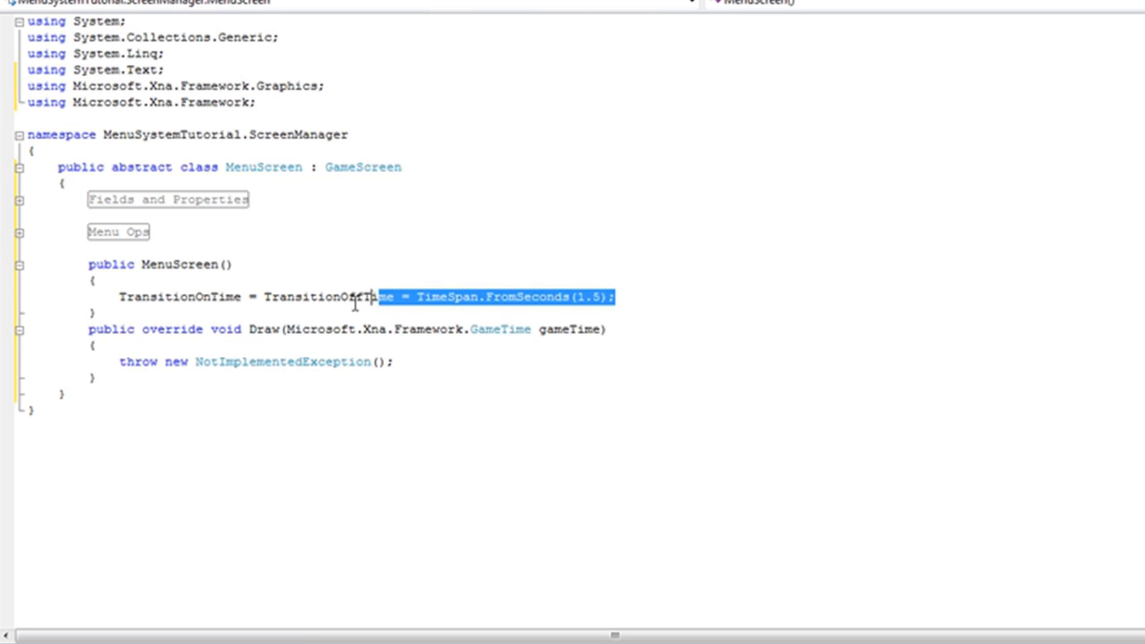
left_click_drag(367, 297, 118, 297)
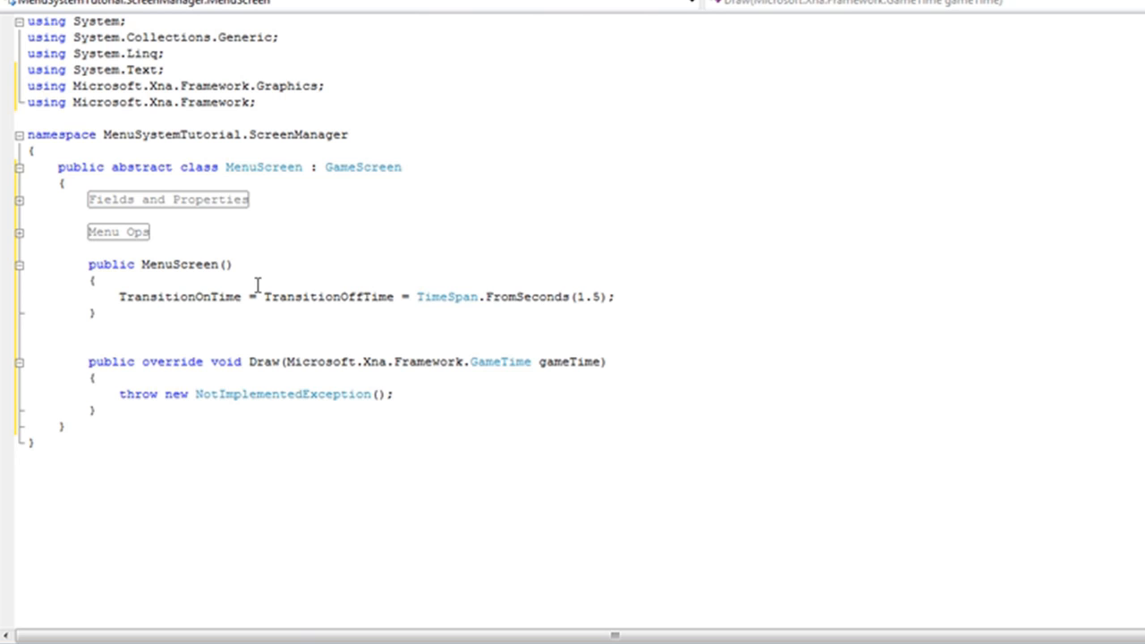
Write an UnloadContent override that sets spriteFont to null when it is not null
type("public override void UnloadContent(")
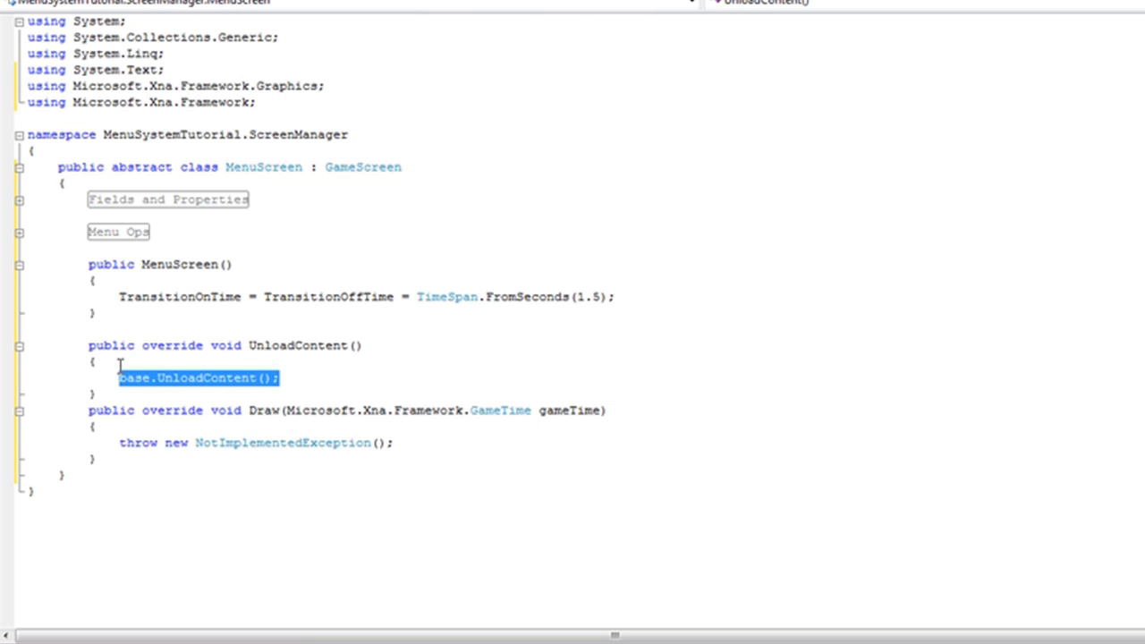
type("if(spriteFont")
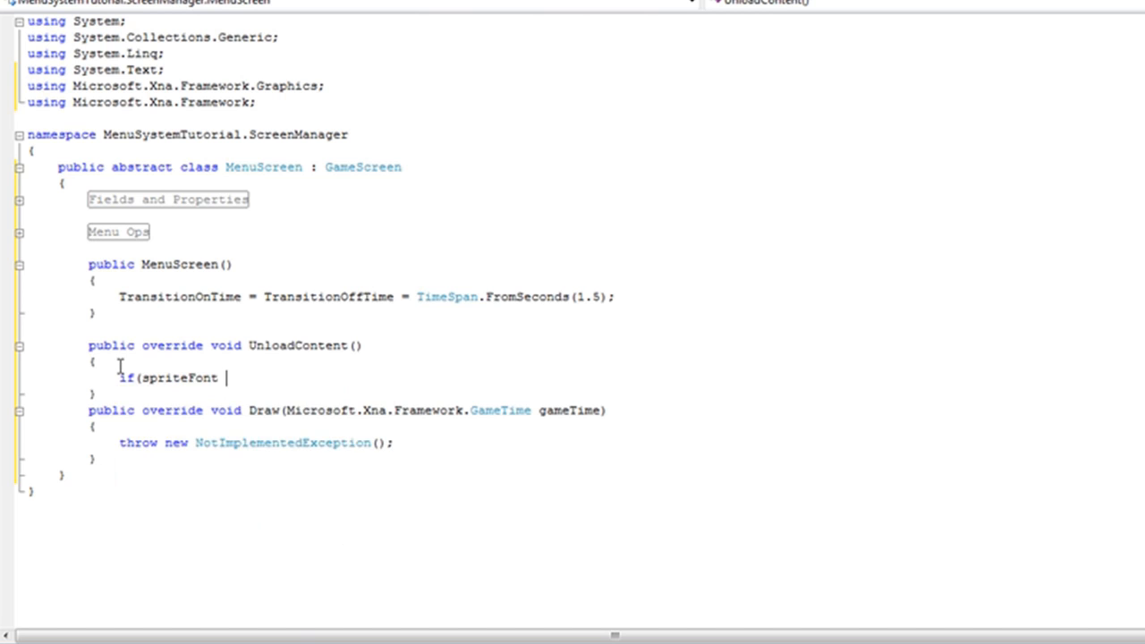
type("!= null")
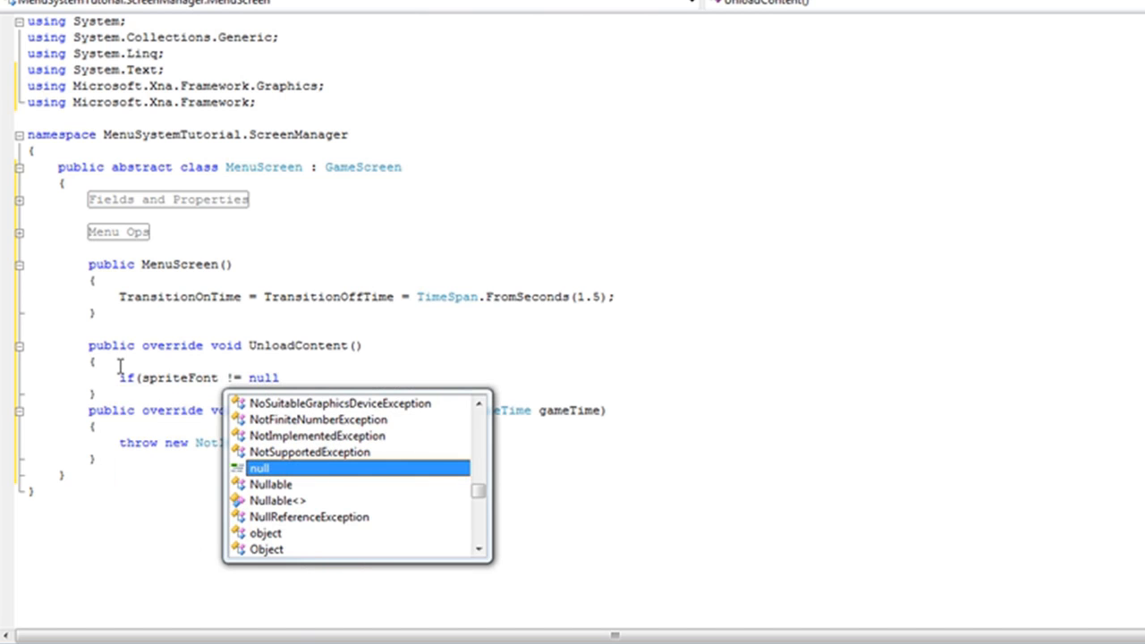
type("spriteFont = null;")
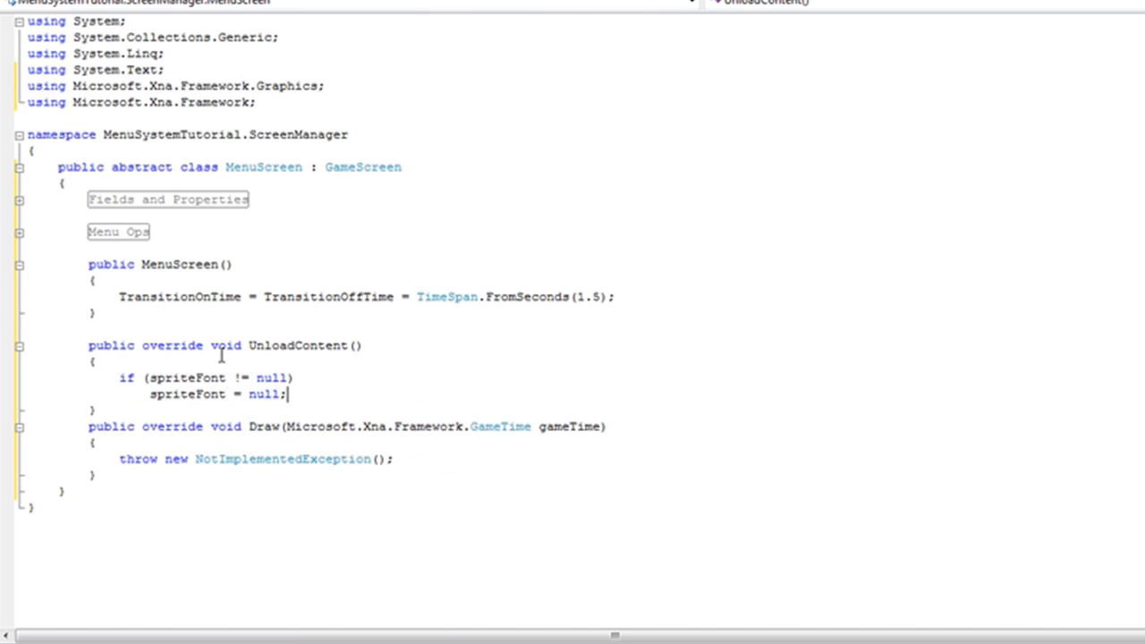
mouse_move(179, 376)
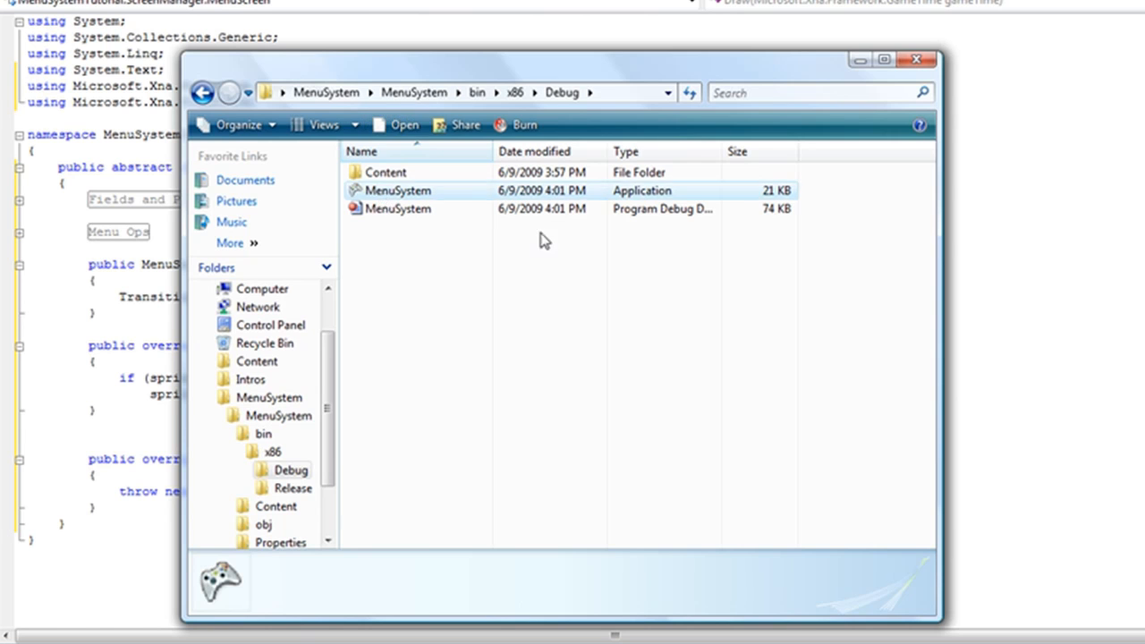
After opening the built sample, add an empty public override void HandleInput() below UnloadContent
double_click(397, 189)
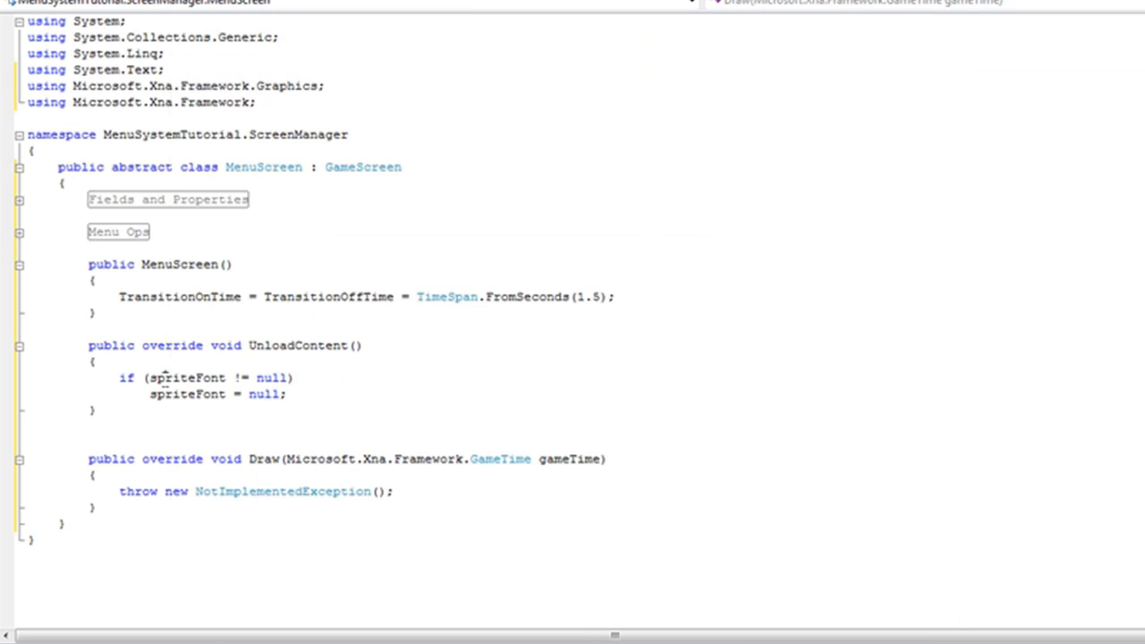
type("pub")
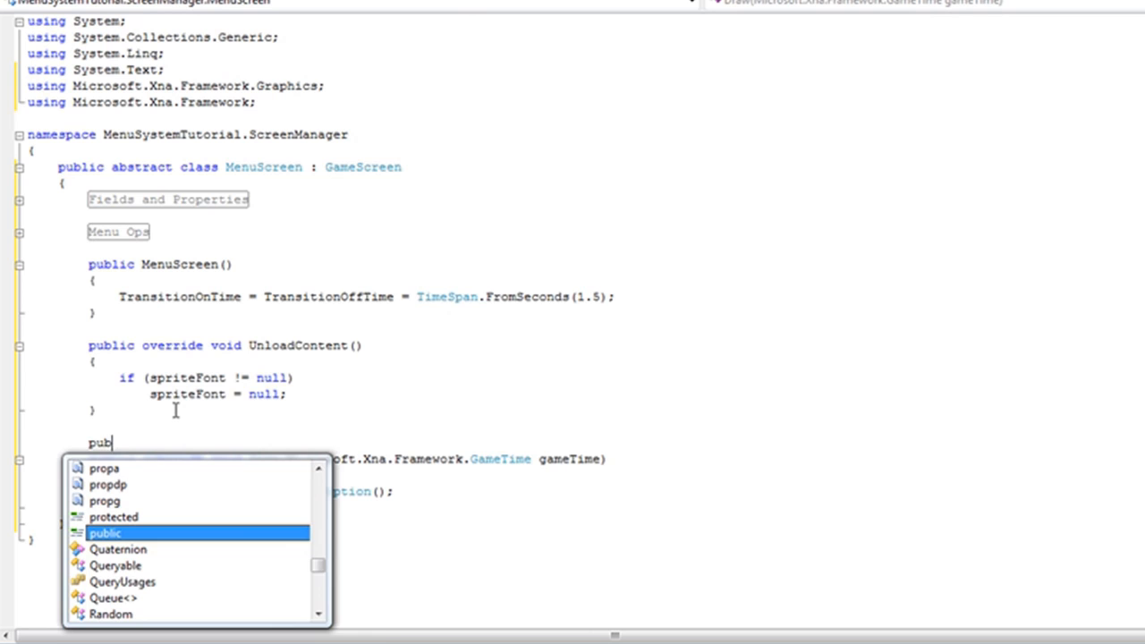
type("override void HandleInput(")
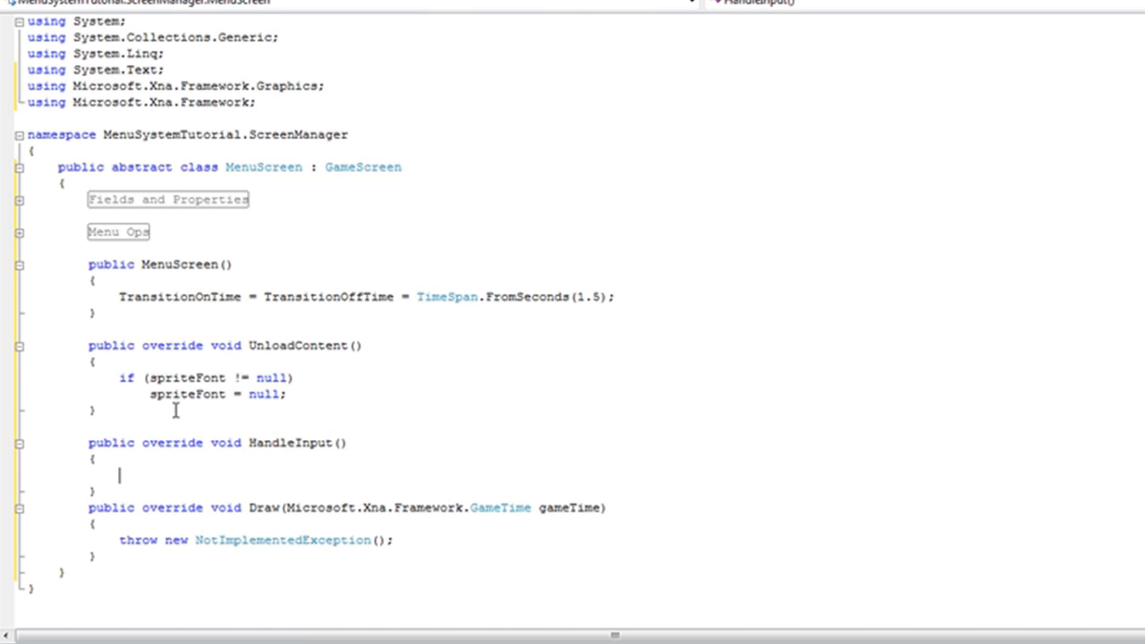
mouse_move(220, 86)
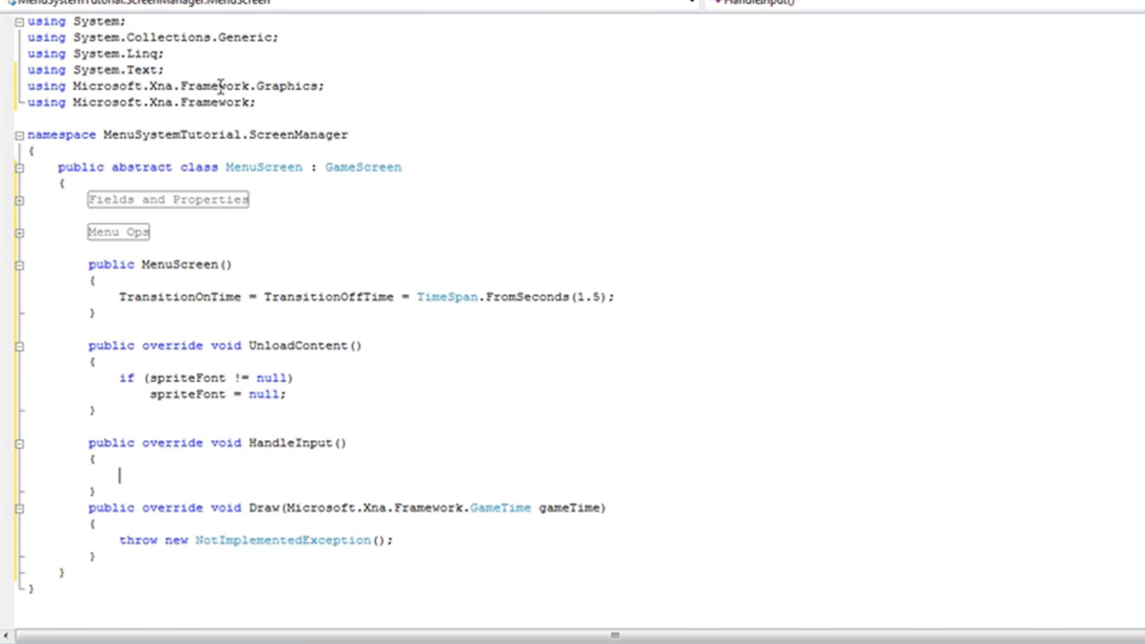
Begin HandleInput's body with Input, then add InputSystem.cs from InputTutorial to the project and view it
type("Input")
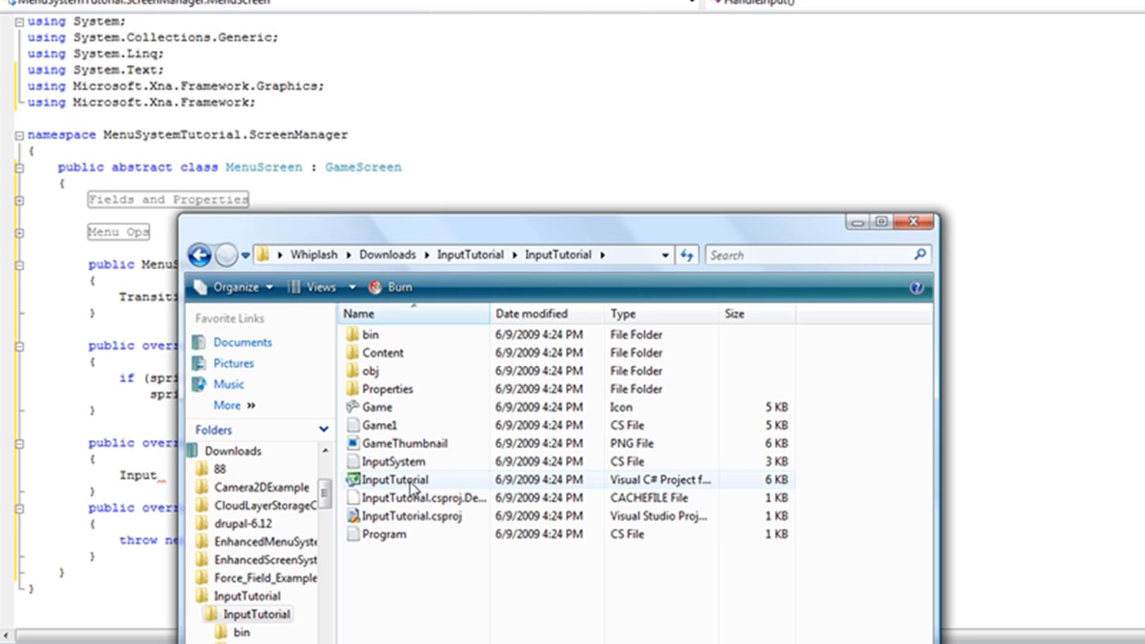
mouse_move(393, 462)
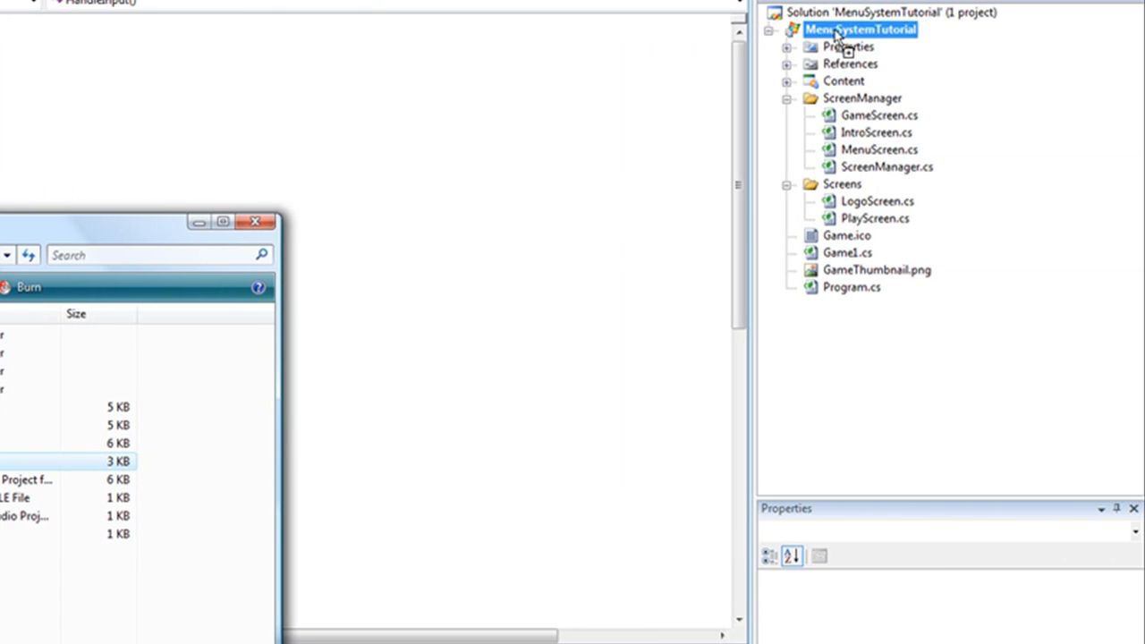
left_click(880, 114)
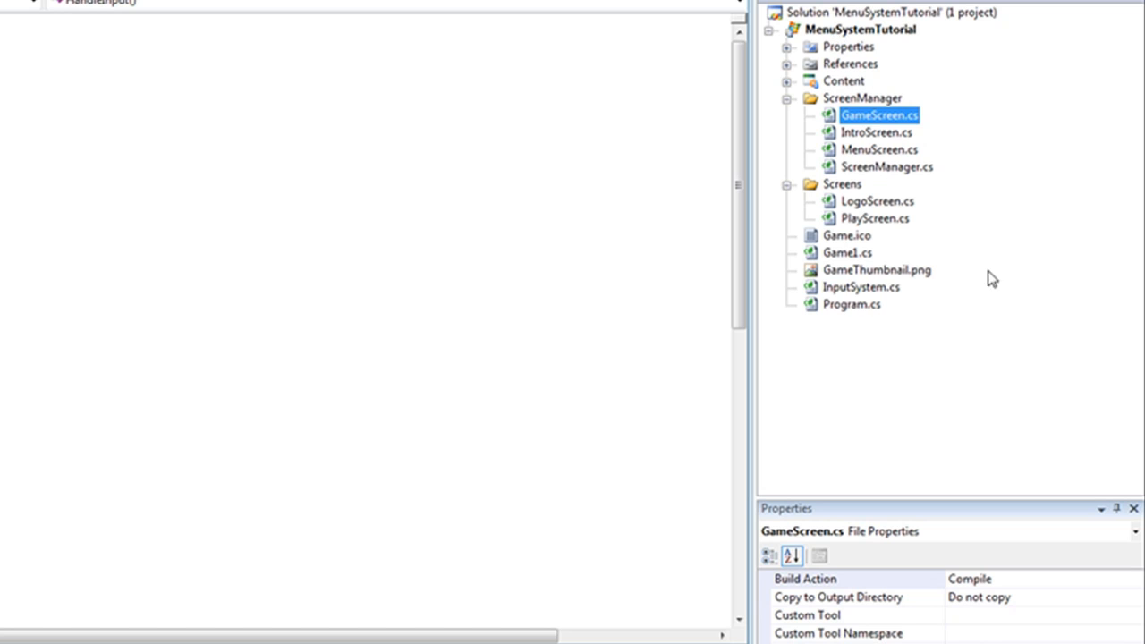
double_click(862, 287)
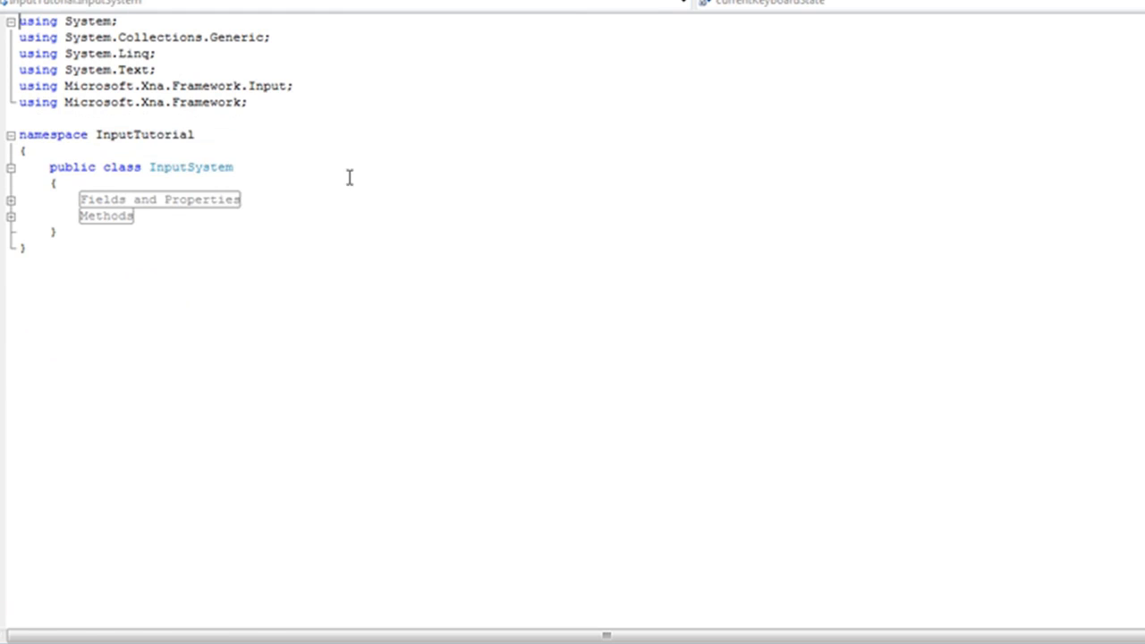
double_click(143, 134)
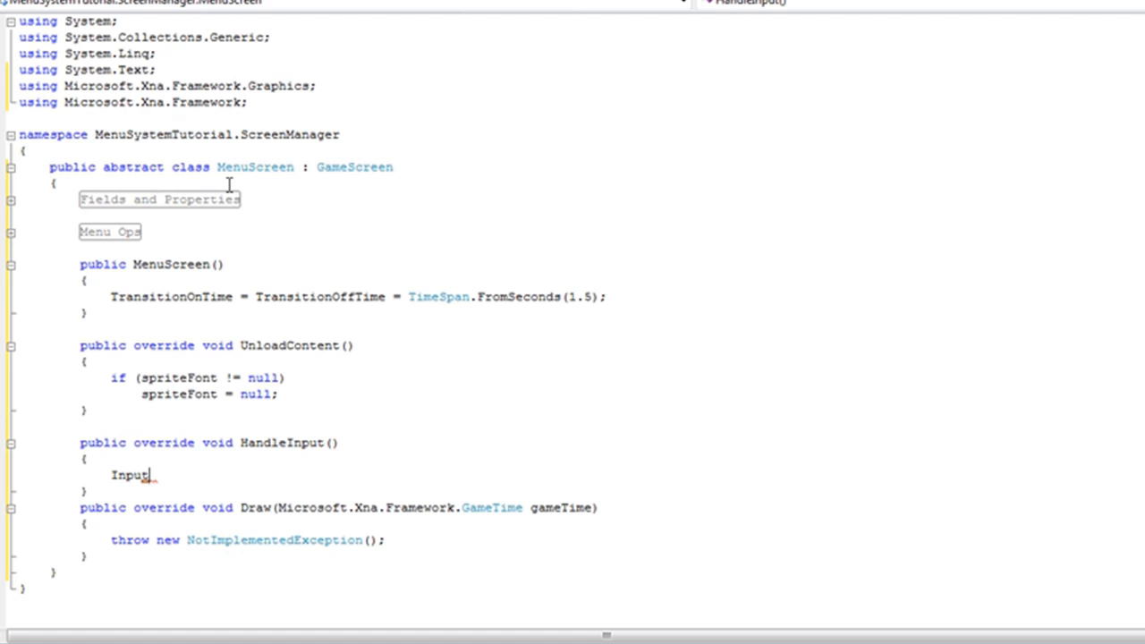
double_click(214, 134)
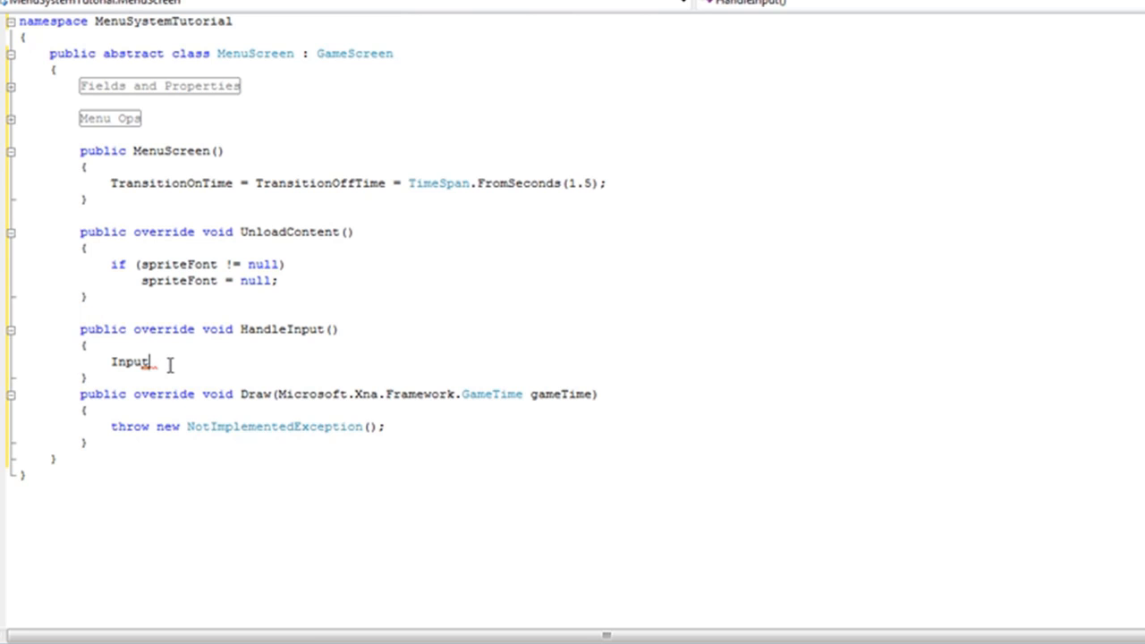
Declare the local variable InputSystem input; as the first line of HandleInput's body
type("System")
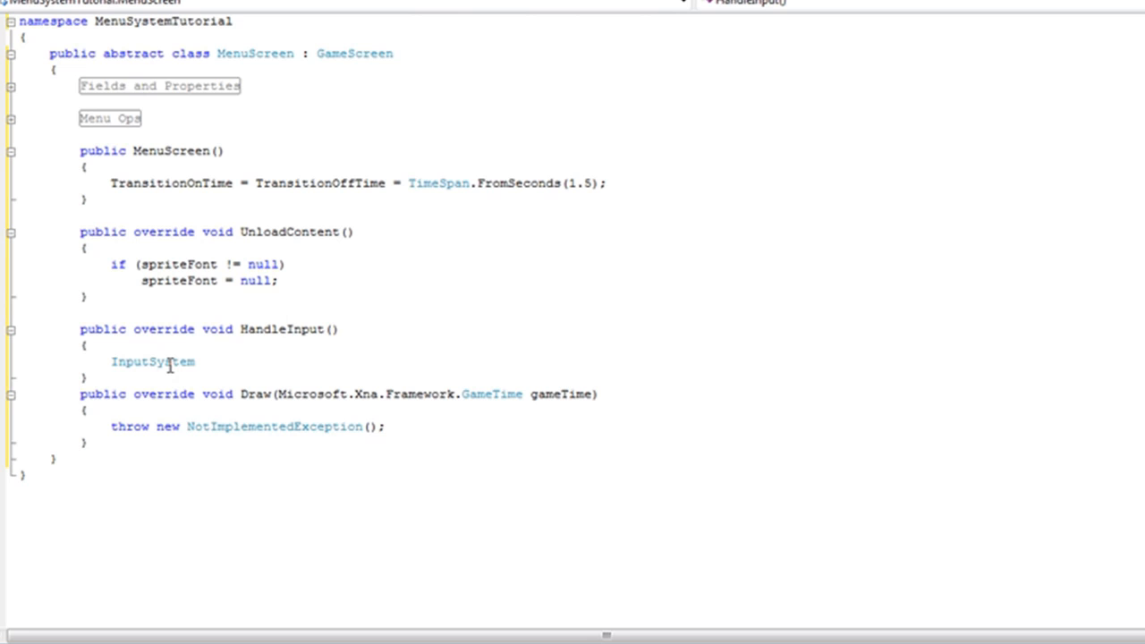
type("inp")
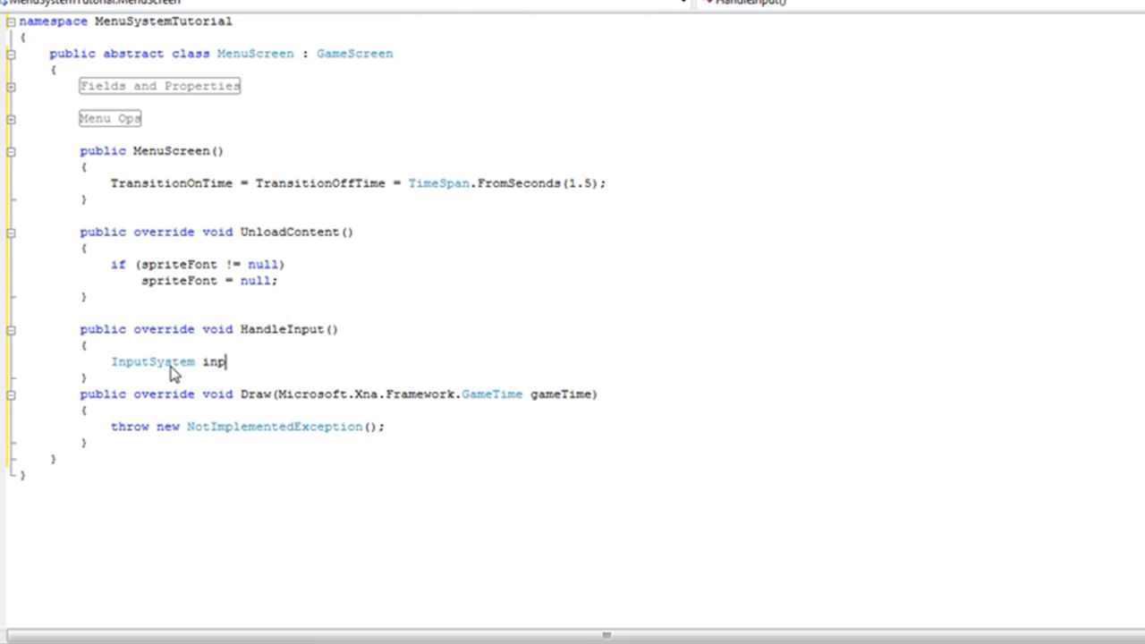
type("ut")
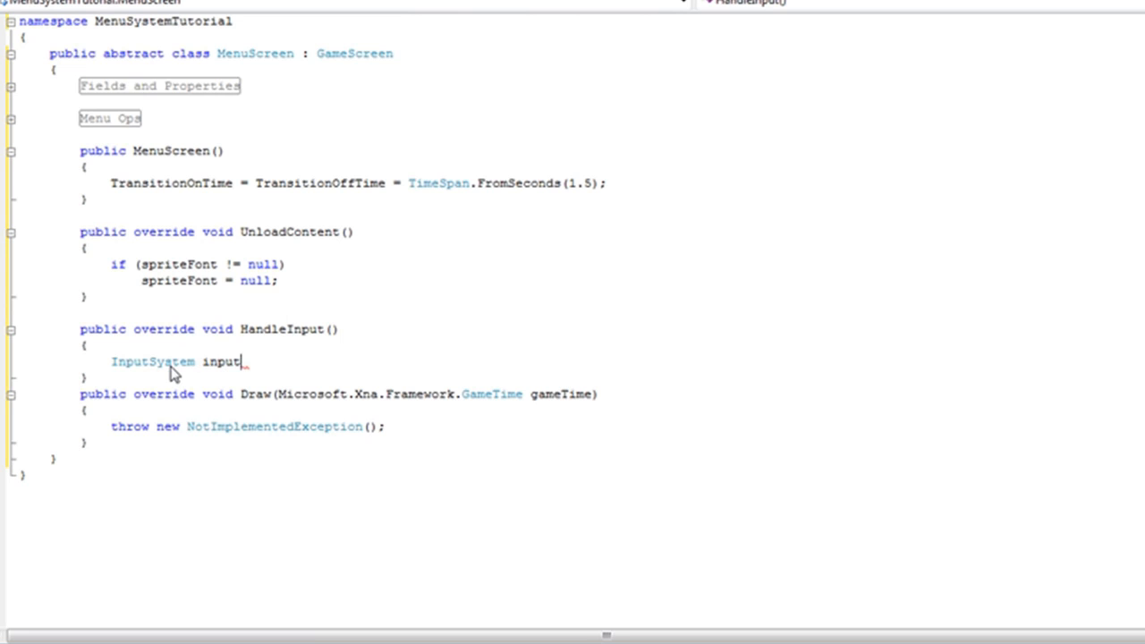
mouse_move(154, 362)
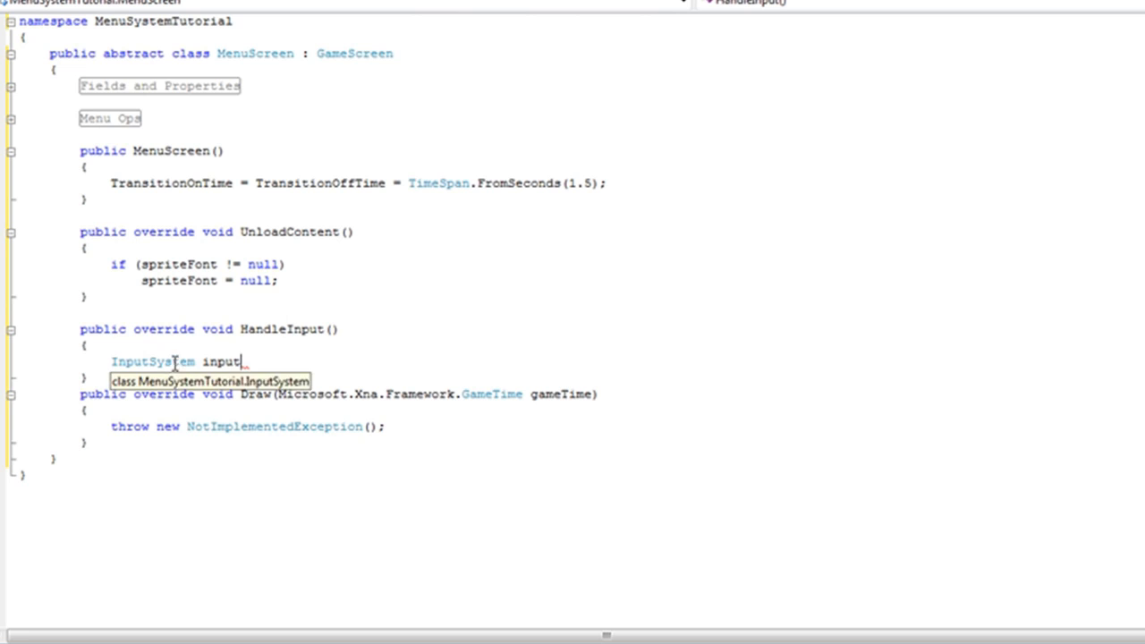
type(";")
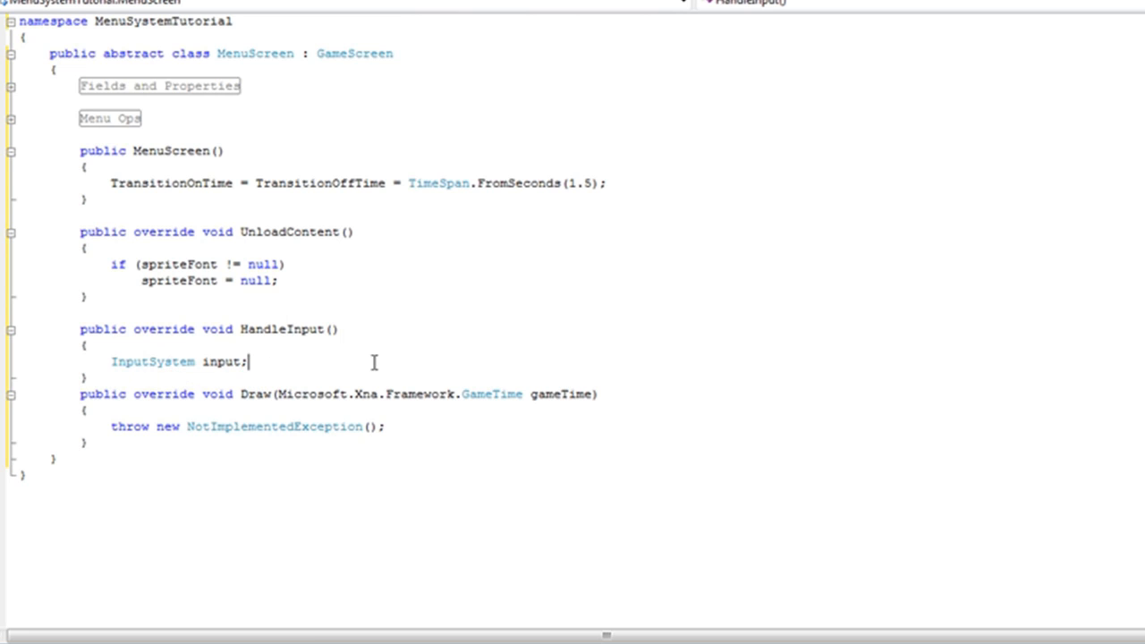
mouse_move(365, 84)
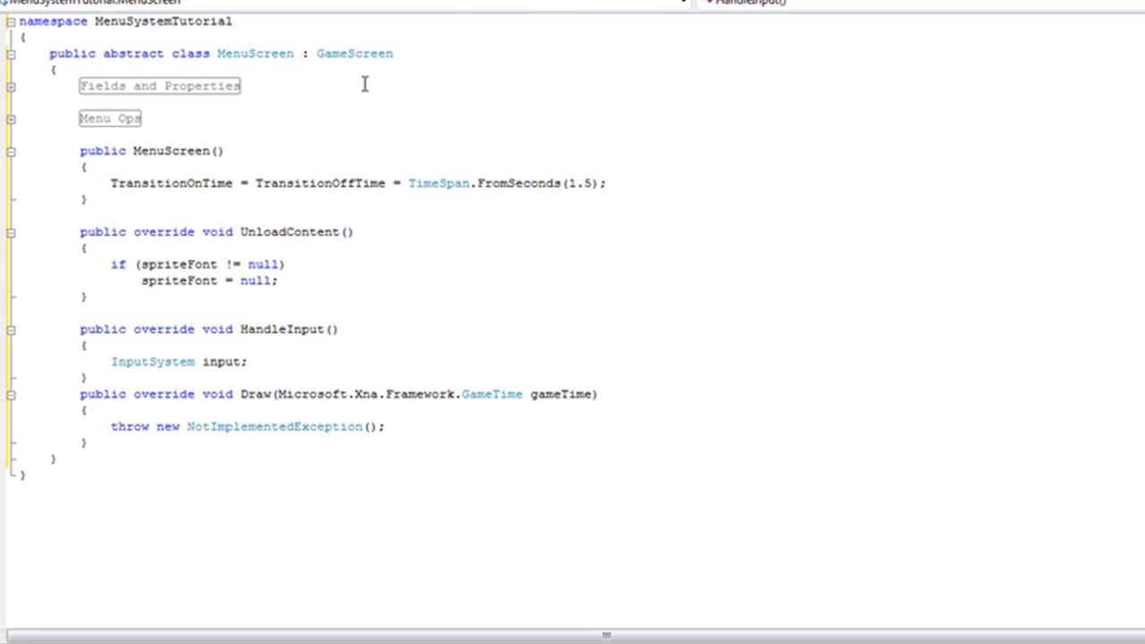
mouse_move(356, 14)
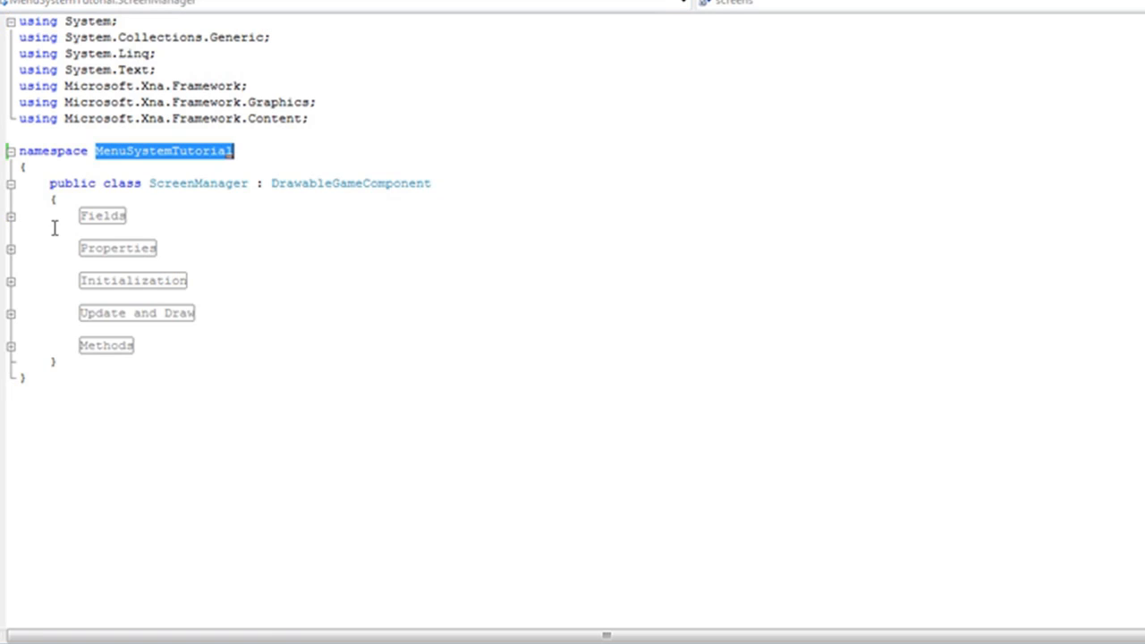
Add the field InputSystem inputSystem; inside ScreenManager's Fields region
left_click(11, 215)
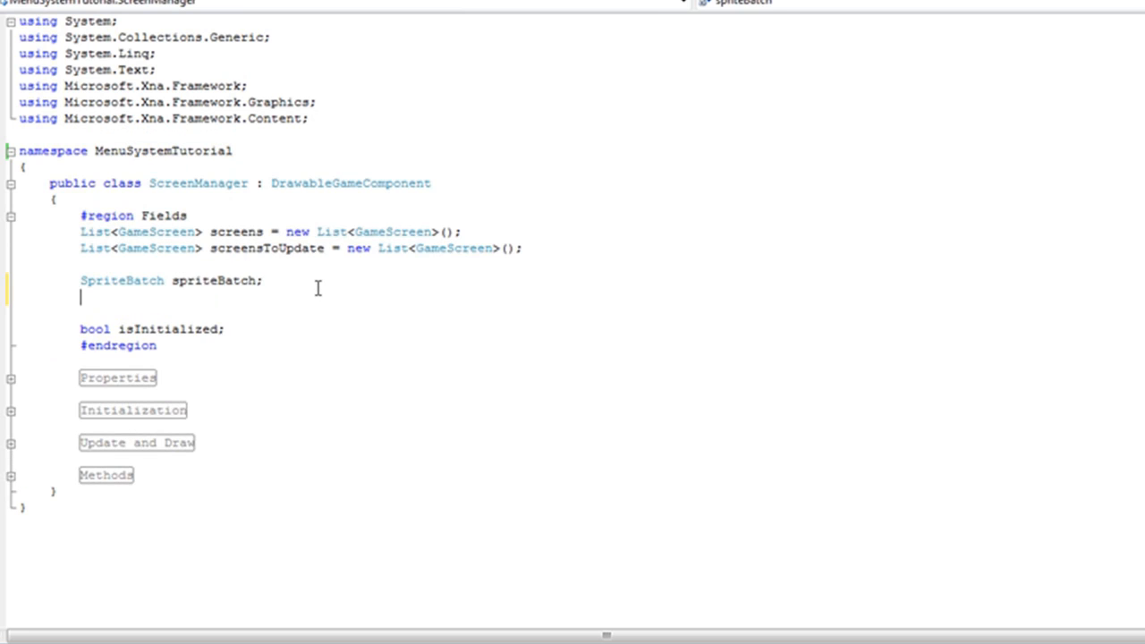
type("InputSystem inputSyst")
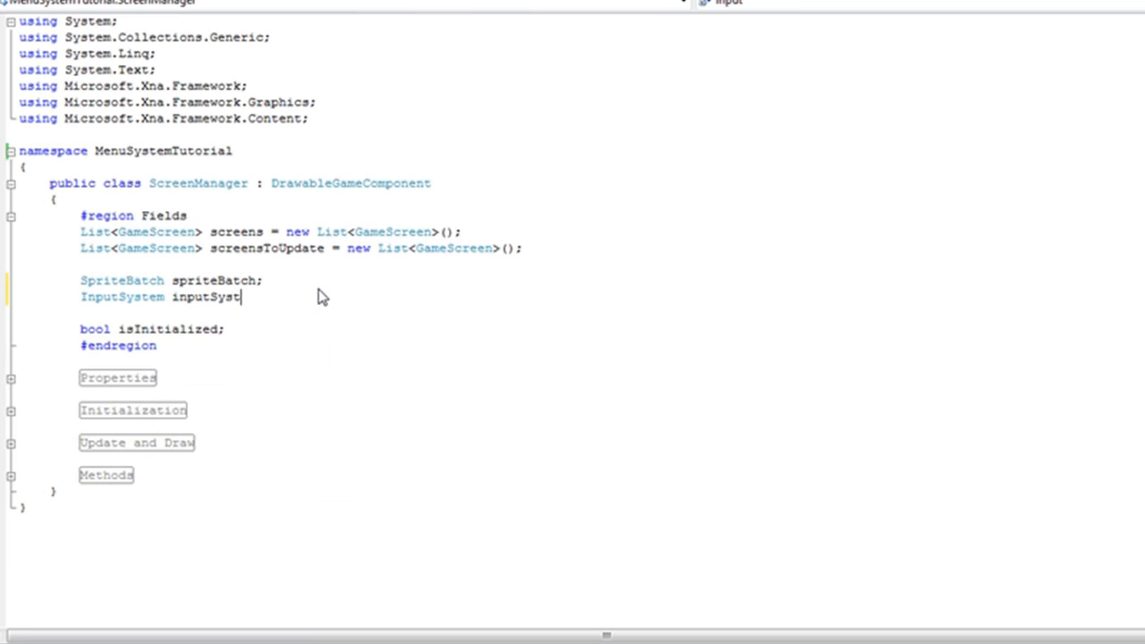
type("em;")
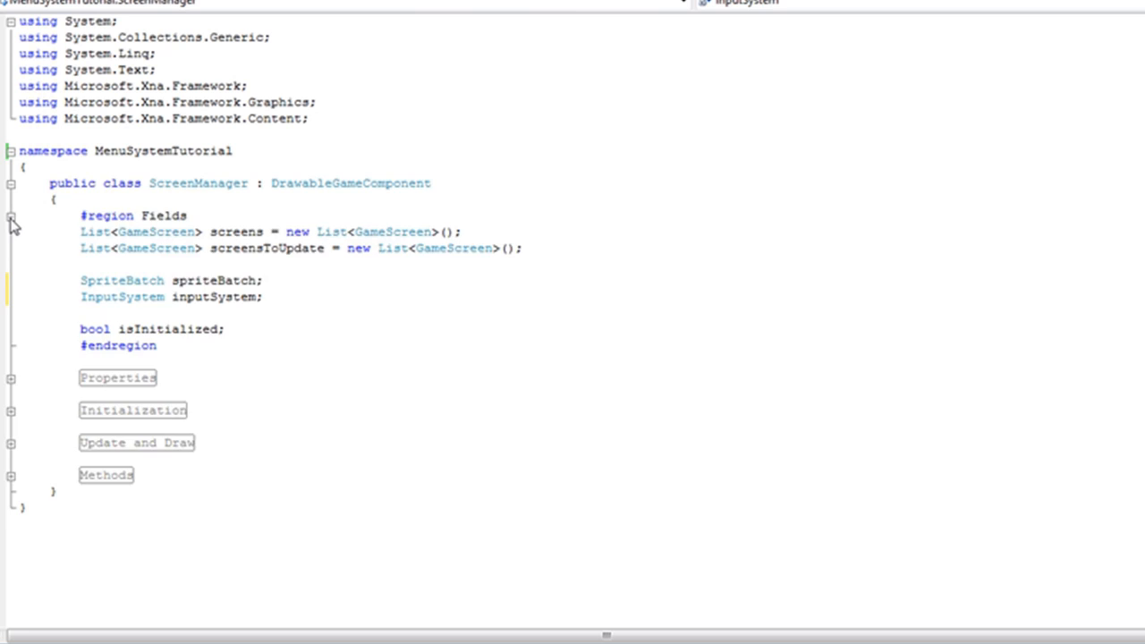
left_click(11, 214)
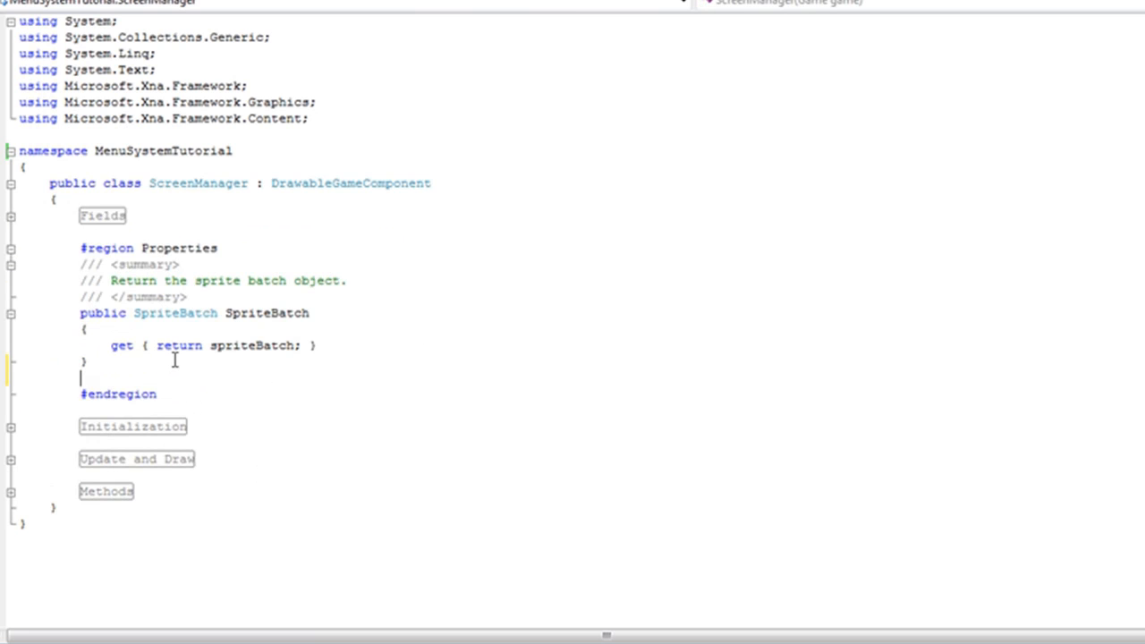
Add the property public InputSystem InputSystem { get { return inputSystem; } } in the Properties region
type("public")
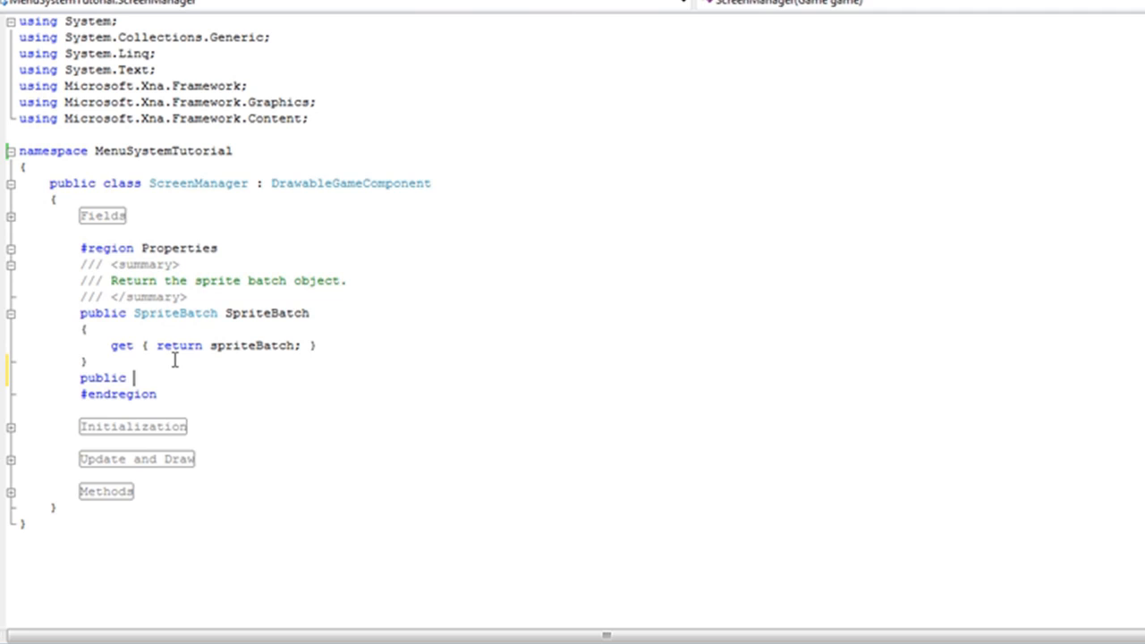
type("InputSystem InputSystem")
type("}")
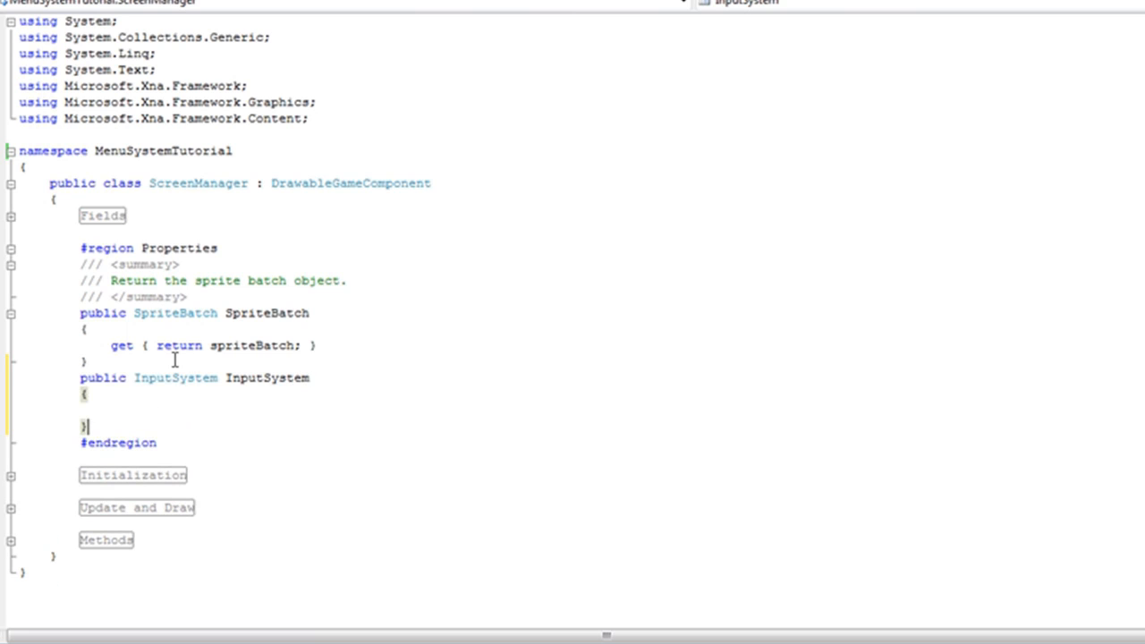
type("get{retu")
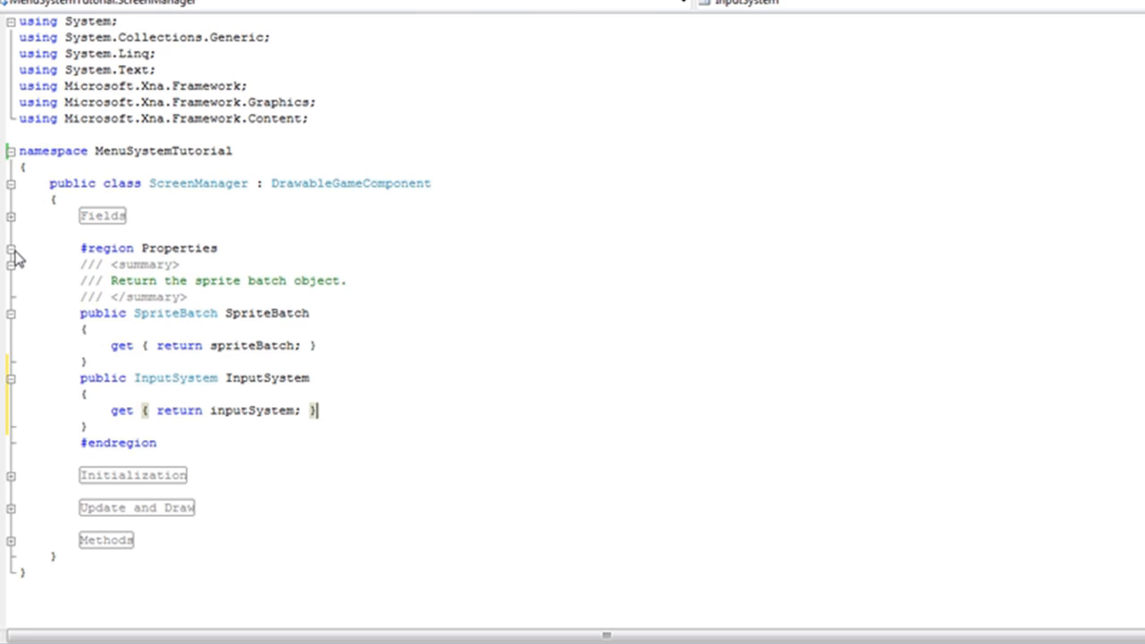
left_click(10, 249)
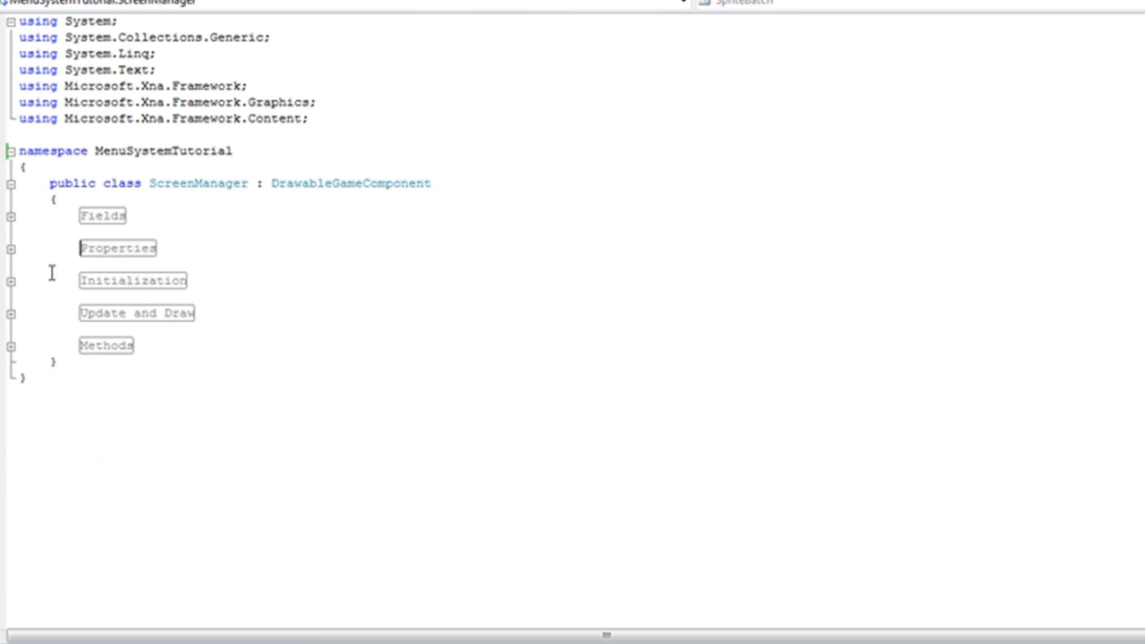
Add inputSystem = new InputSystem(); below isInitialized = true; in the ScreenManager constructor
left_click(10, 279)
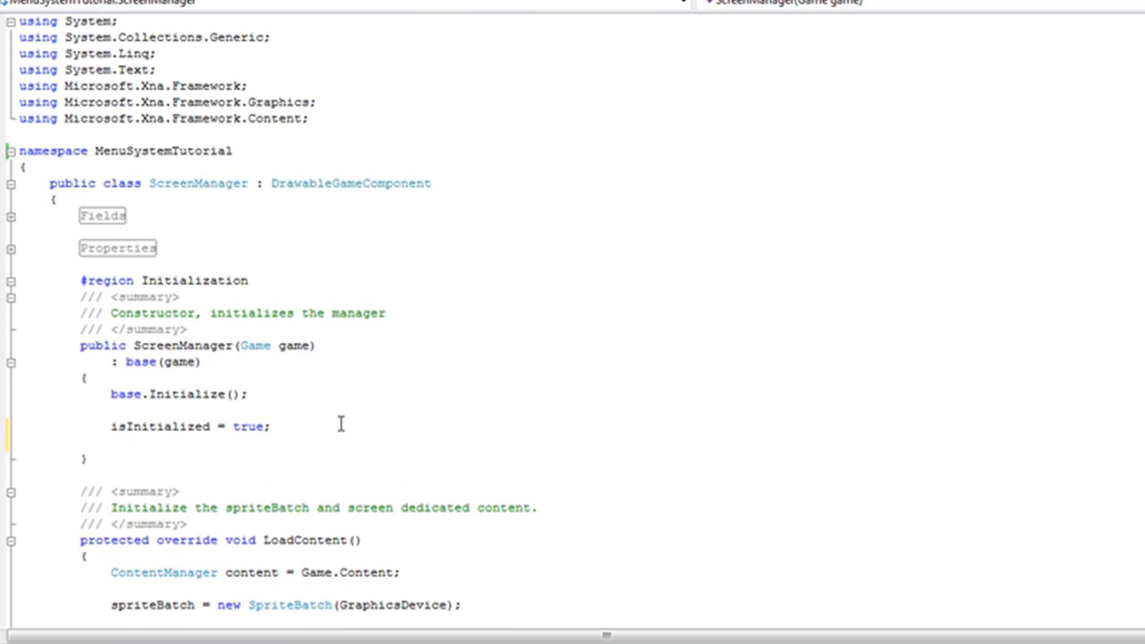
type("inputSystem")
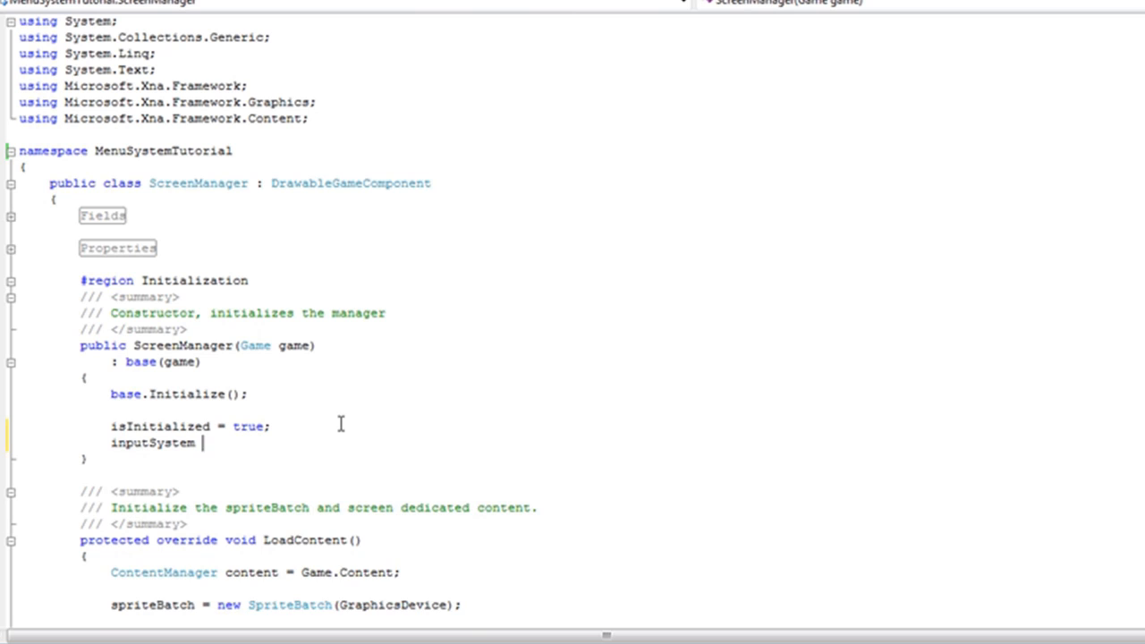
type("= new InputSystem();")
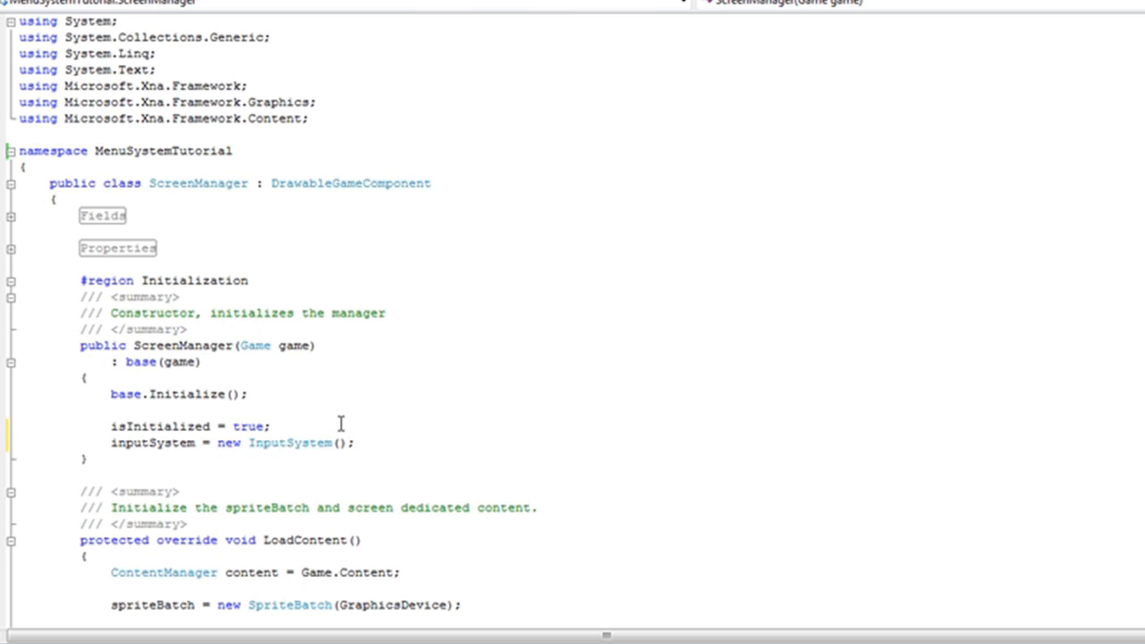
mouse_move(13, 293)
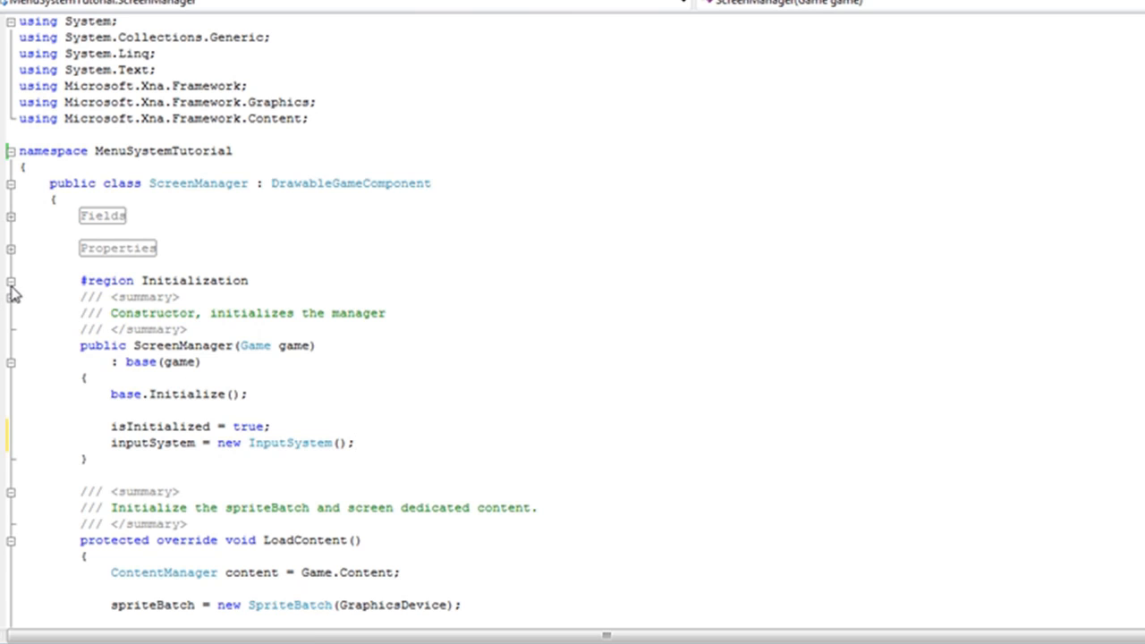
mouse_move(12, 284)
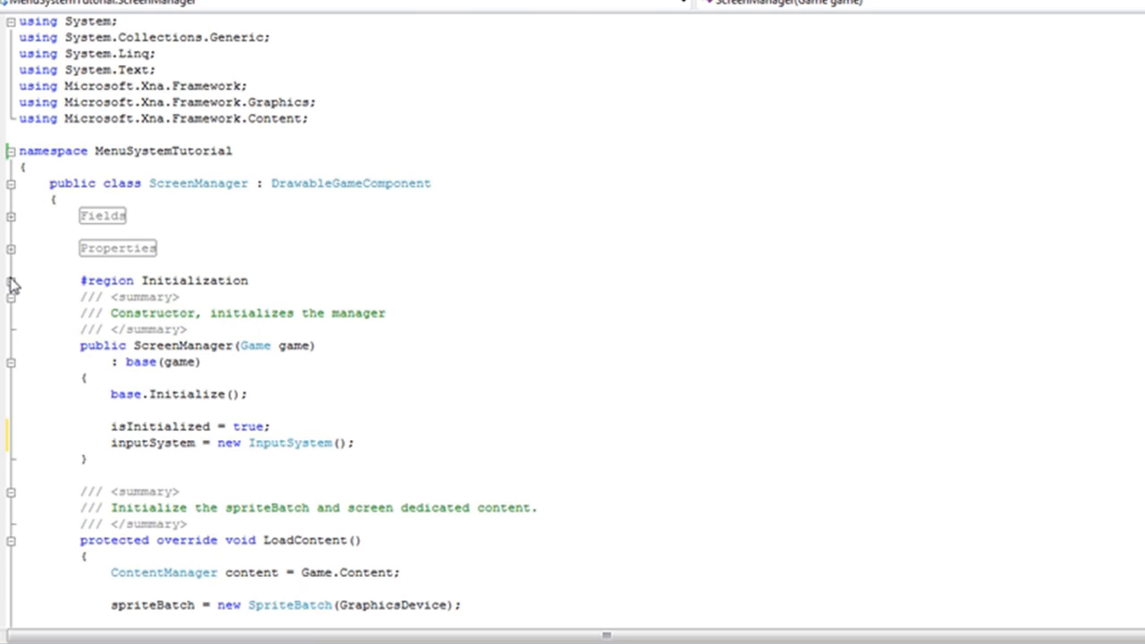
left_click(356, 444)
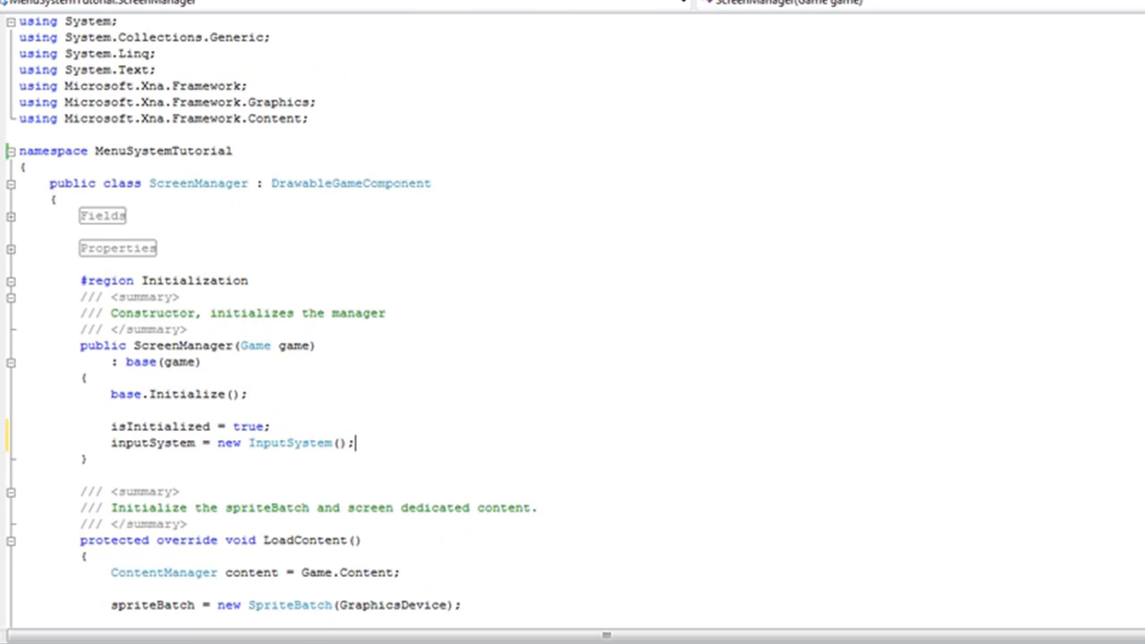
mouse_move(14, 288)
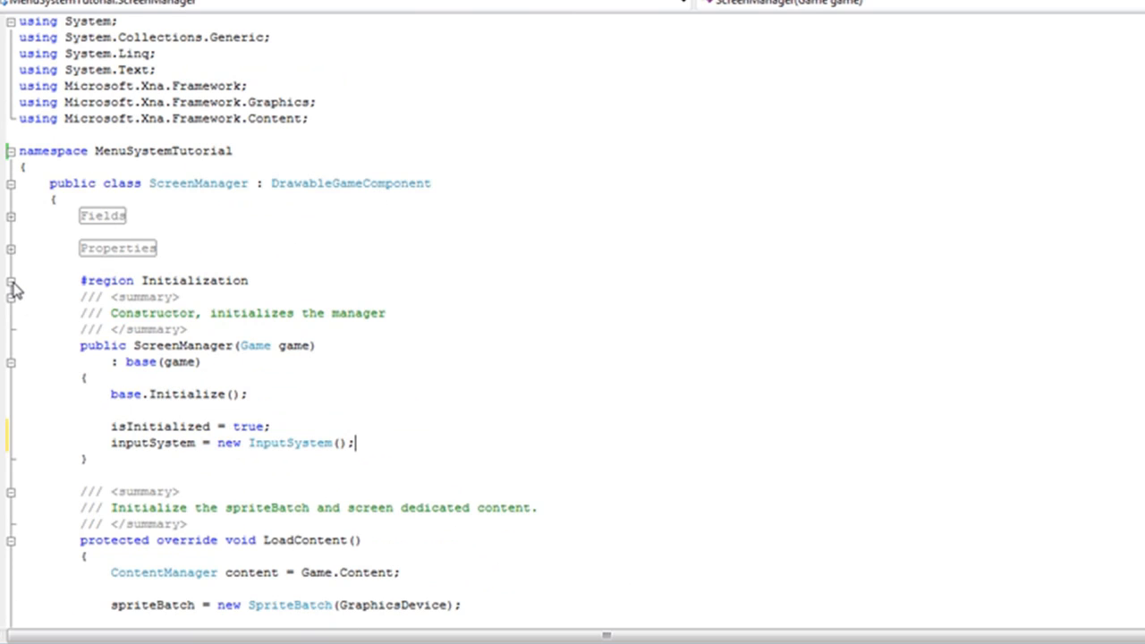
left_click(11, 279)
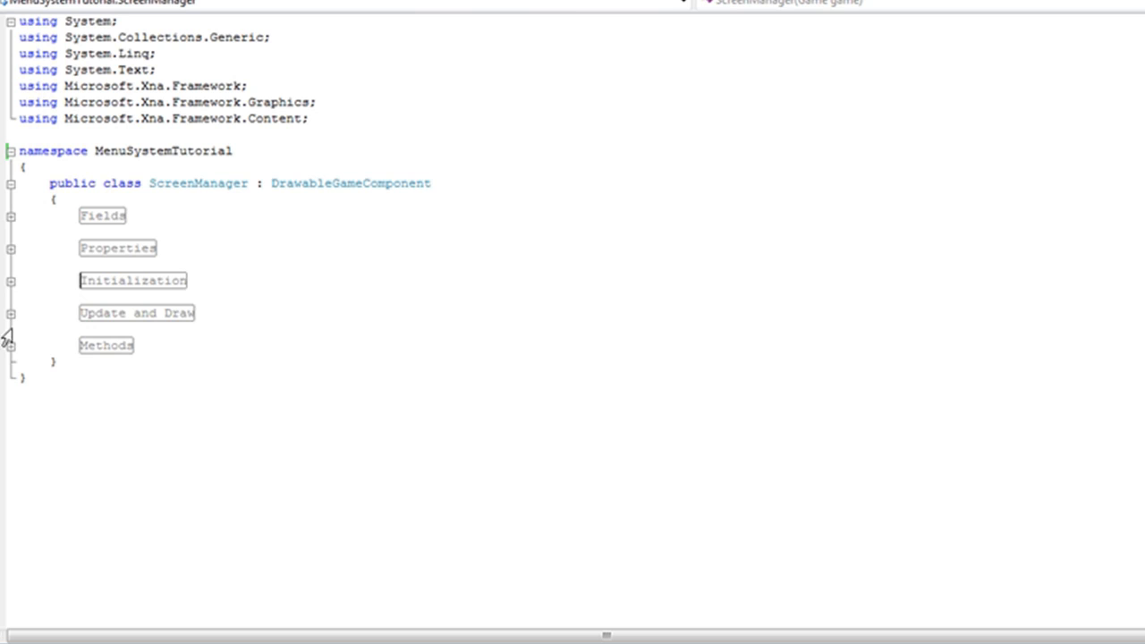
Add inputSystem.Update(gameTime); as the first statement of ScreenManager's Update method
left_click(10, 313)
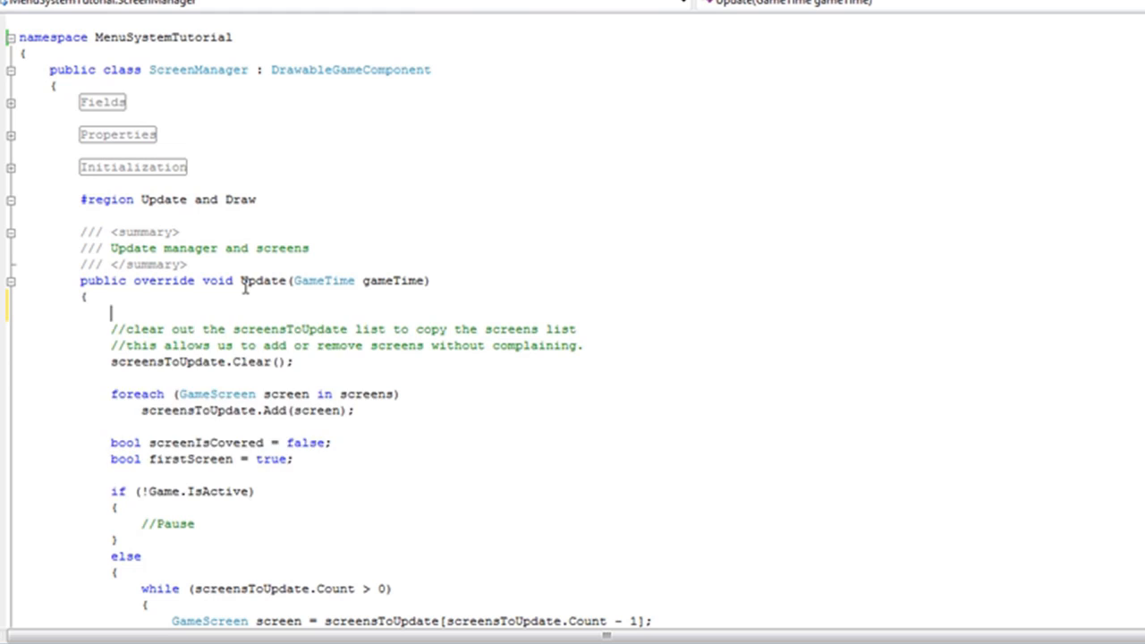
type("inputsyste")
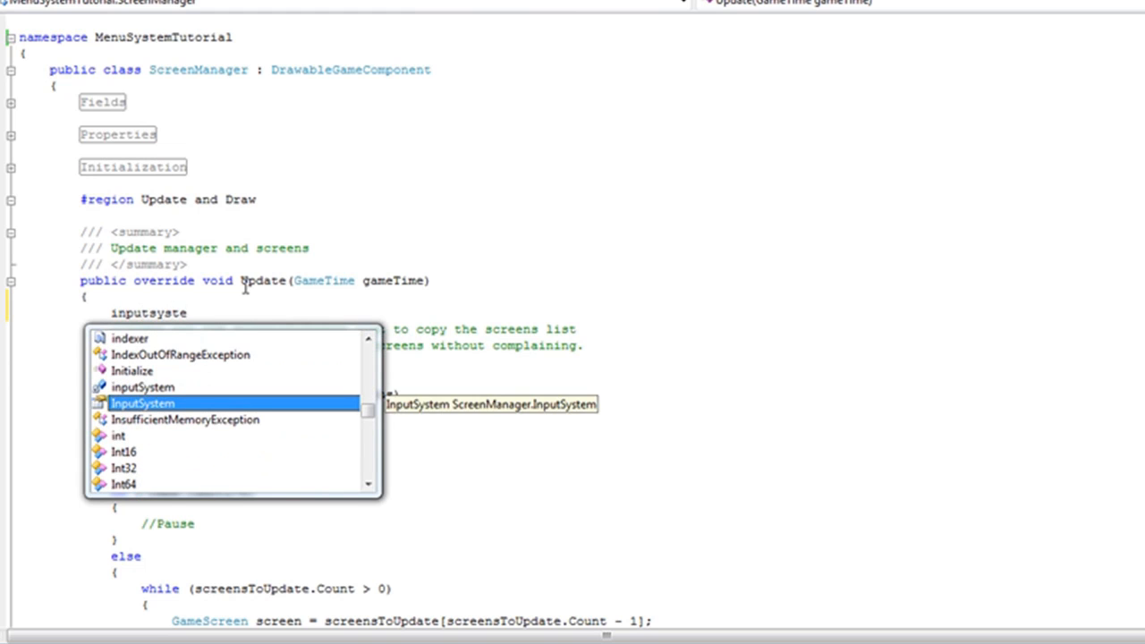
type(".up")
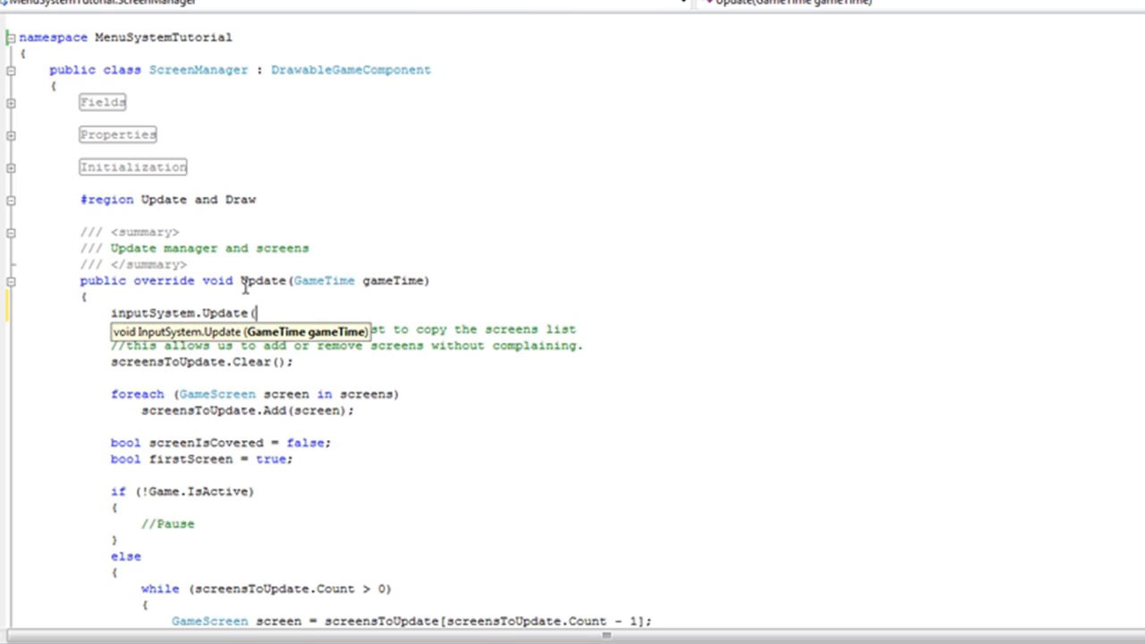
type("gameTime);")
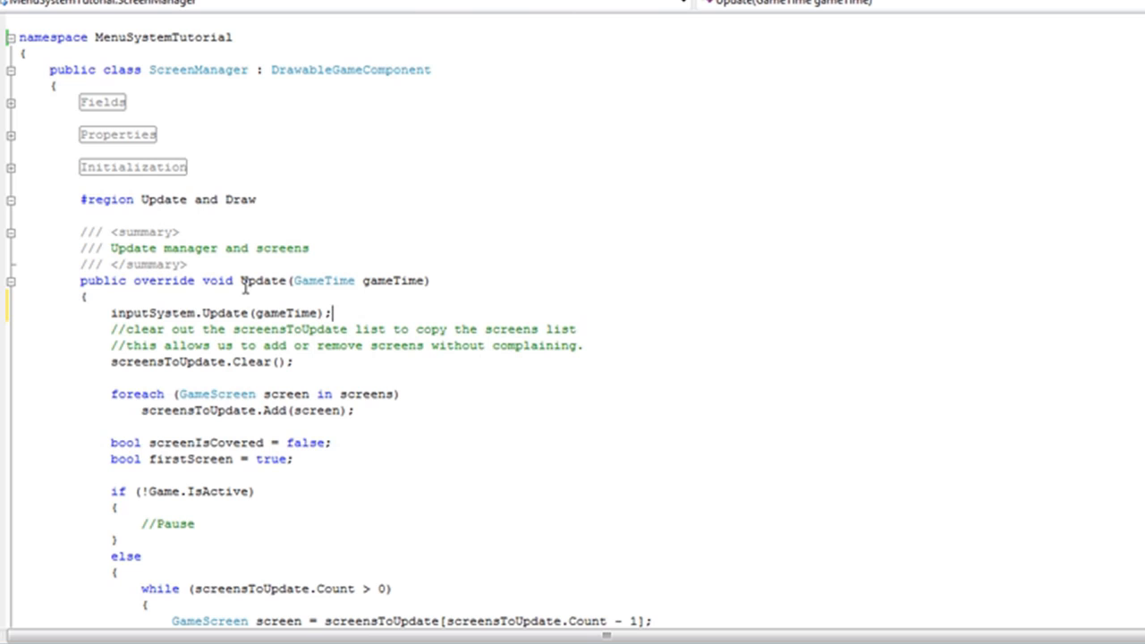
mouse_move(251, 295)
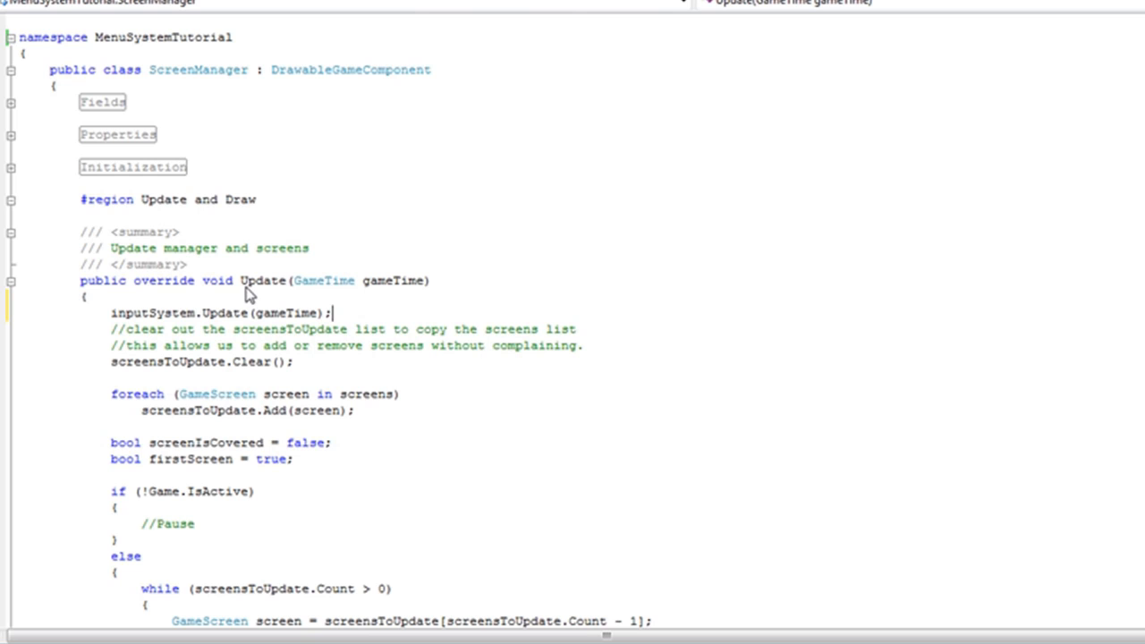
mouse_move(39, 195)
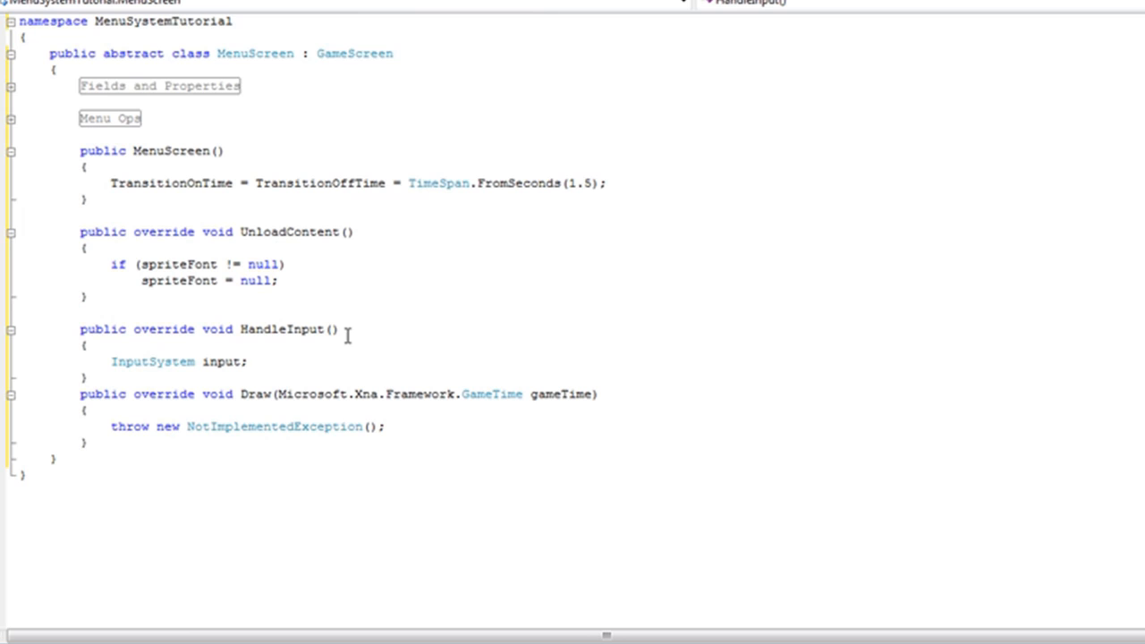
Assign input = ScreenManager.InputSystem; in HandleInput and begin an if( statement below it
key("Backspace")
type(" =")
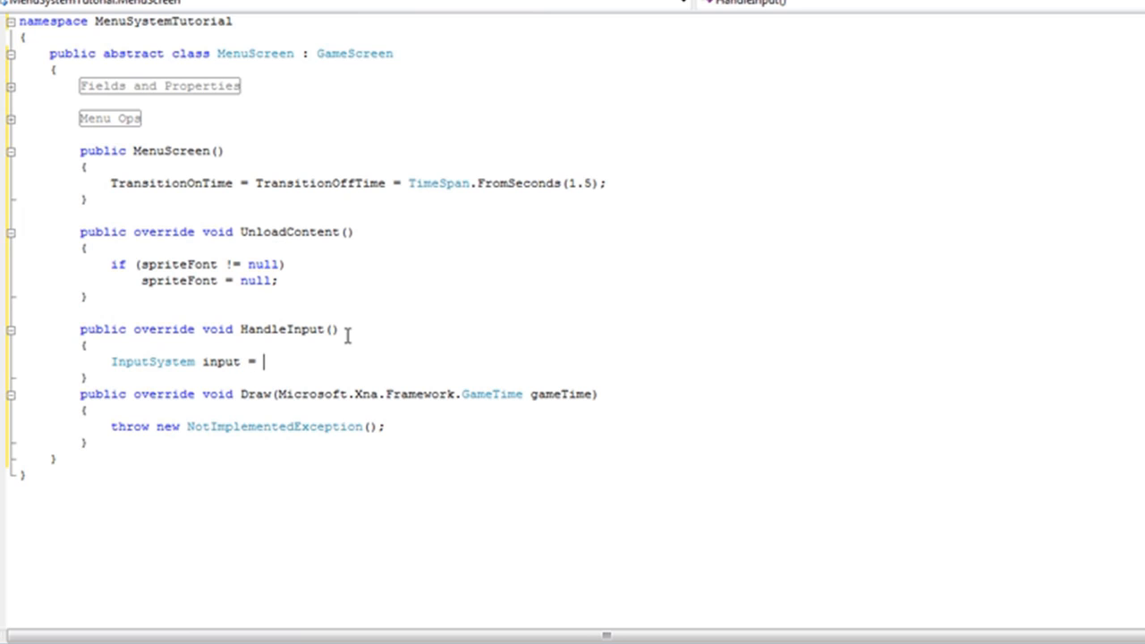
type("ScreenManager.InputSystem;")
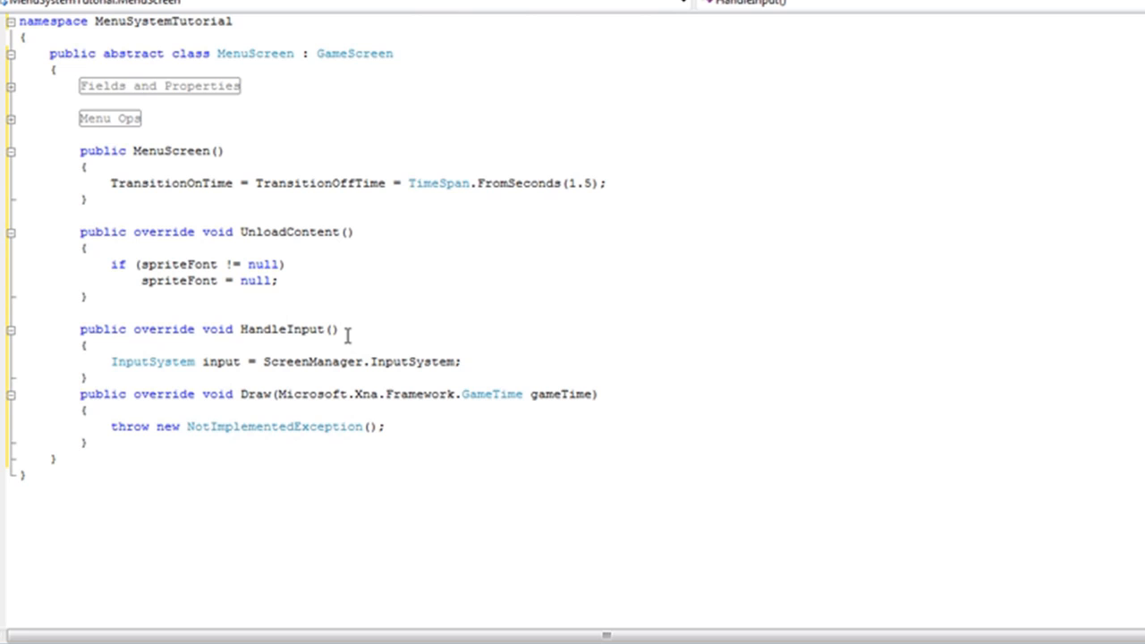
left_click(462, 362)
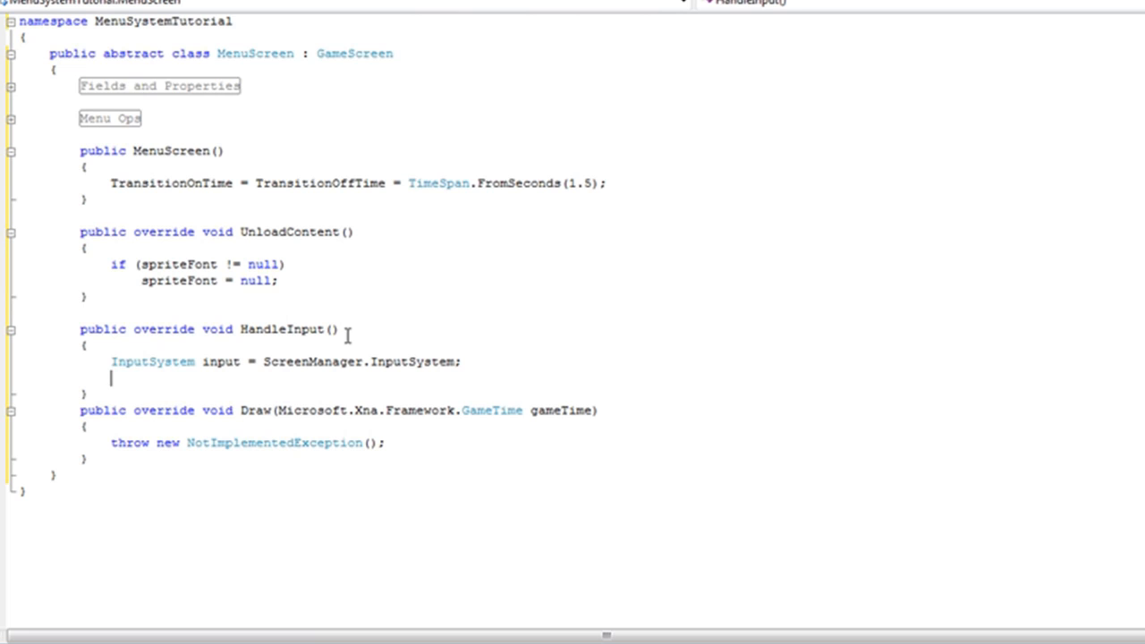
type("if(")
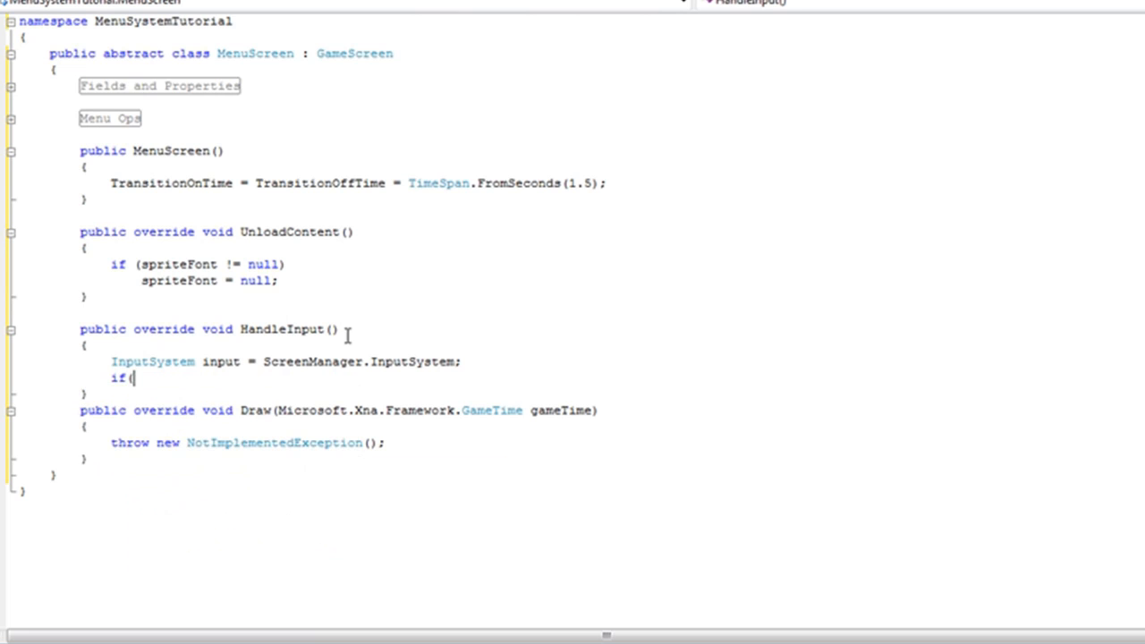